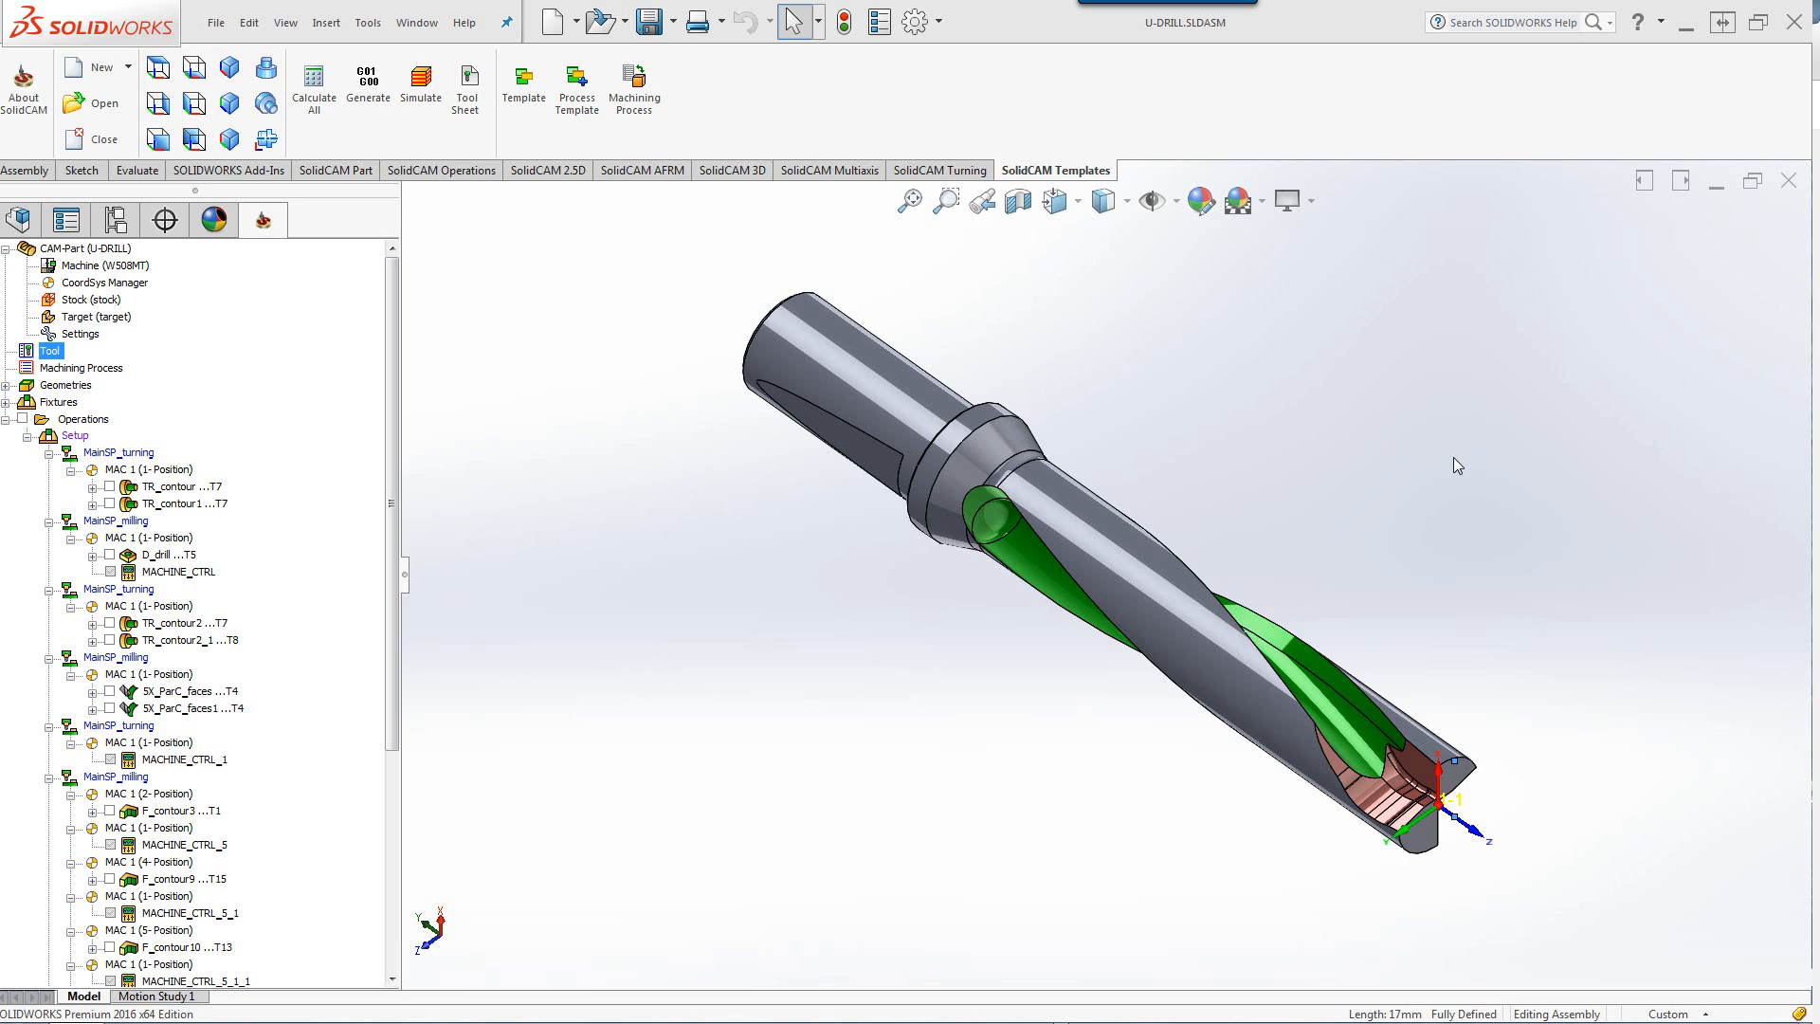
Launch the machine preview for the U-drill CAM part in ModuleWorks Machine Simulator.
left_click(105, 265)
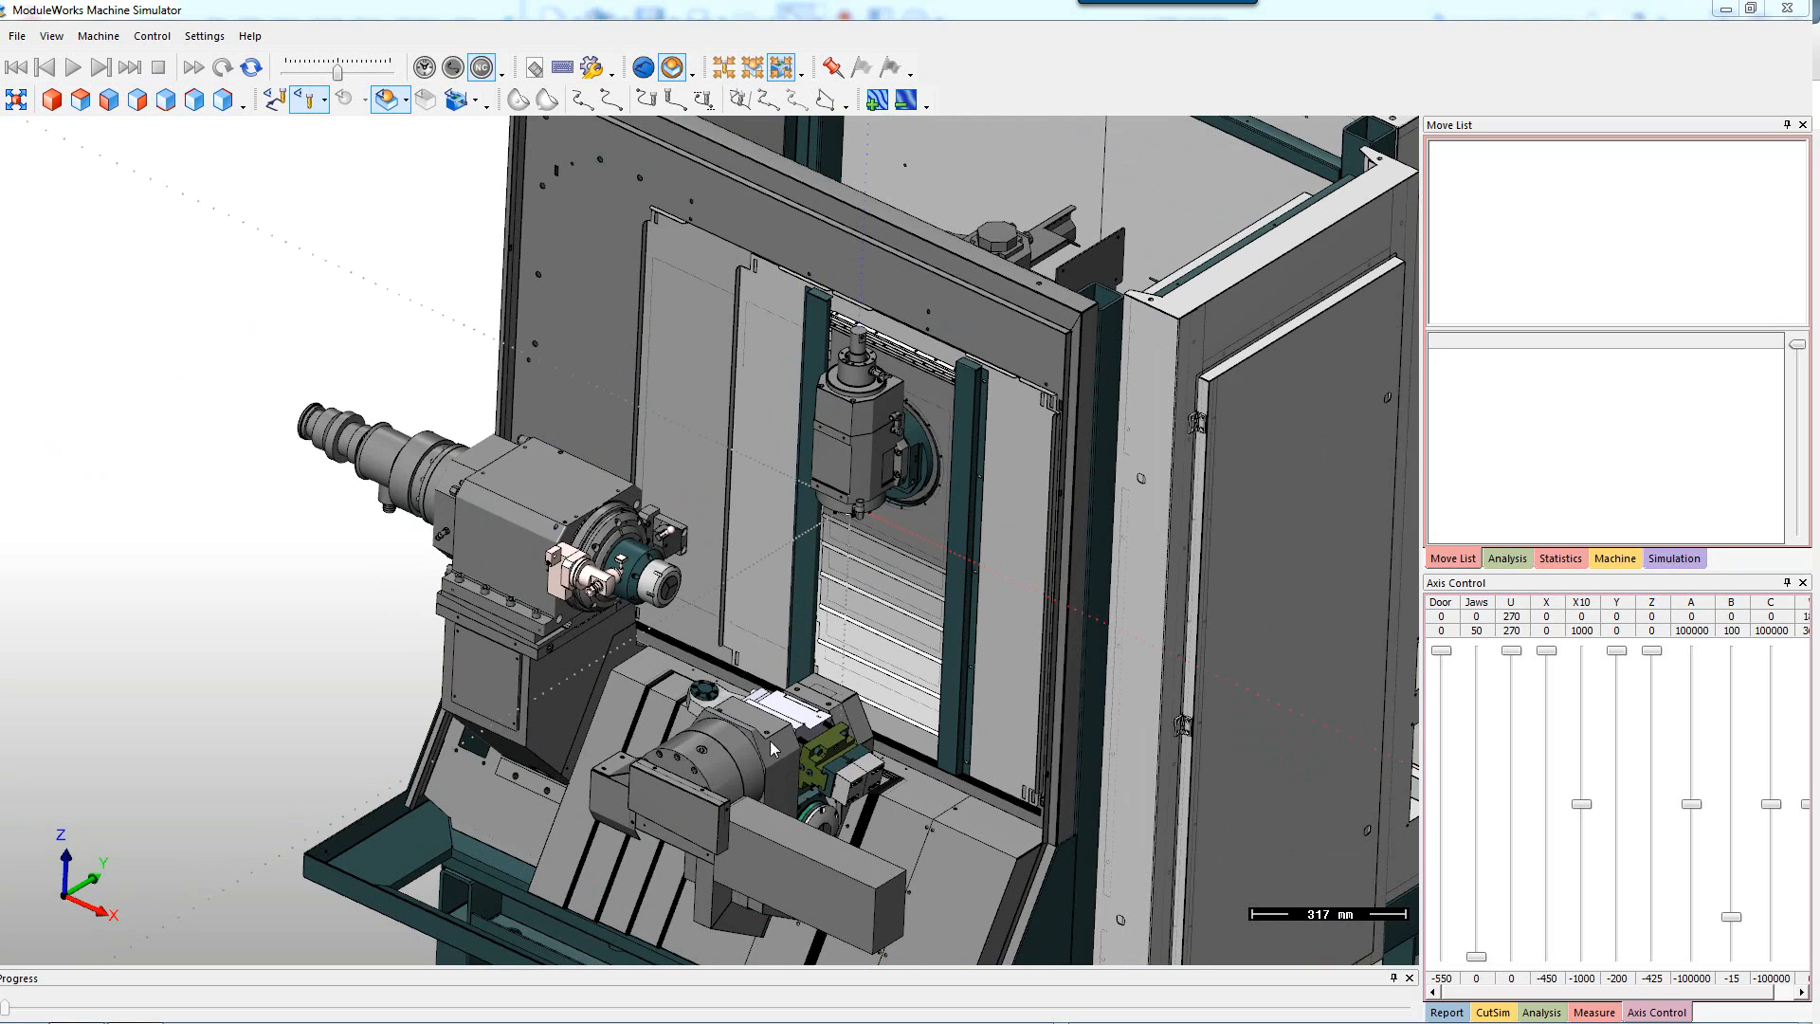
mouse_move(821, 810)
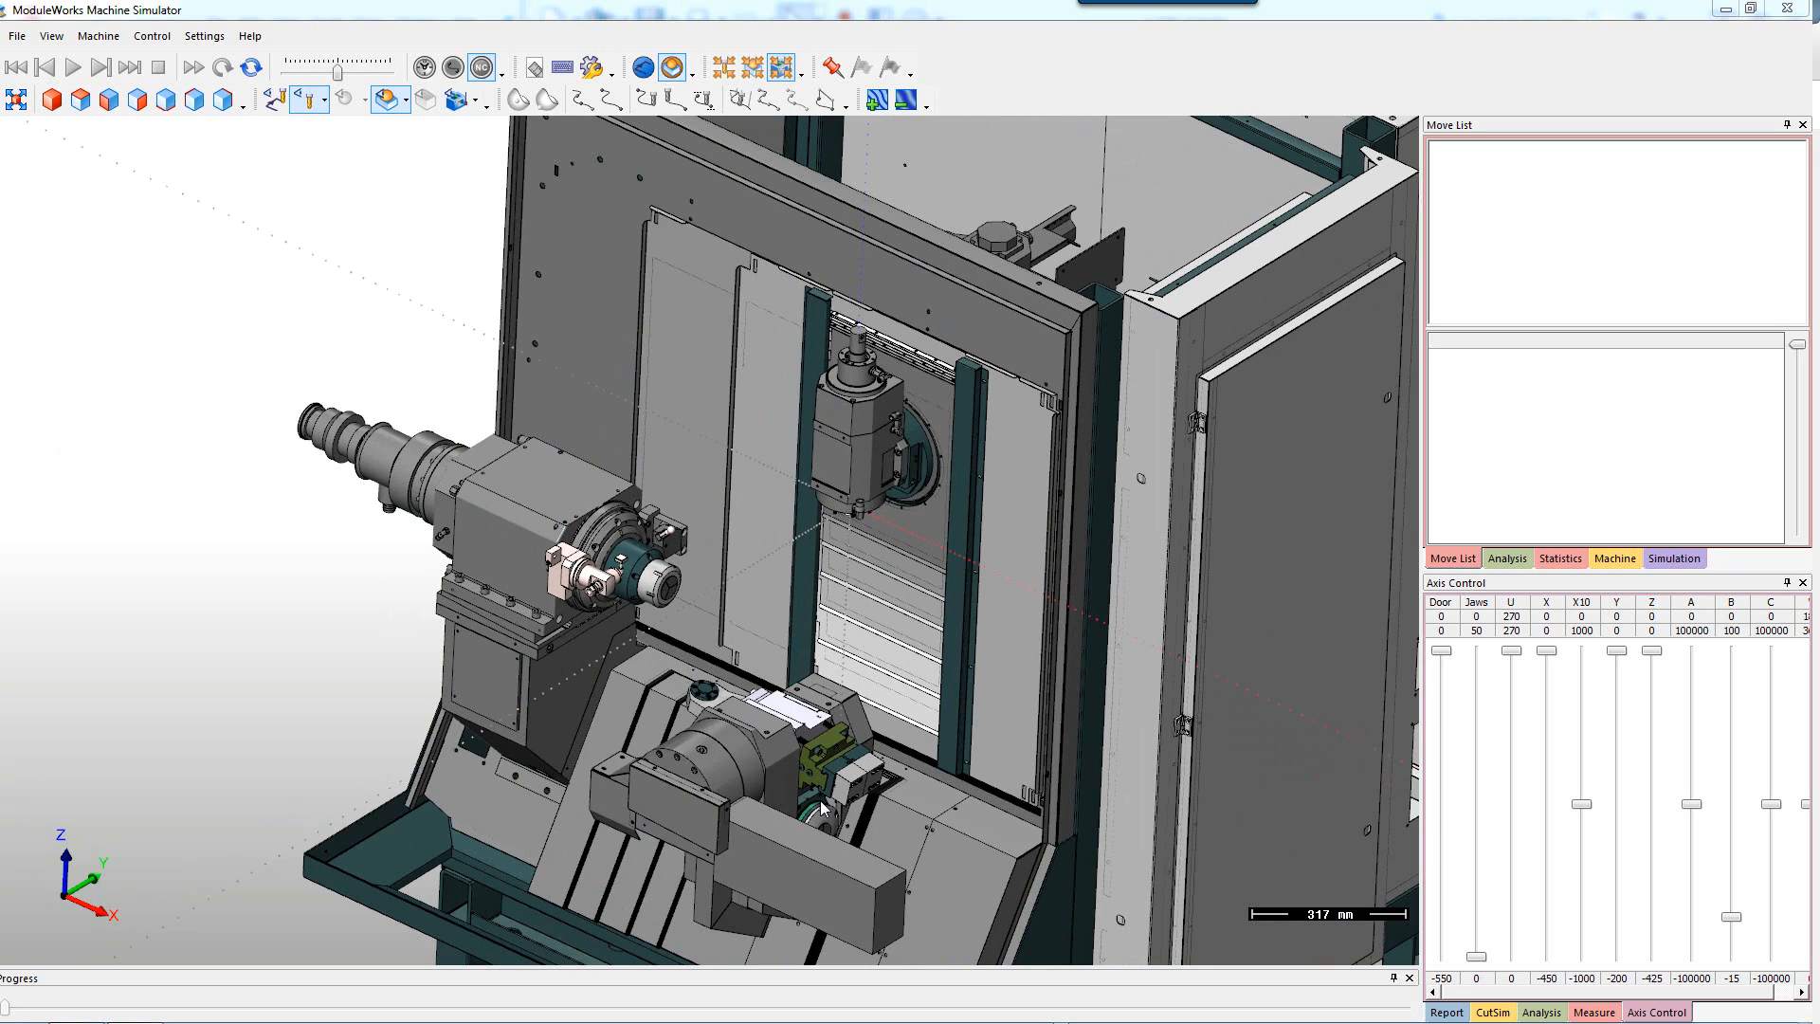
mouse_move(845, 433)
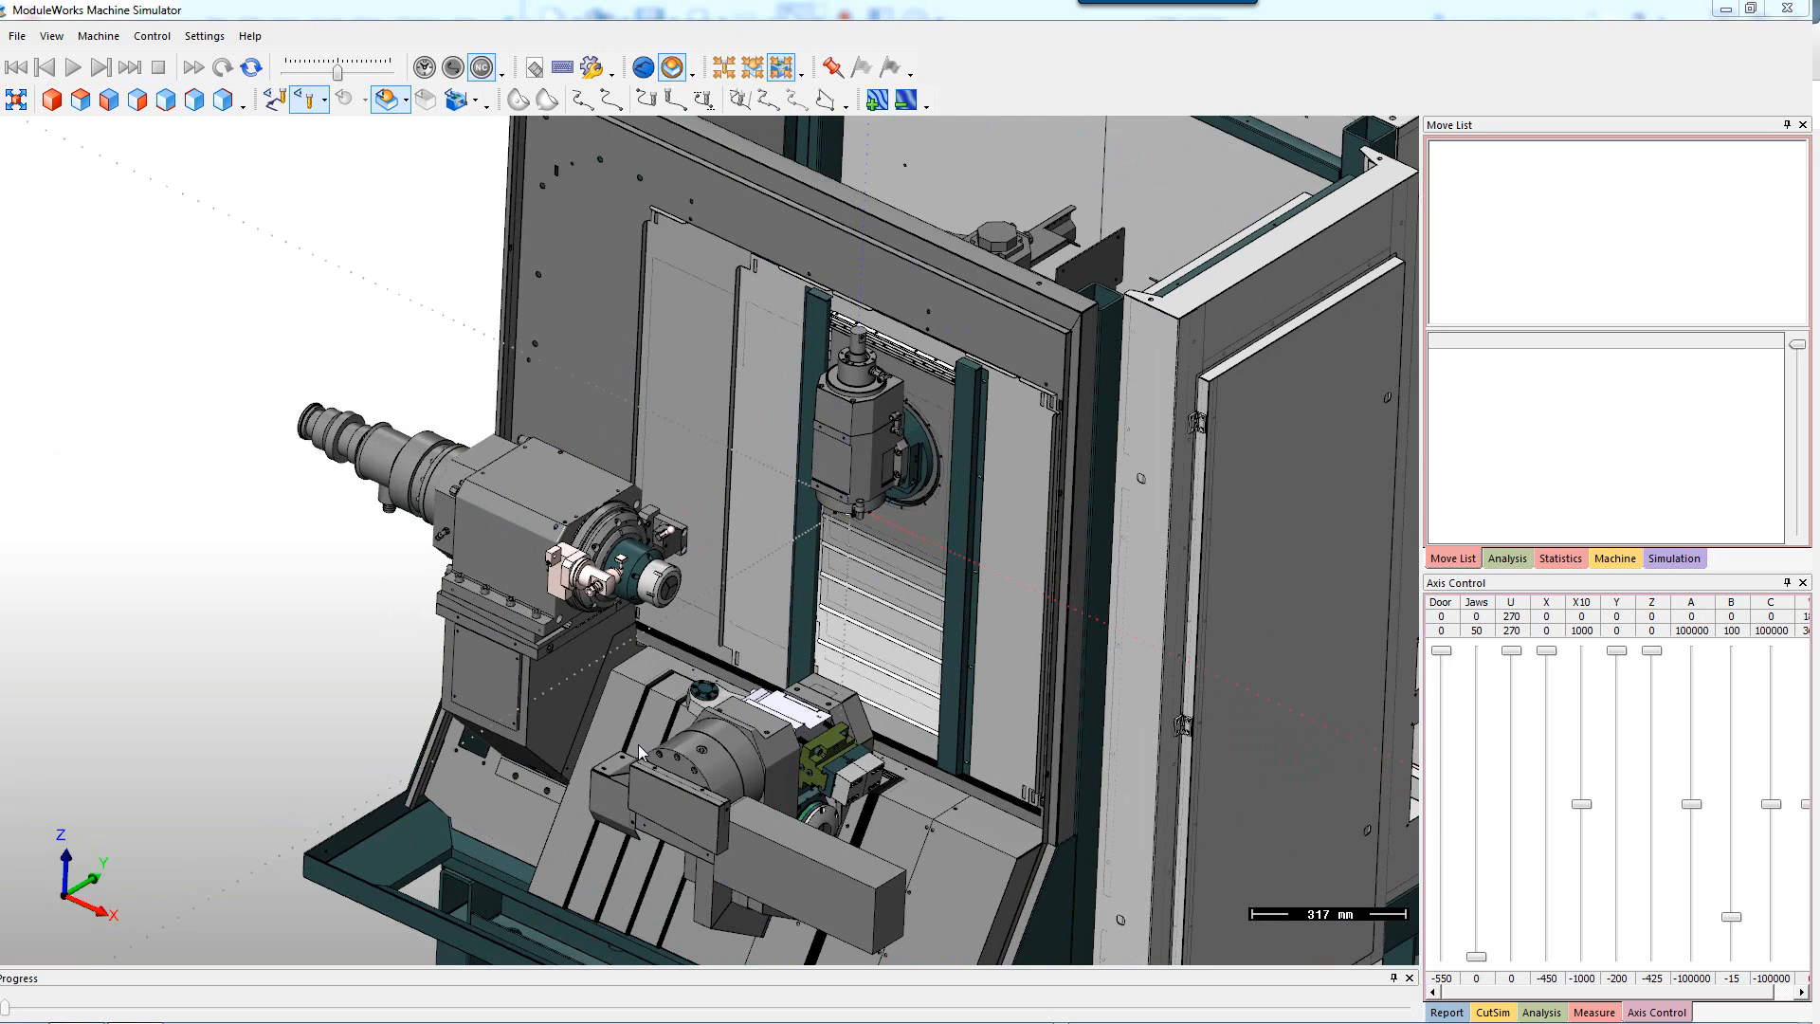
mouse_move(679, 749)
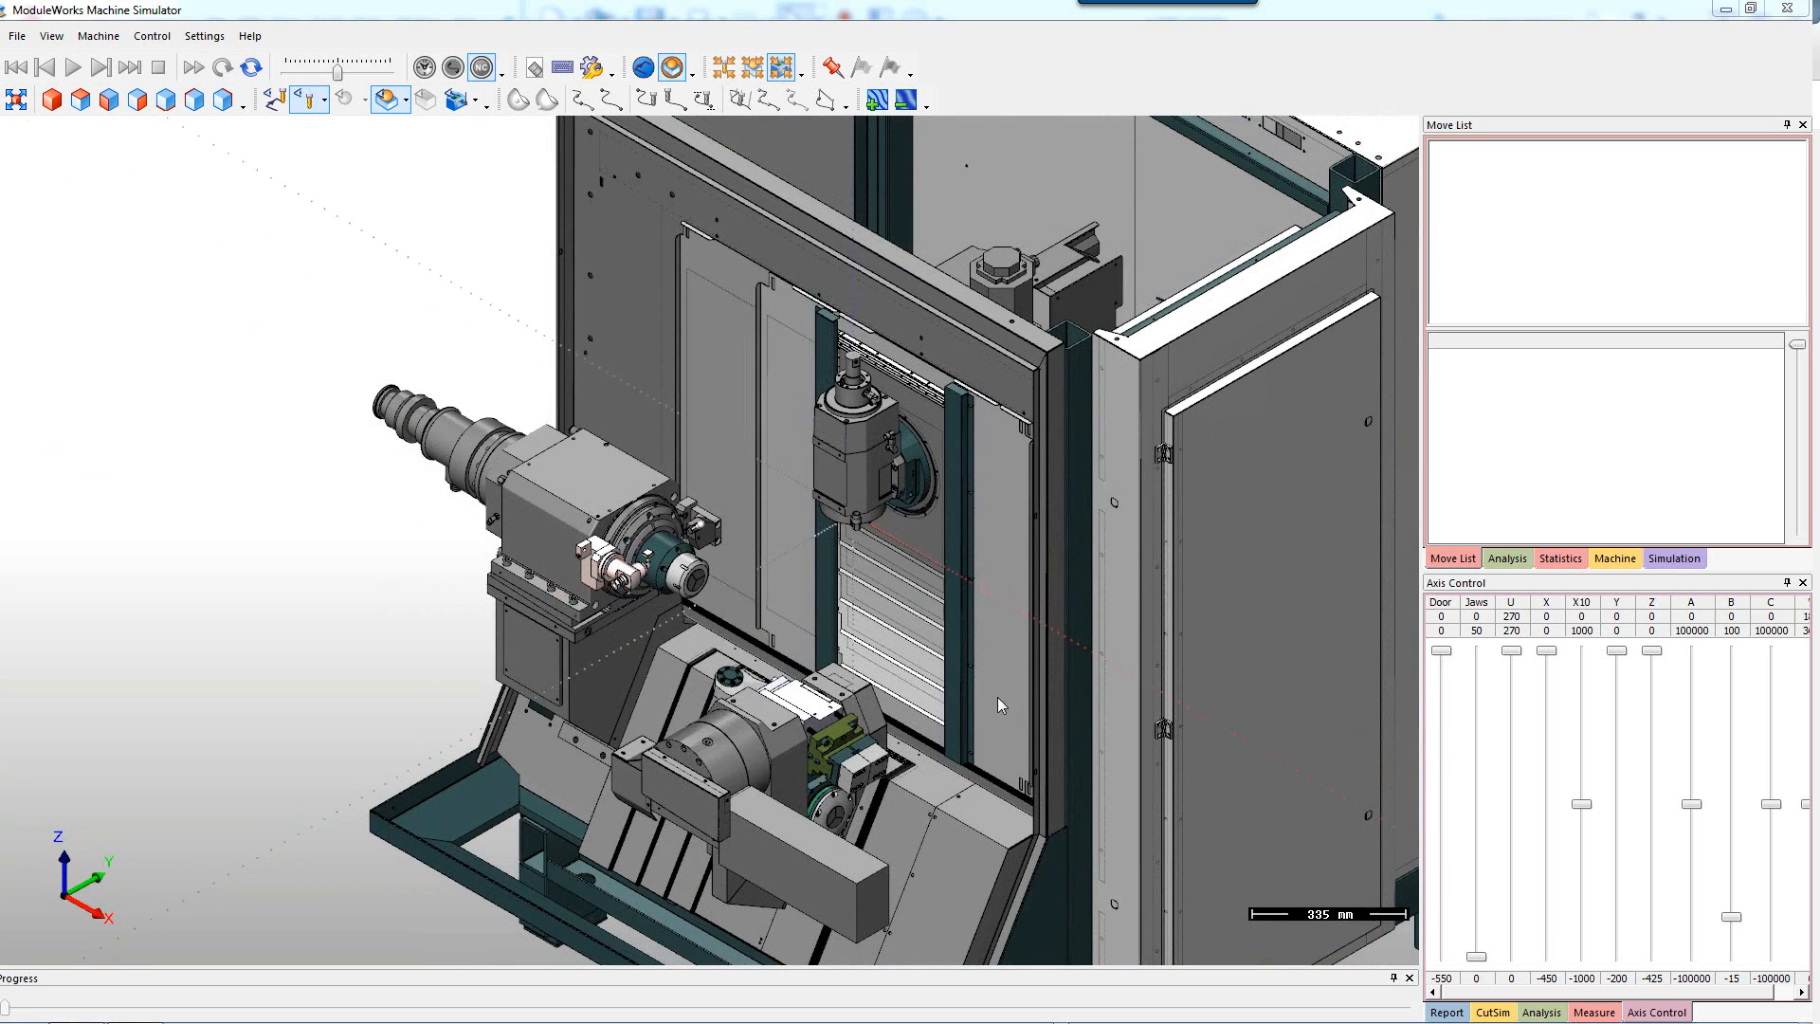
mouse_move(1047, 904)
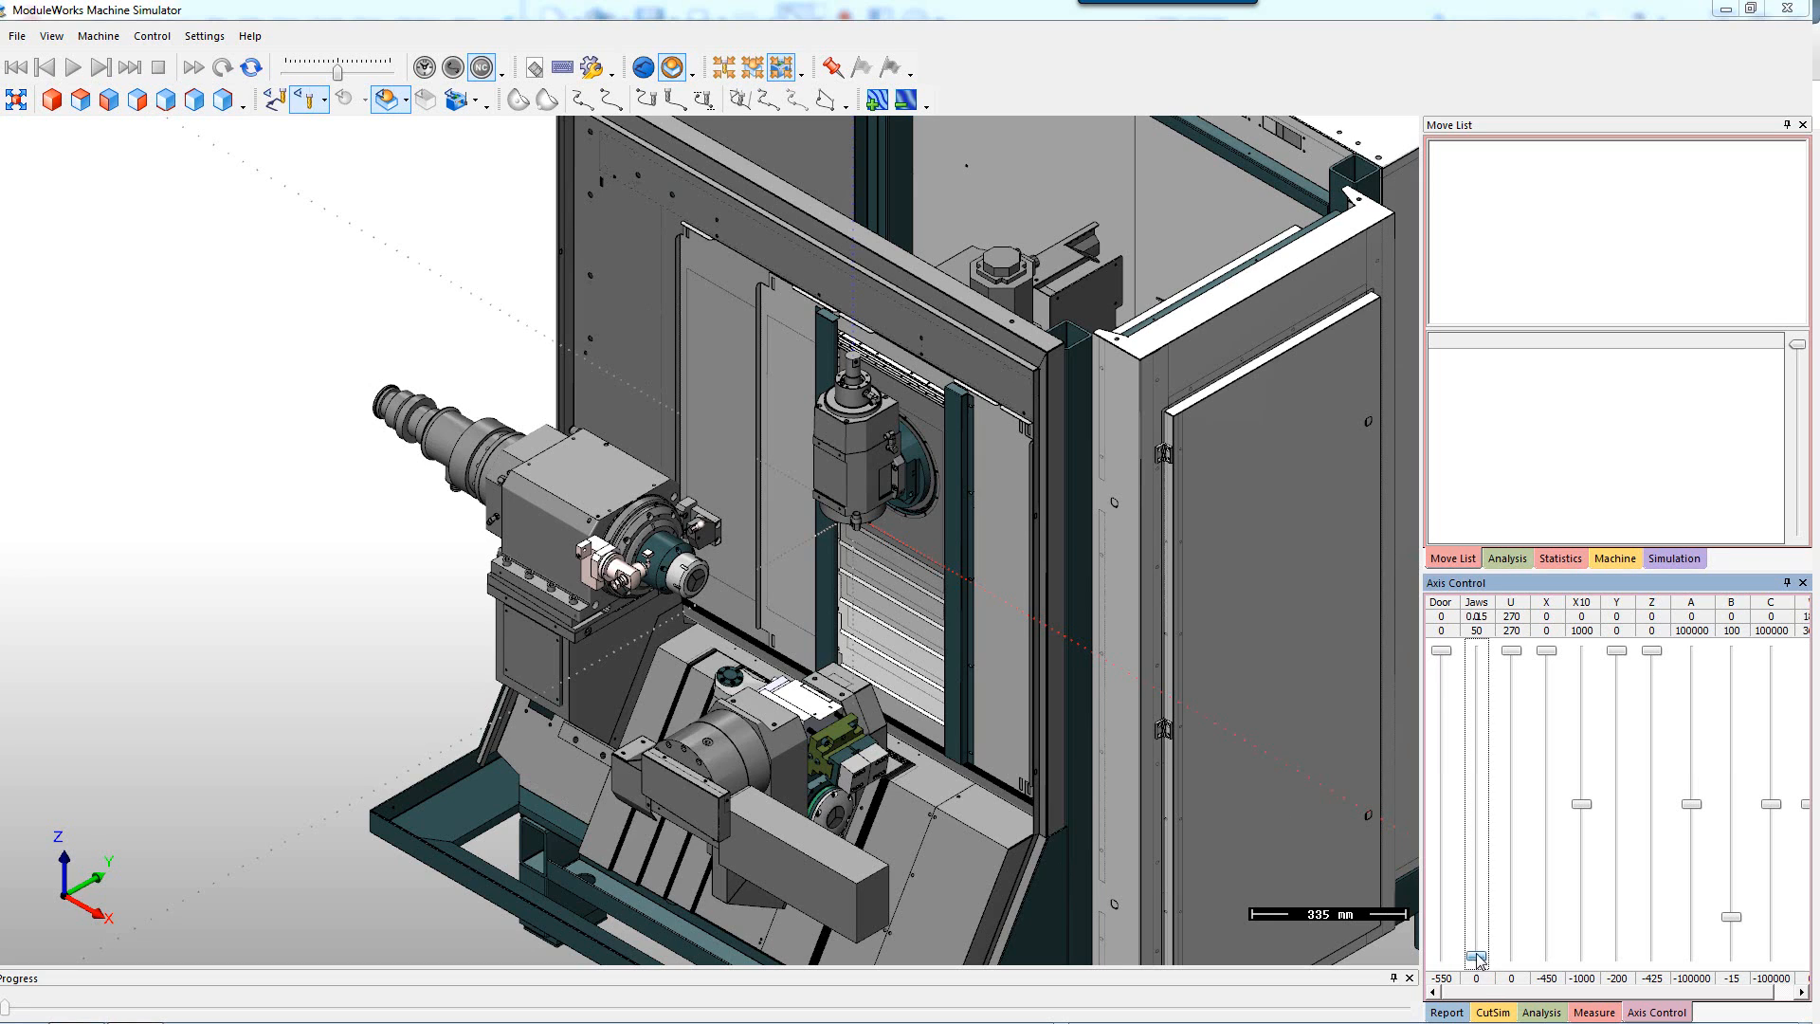
Jog the Jaws partway open, U to about 230, then X and X10 axes via the Axis Control sliders.
left_click_drag(1475, 955, 1475, 854)
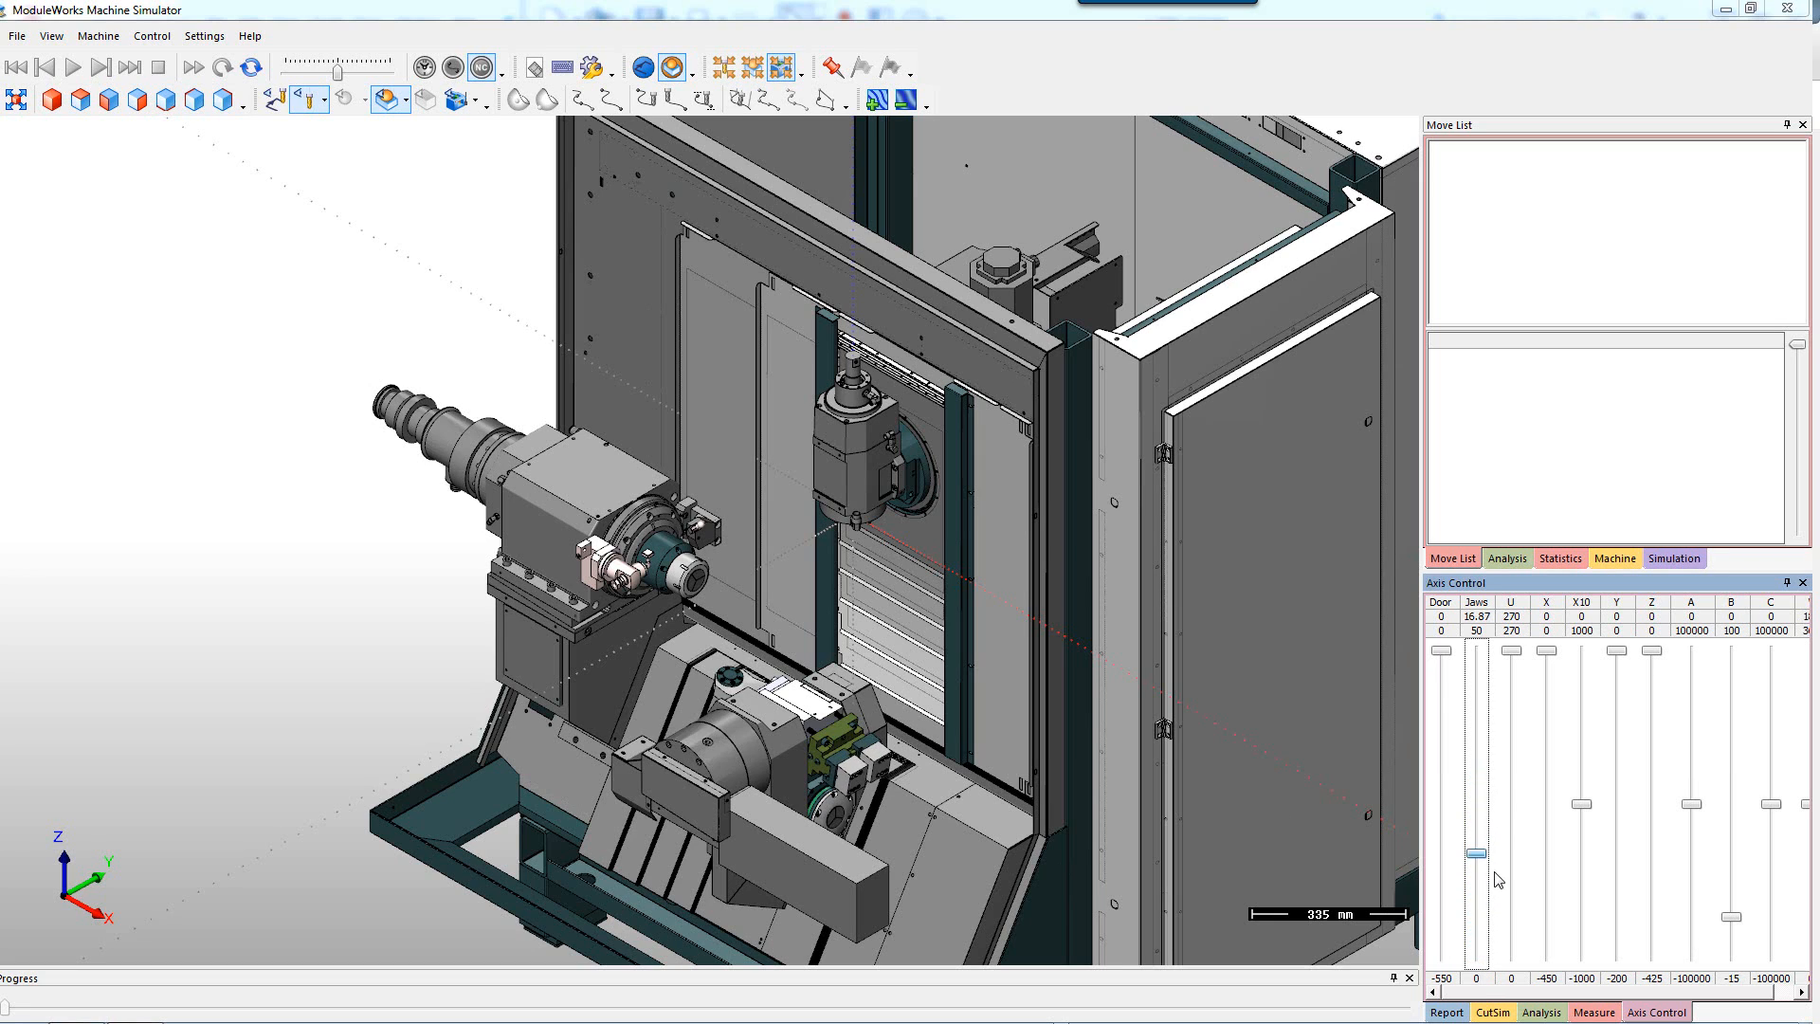
left_click_drag(1513, 853, 1513, 727)
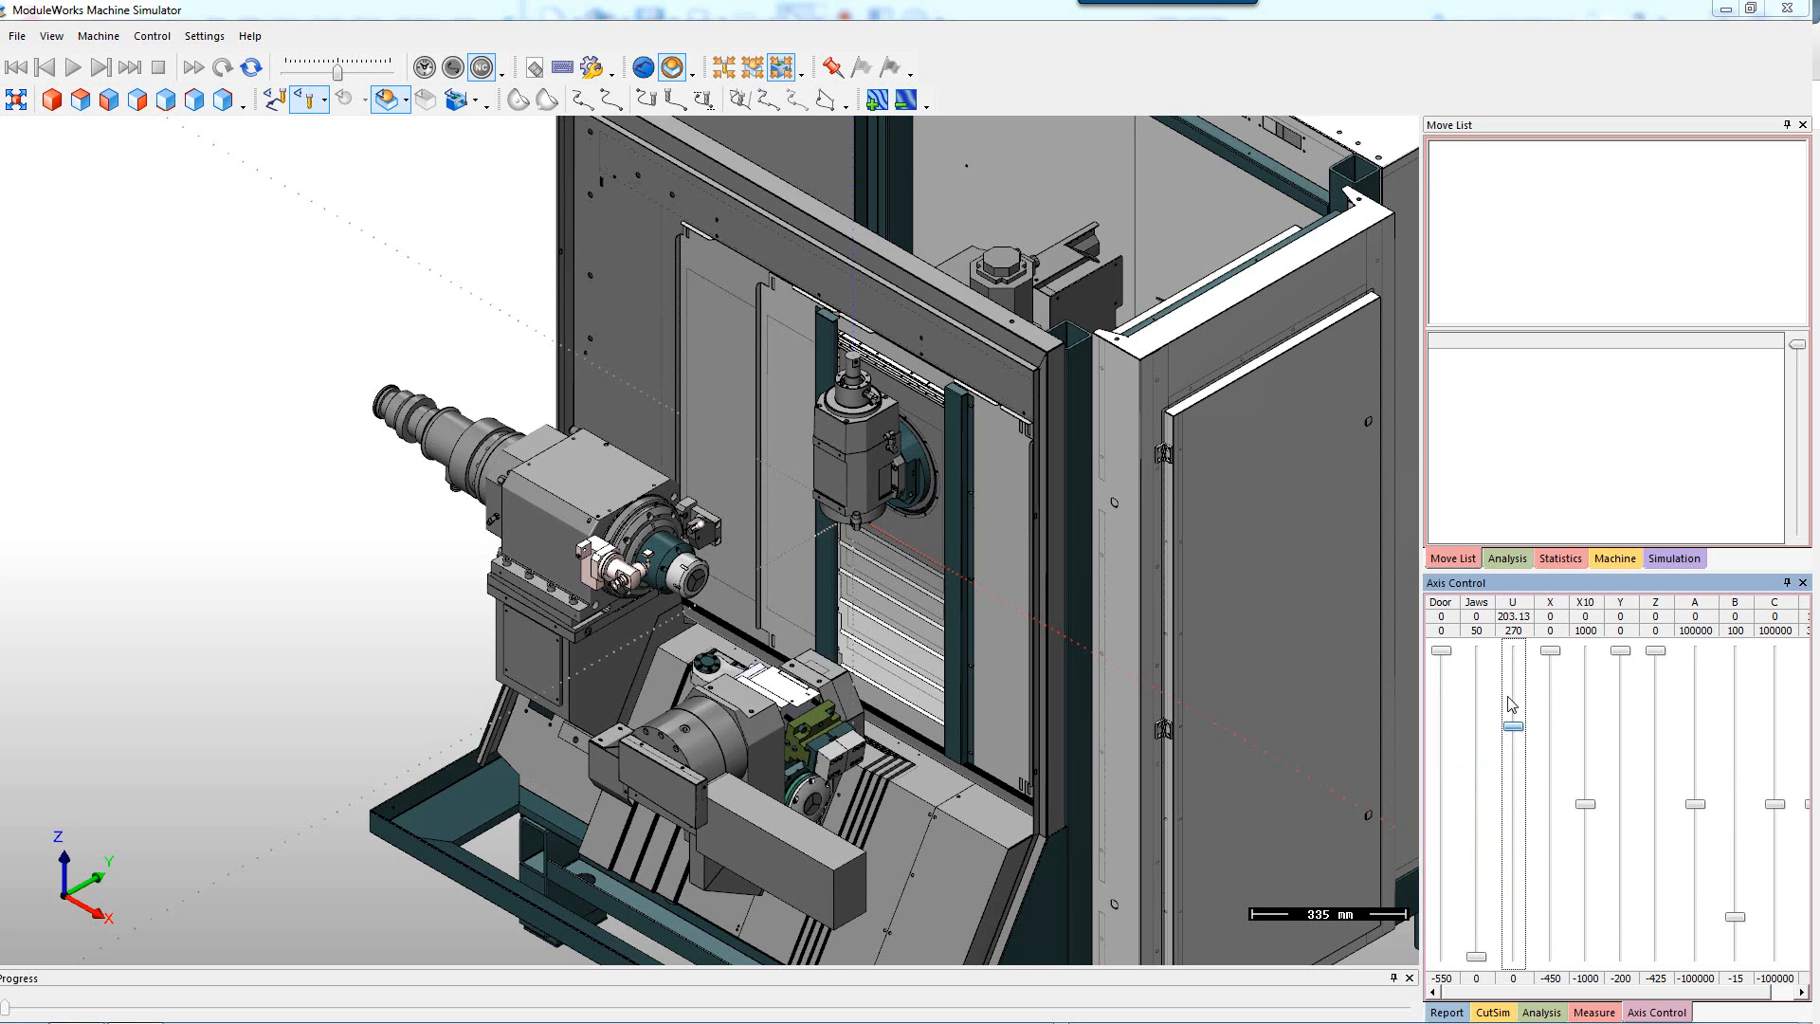
left_click_drag(1511, 726, 1511, 842)
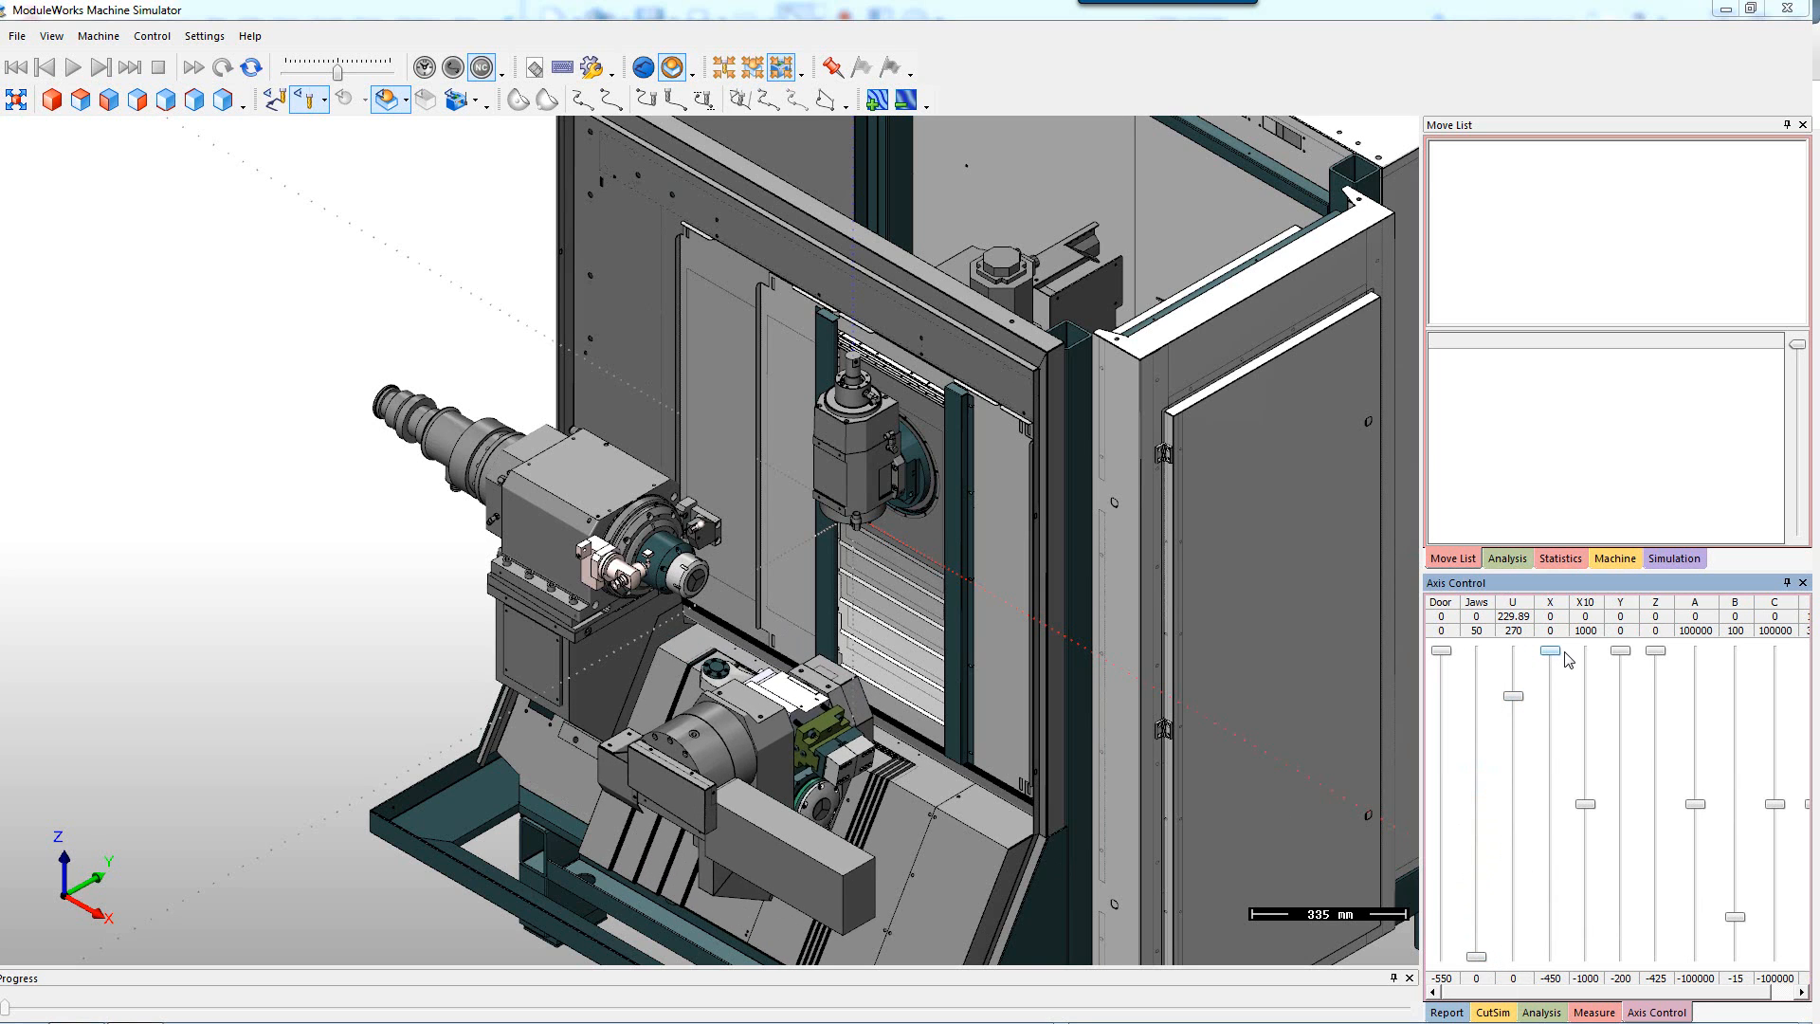
left_click_drag(1549, 651, 1591, 804)
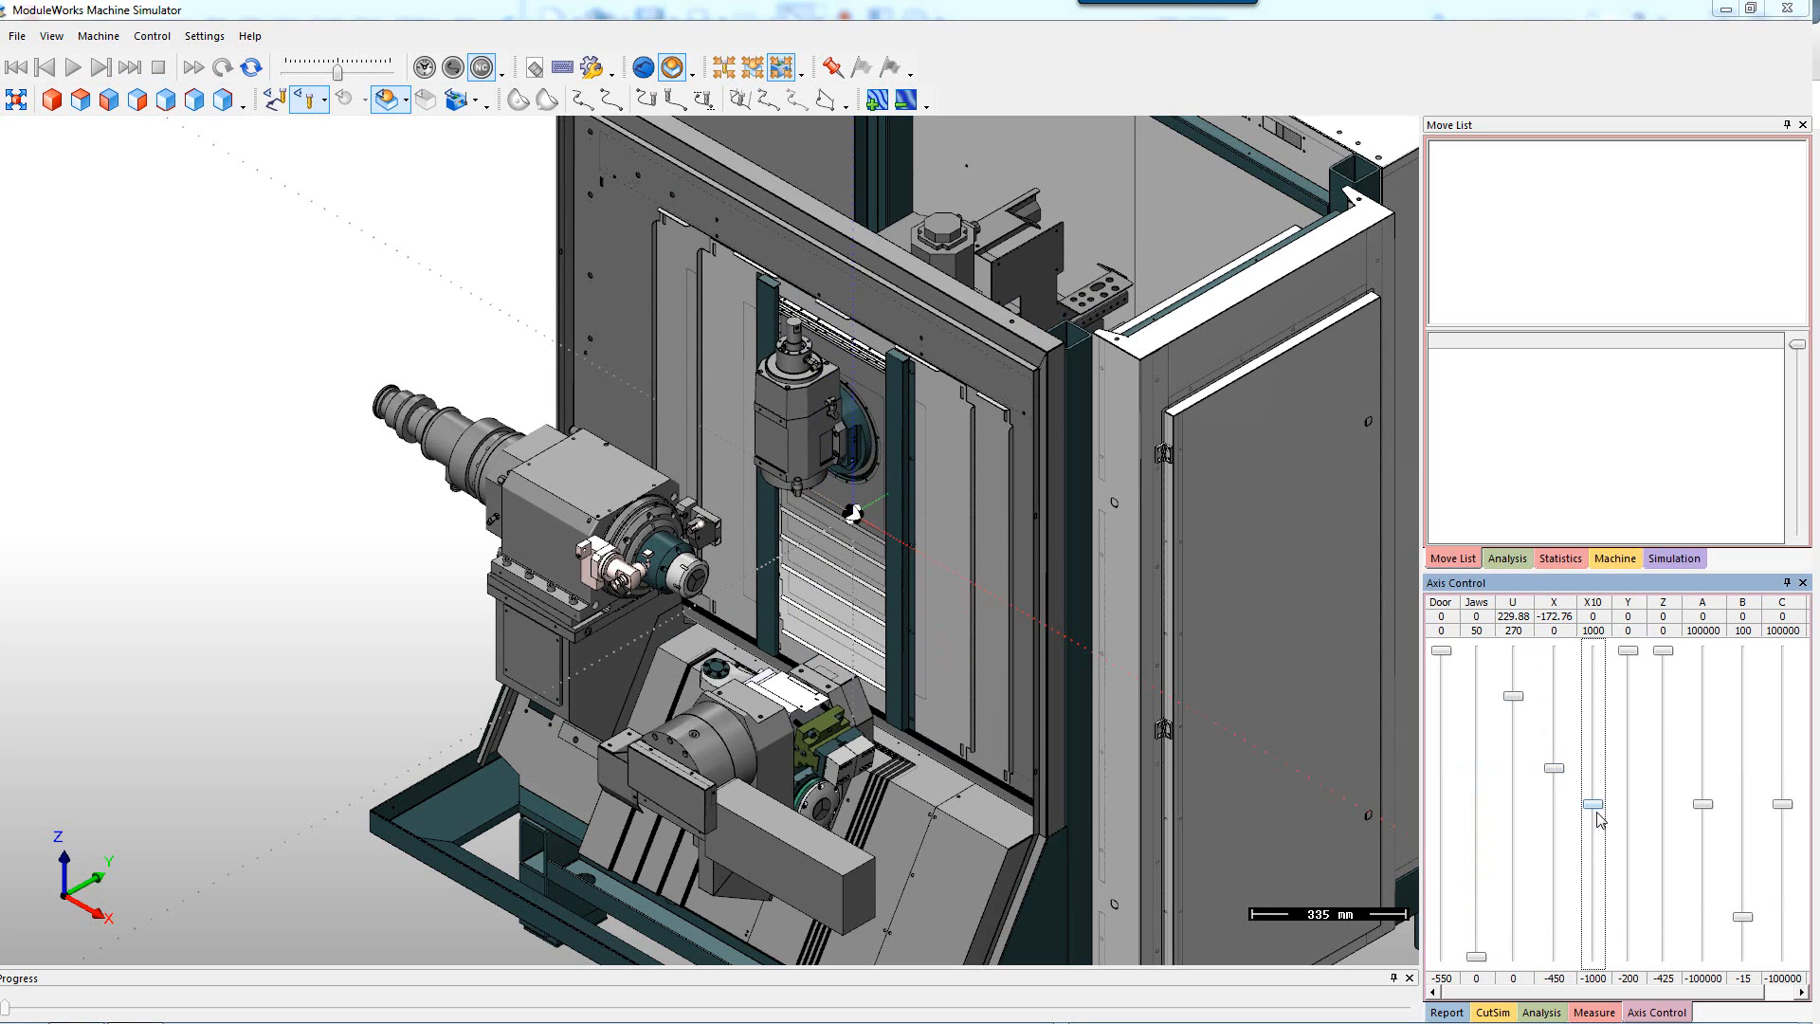
left_click_drag(1590, 800, 1668, 666)
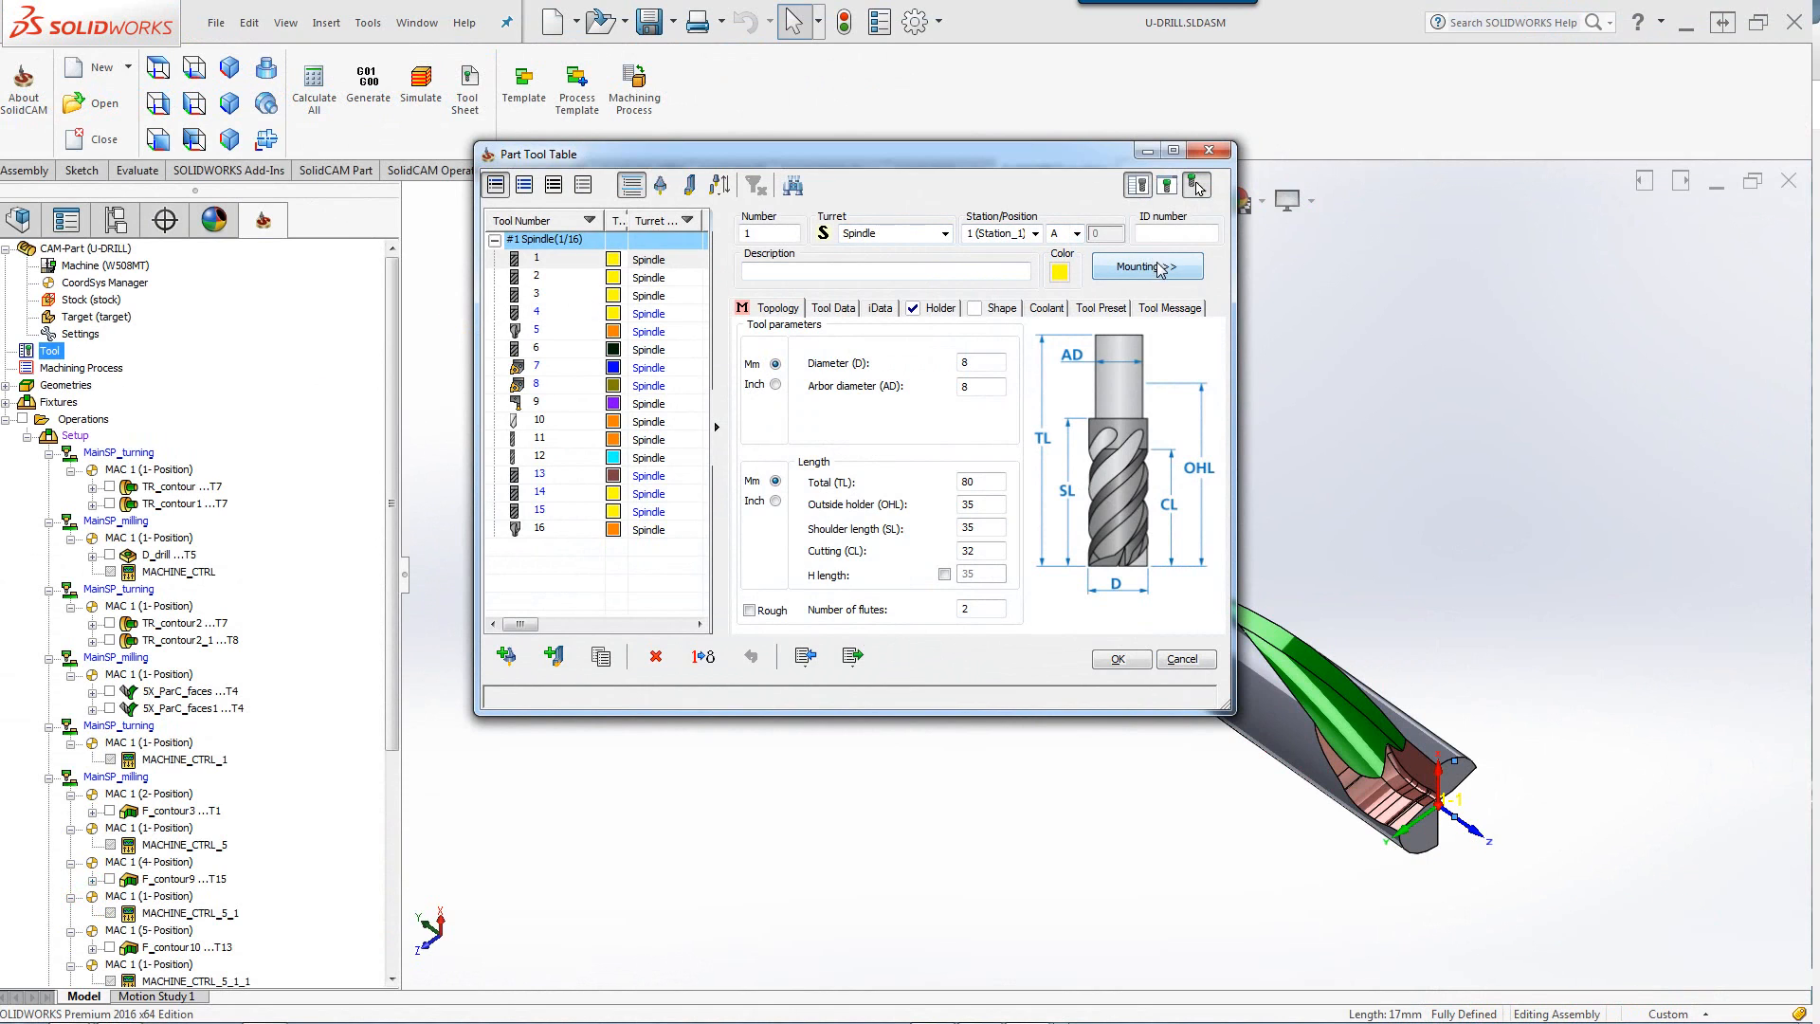
mouse_move(1125, 279)
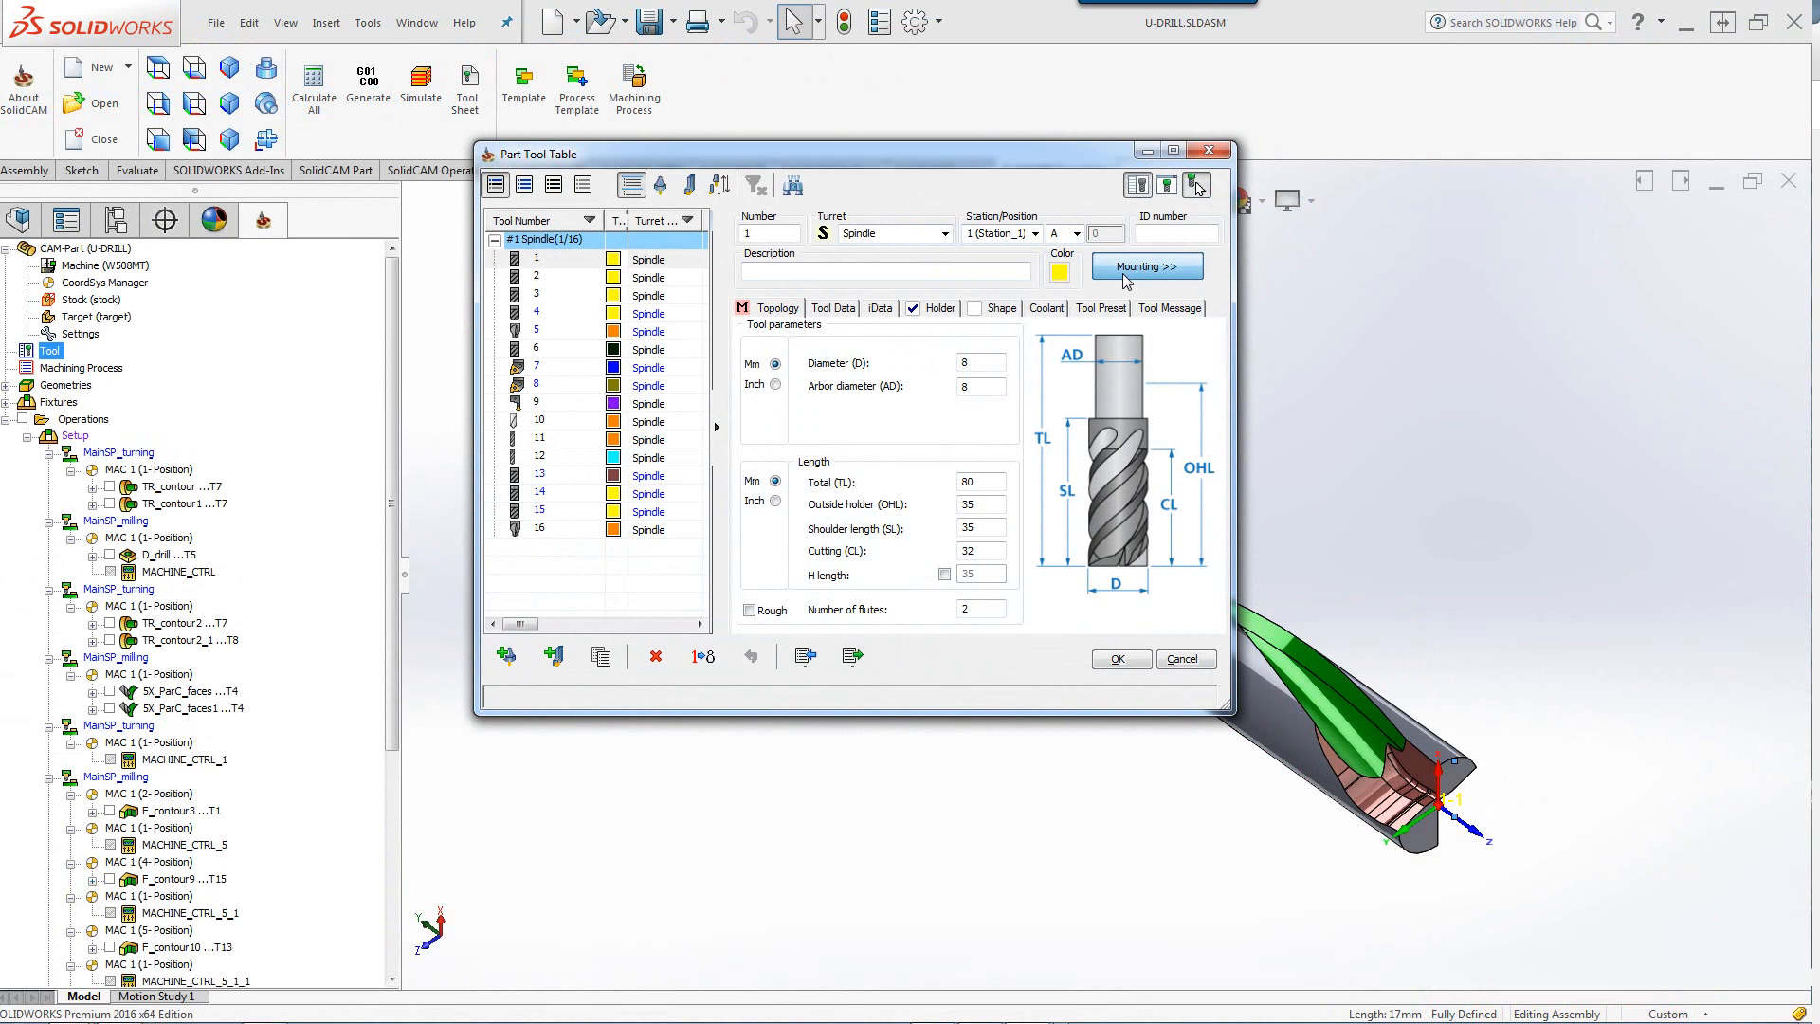
Bring up the tool Mounting preview from the Part Tool Table.
left_click(1145, 266)
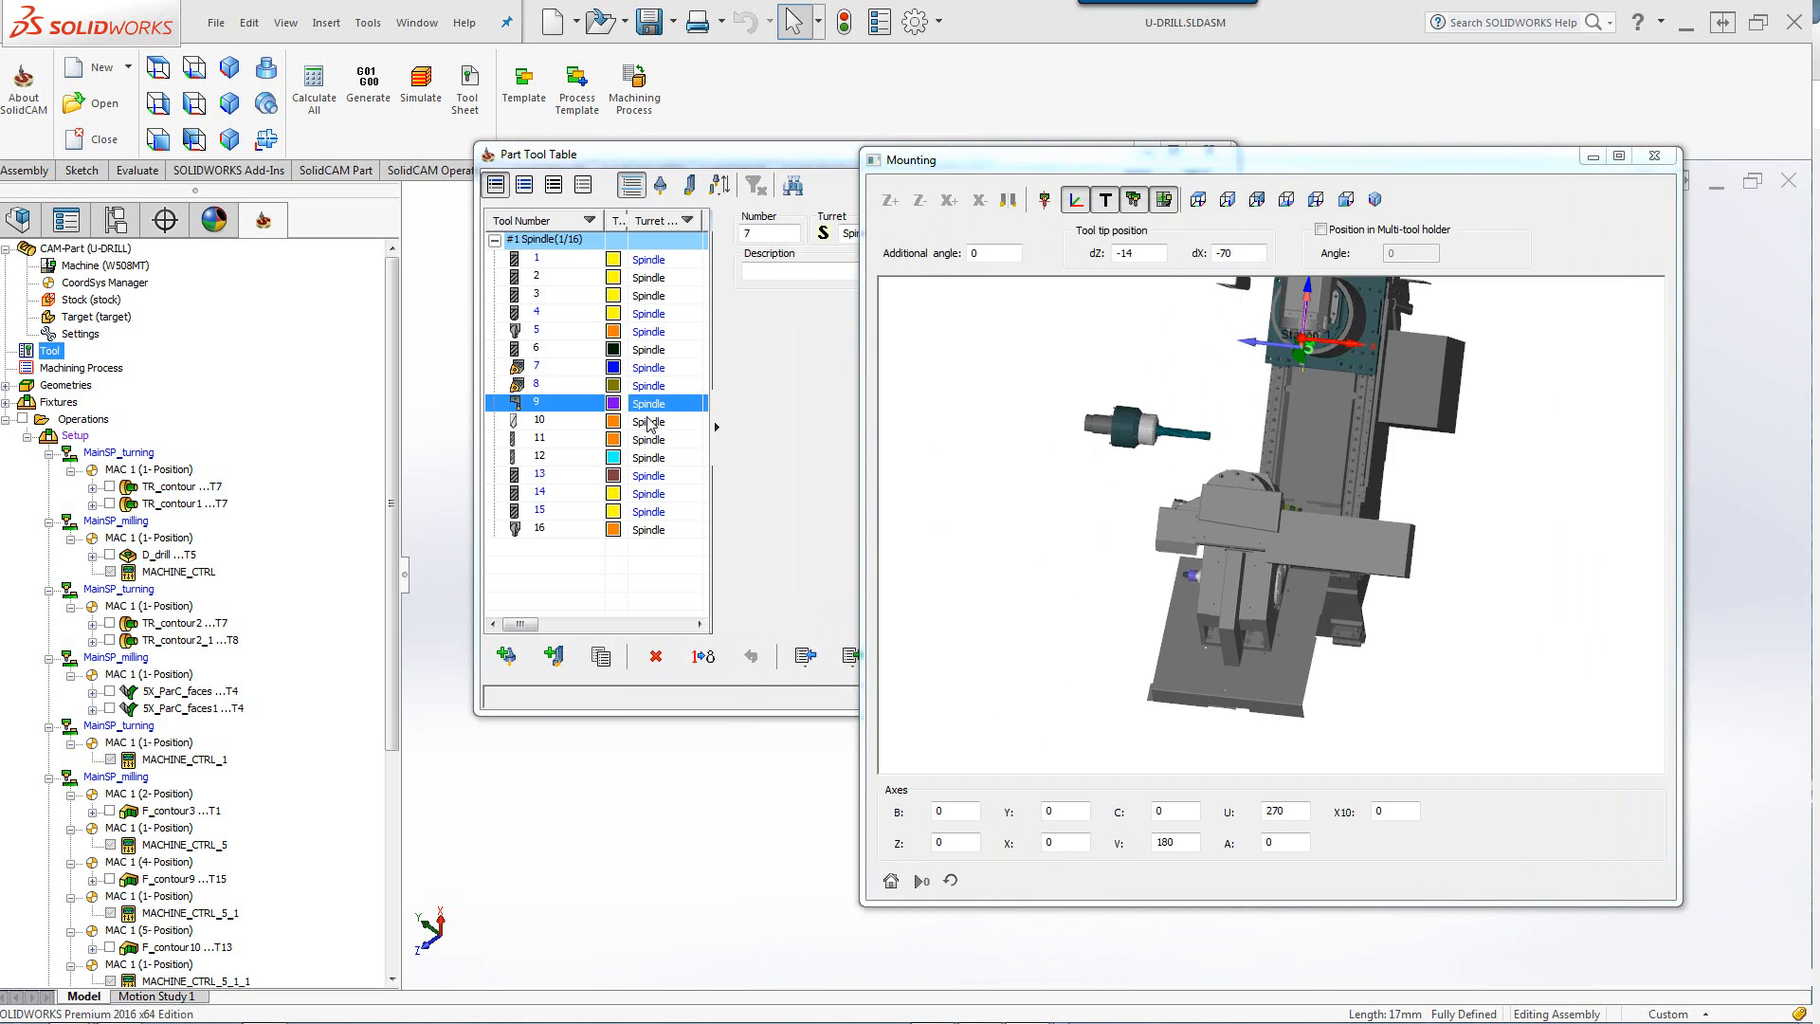
Preview tool 10 then tool 9 mounted on the machine and view tool 9's tip from the side and bottom.
left_click(535, 421)
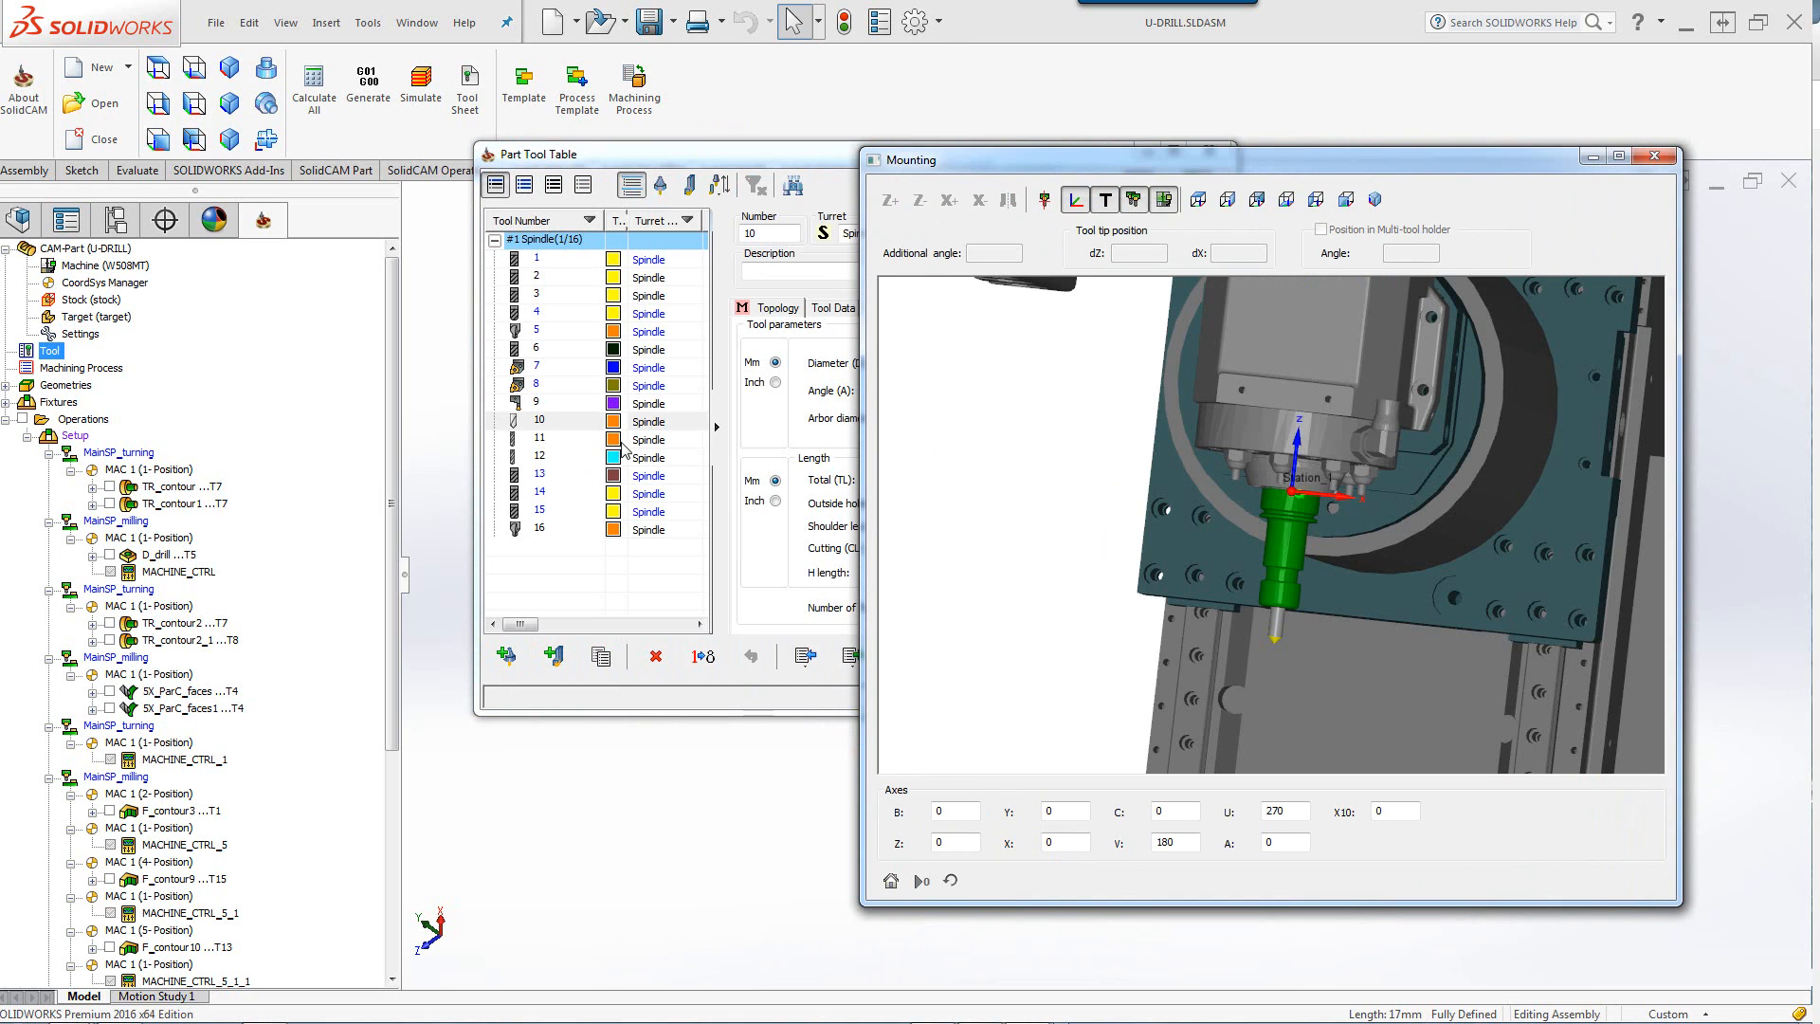
left_click(536, 453)
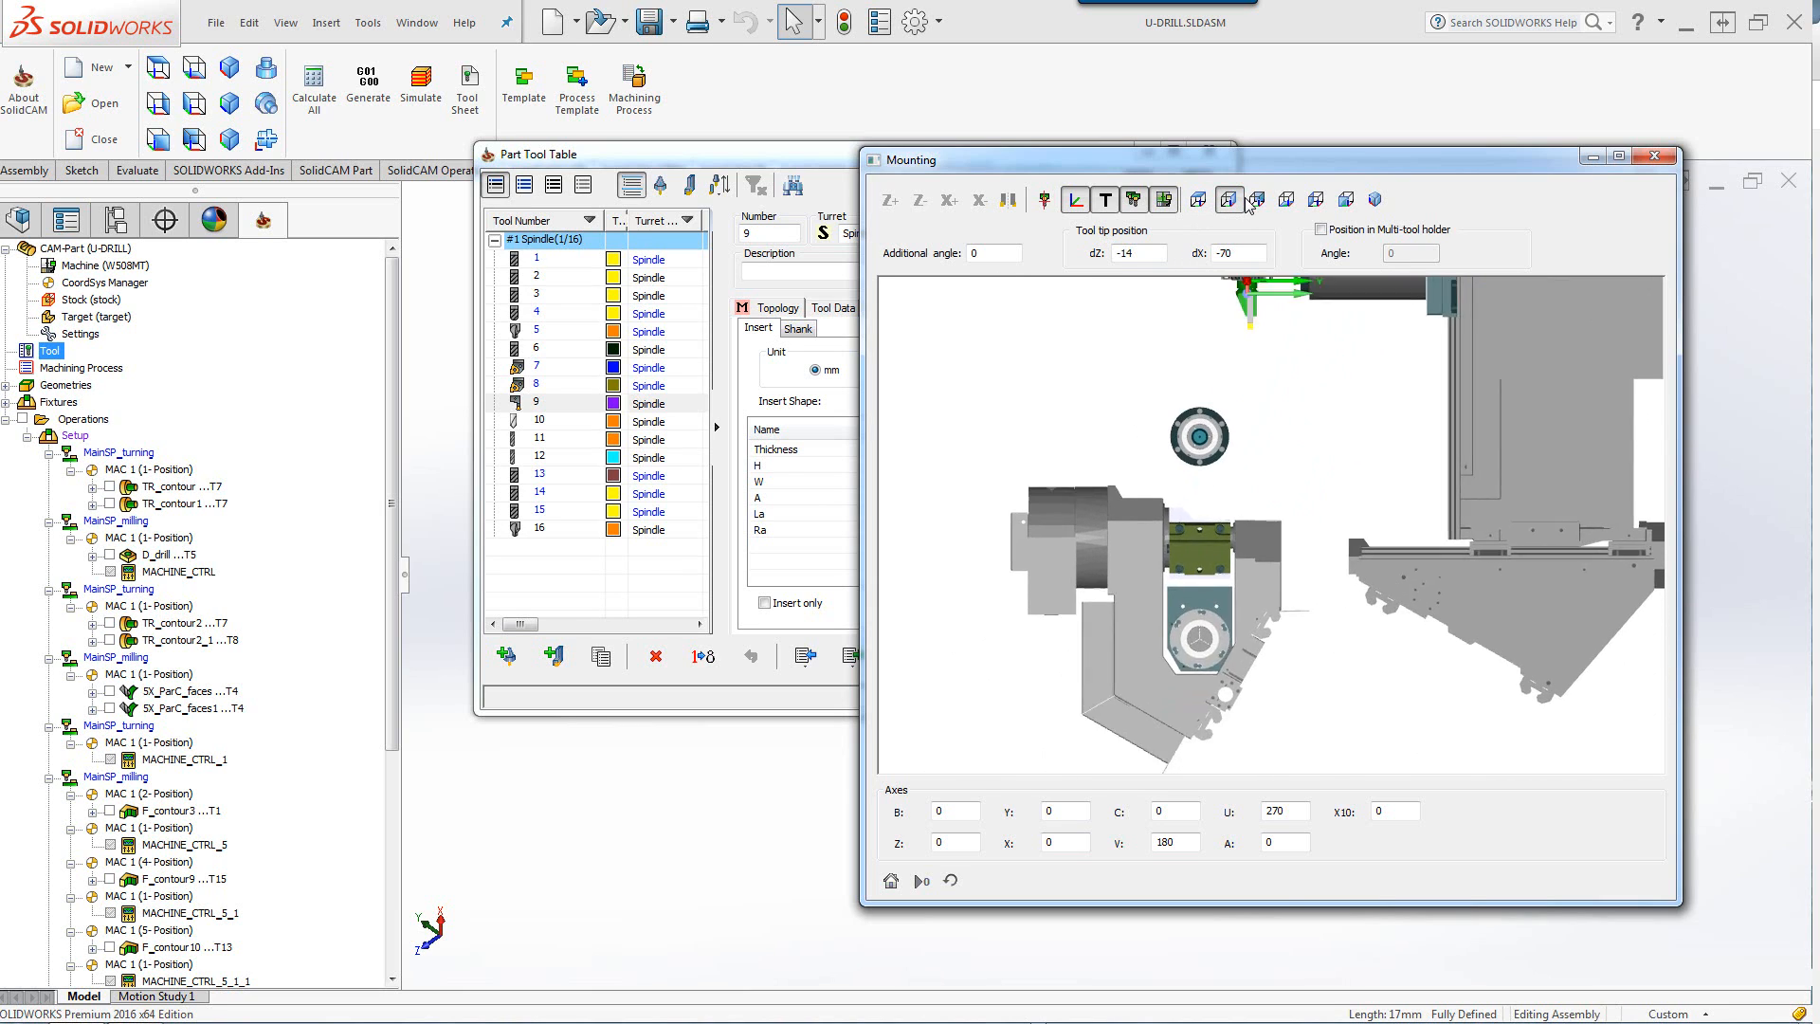
left_click(1286, 199)
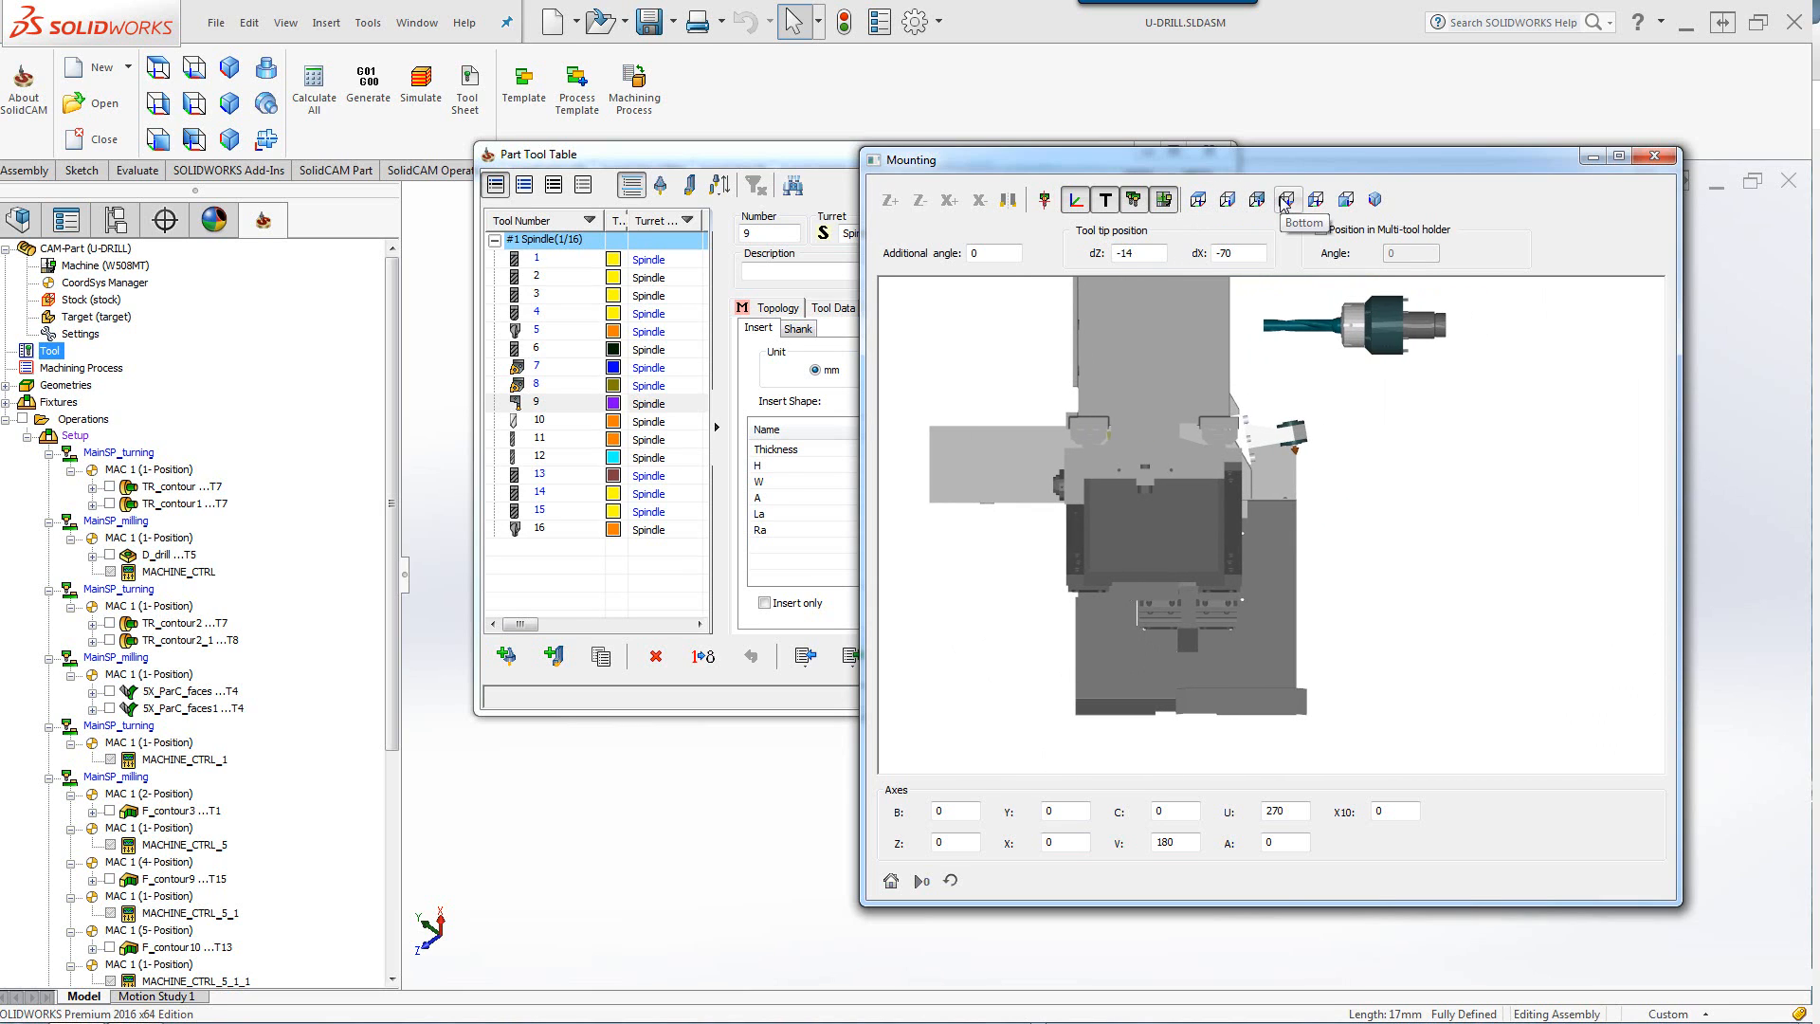
left_click(1316, 199)
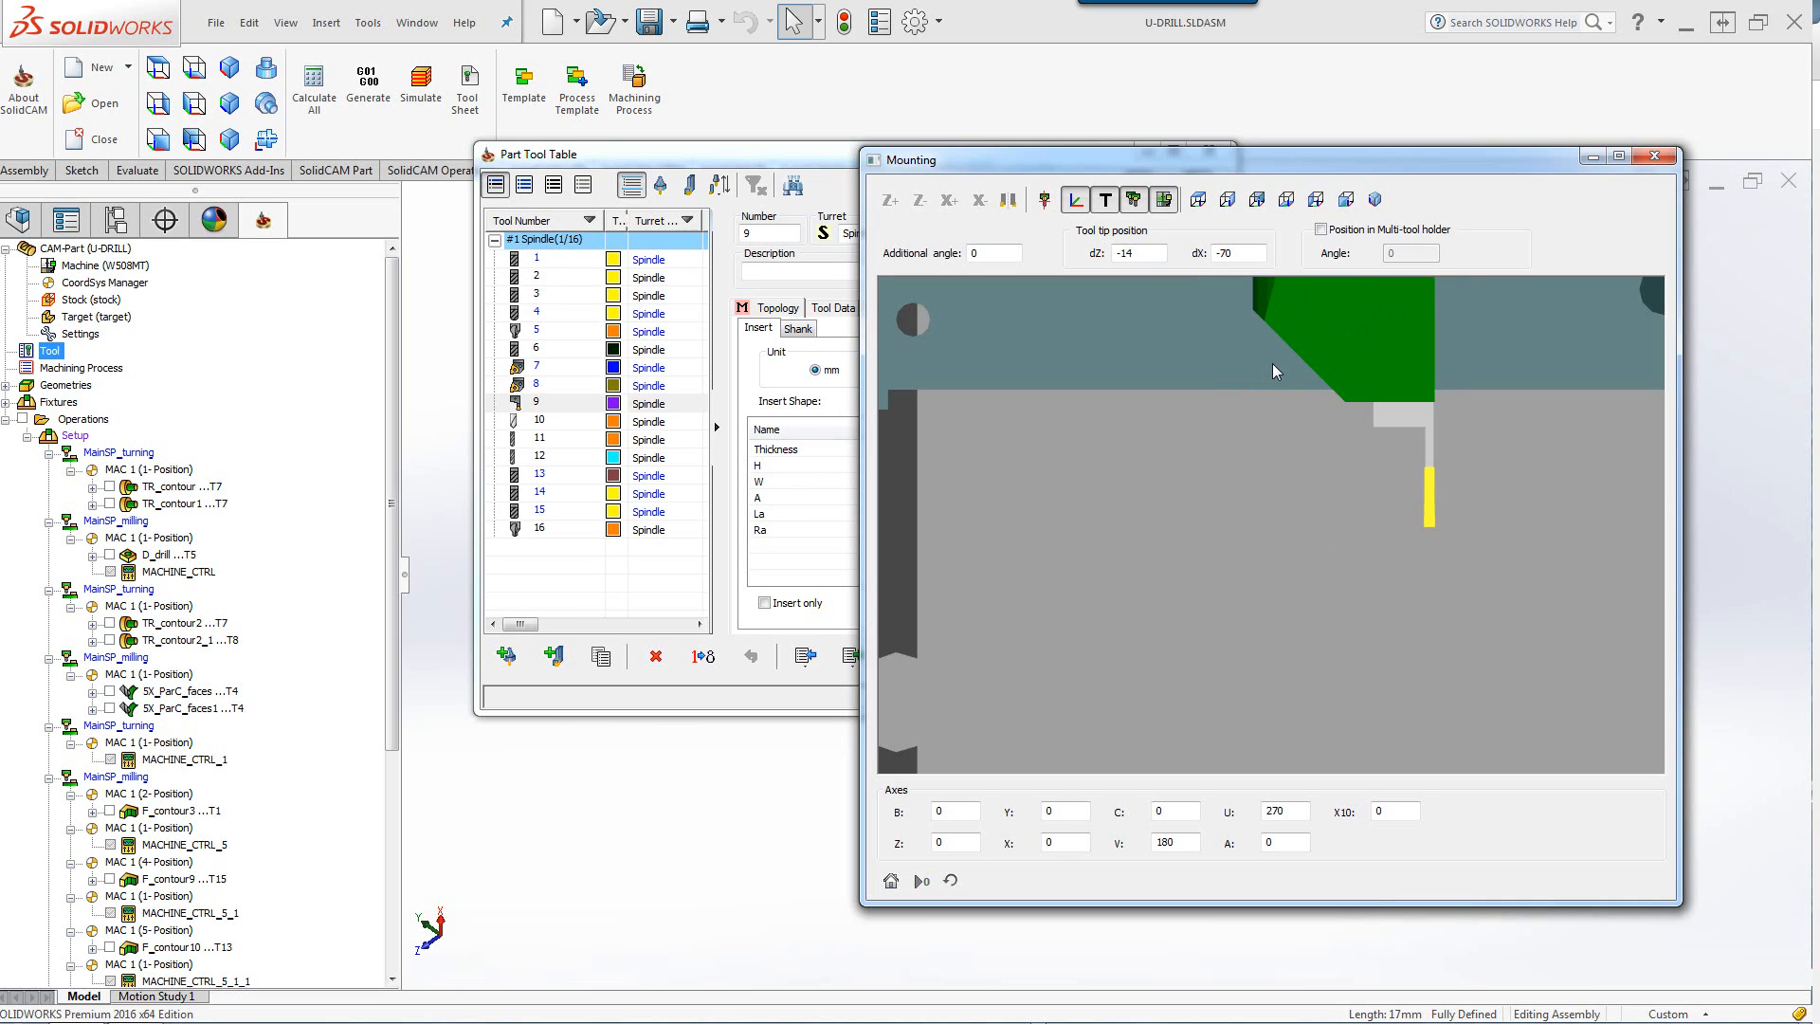
Give tool 9 an additional mounting angle of -2 and a tip dX offset of -72.
left_click(992, 252)
type("-2")
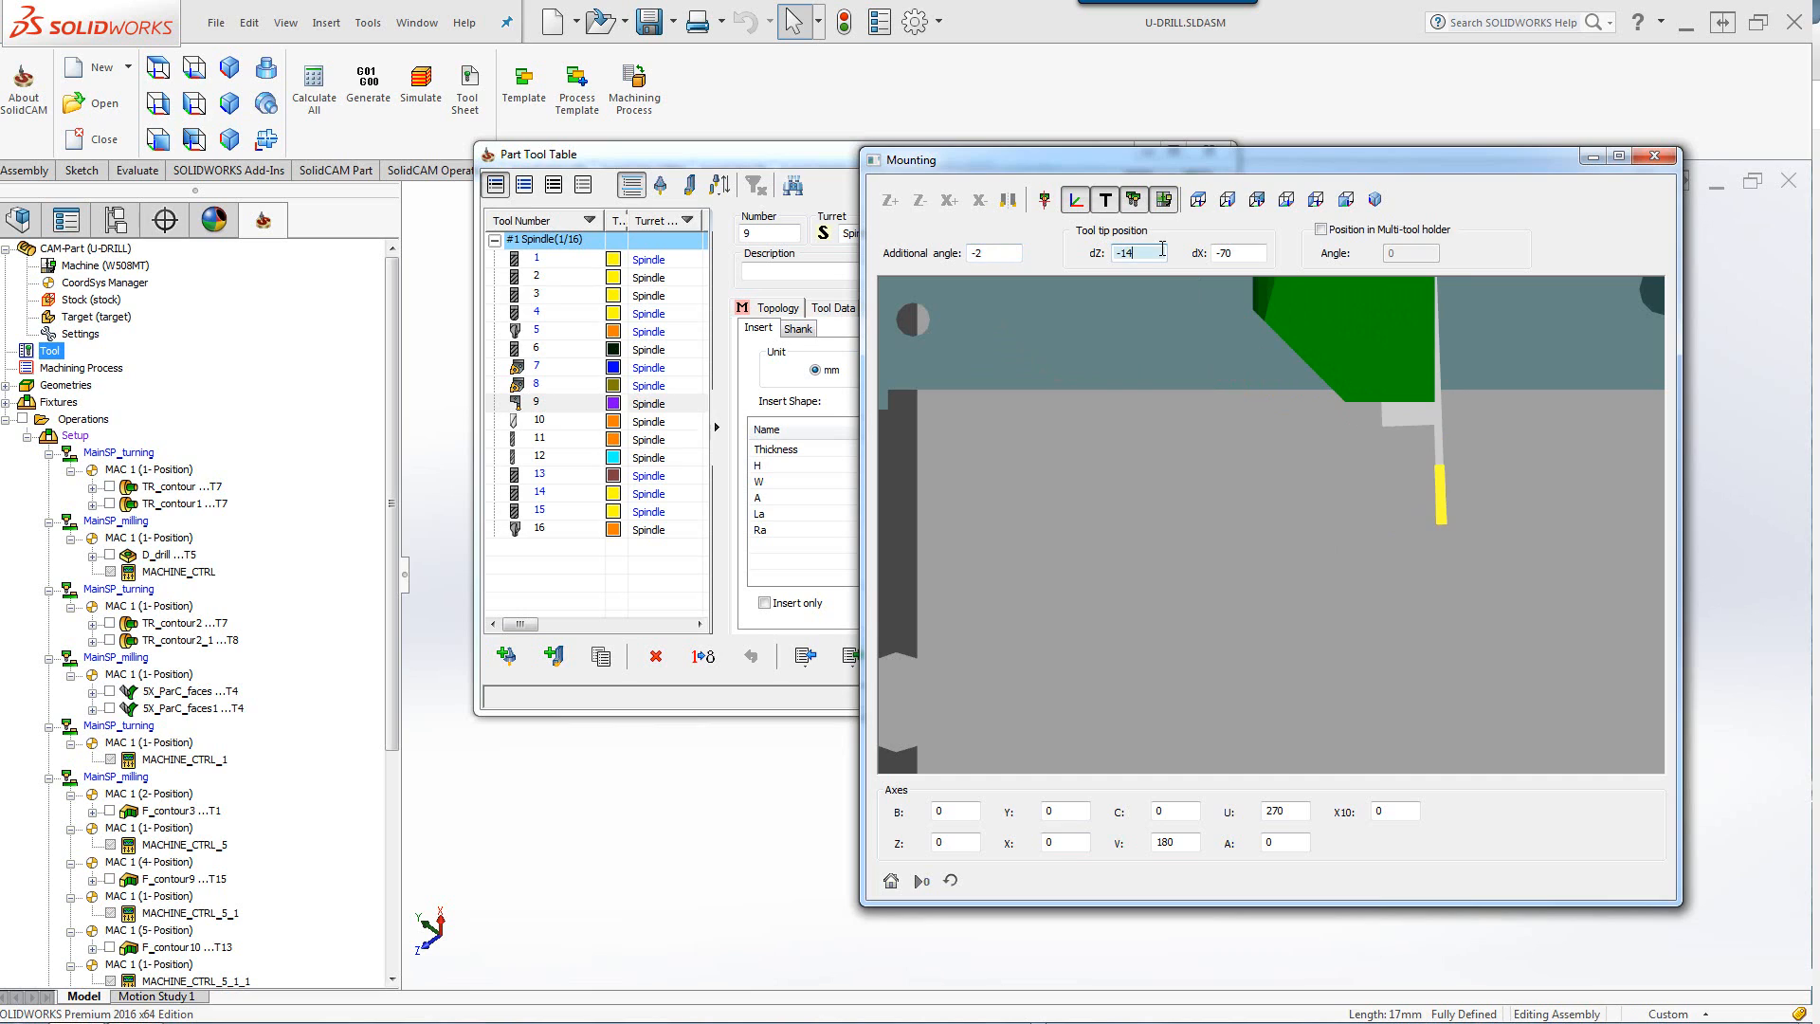
type("-12")
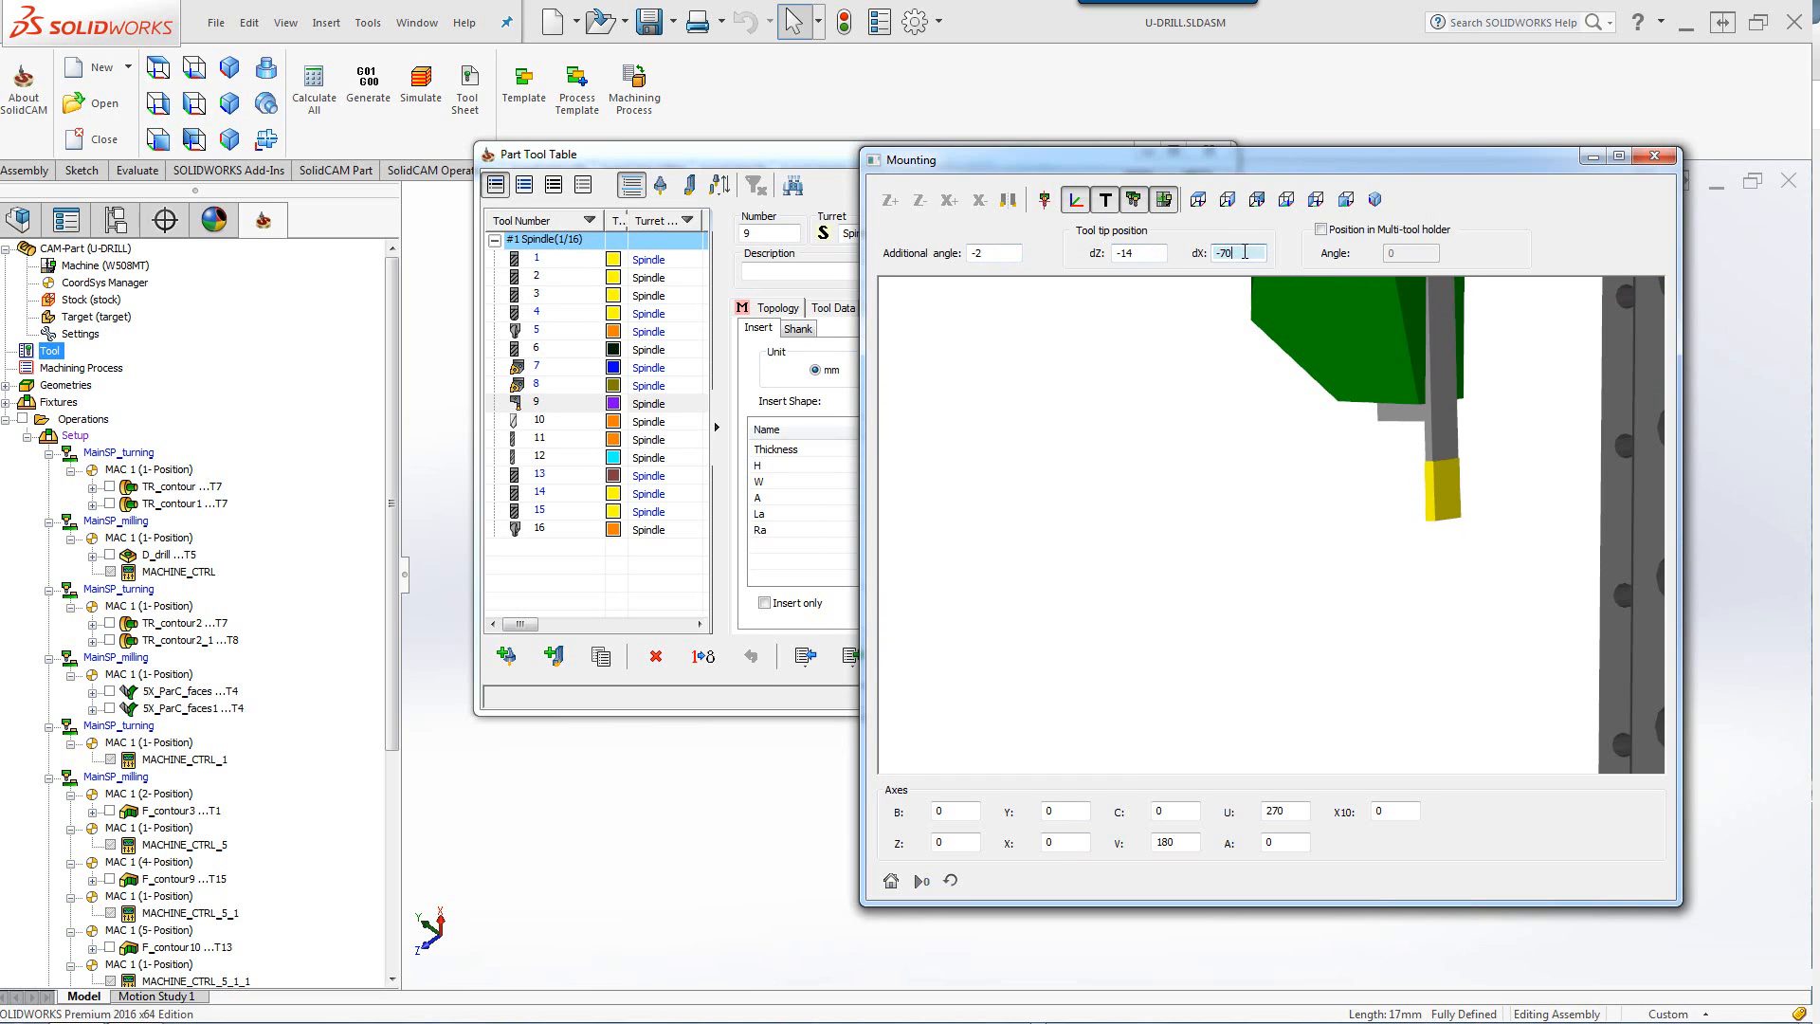
type("-72")
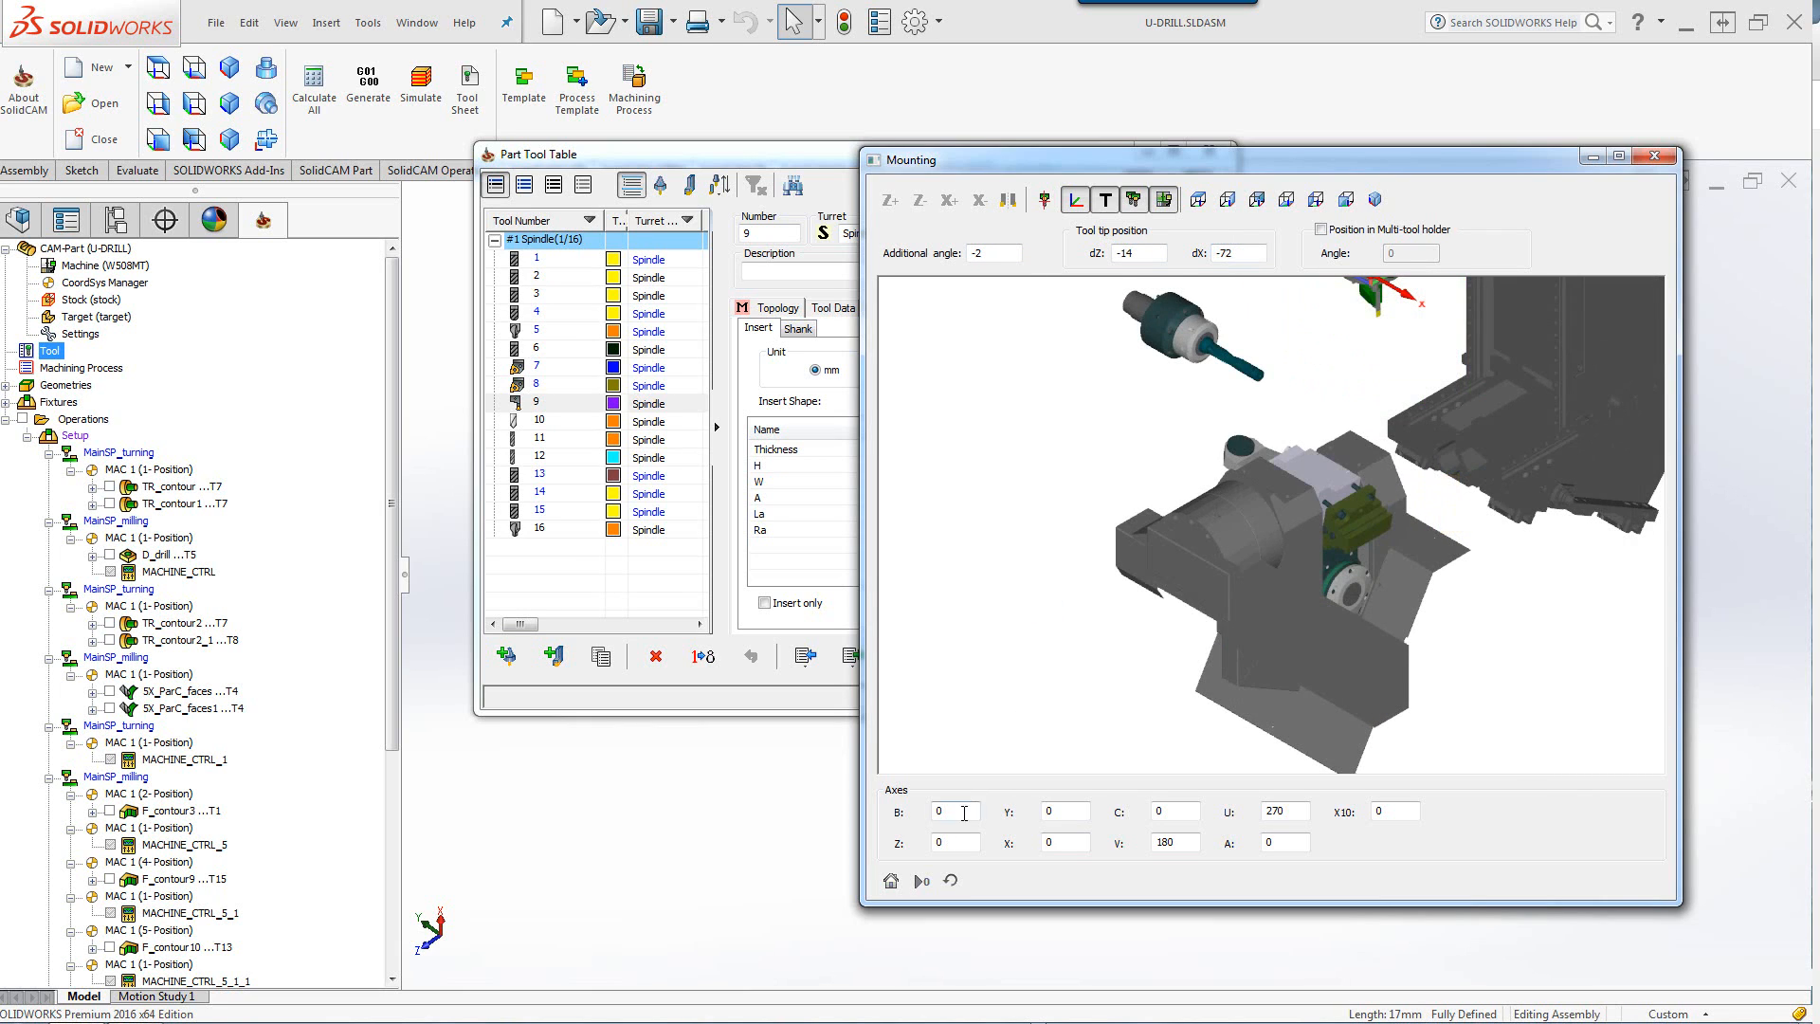
Try B axis values 1, -2, 3, -2, -9 and Y values 75 in the mounting preview.
left_click(954, 810)
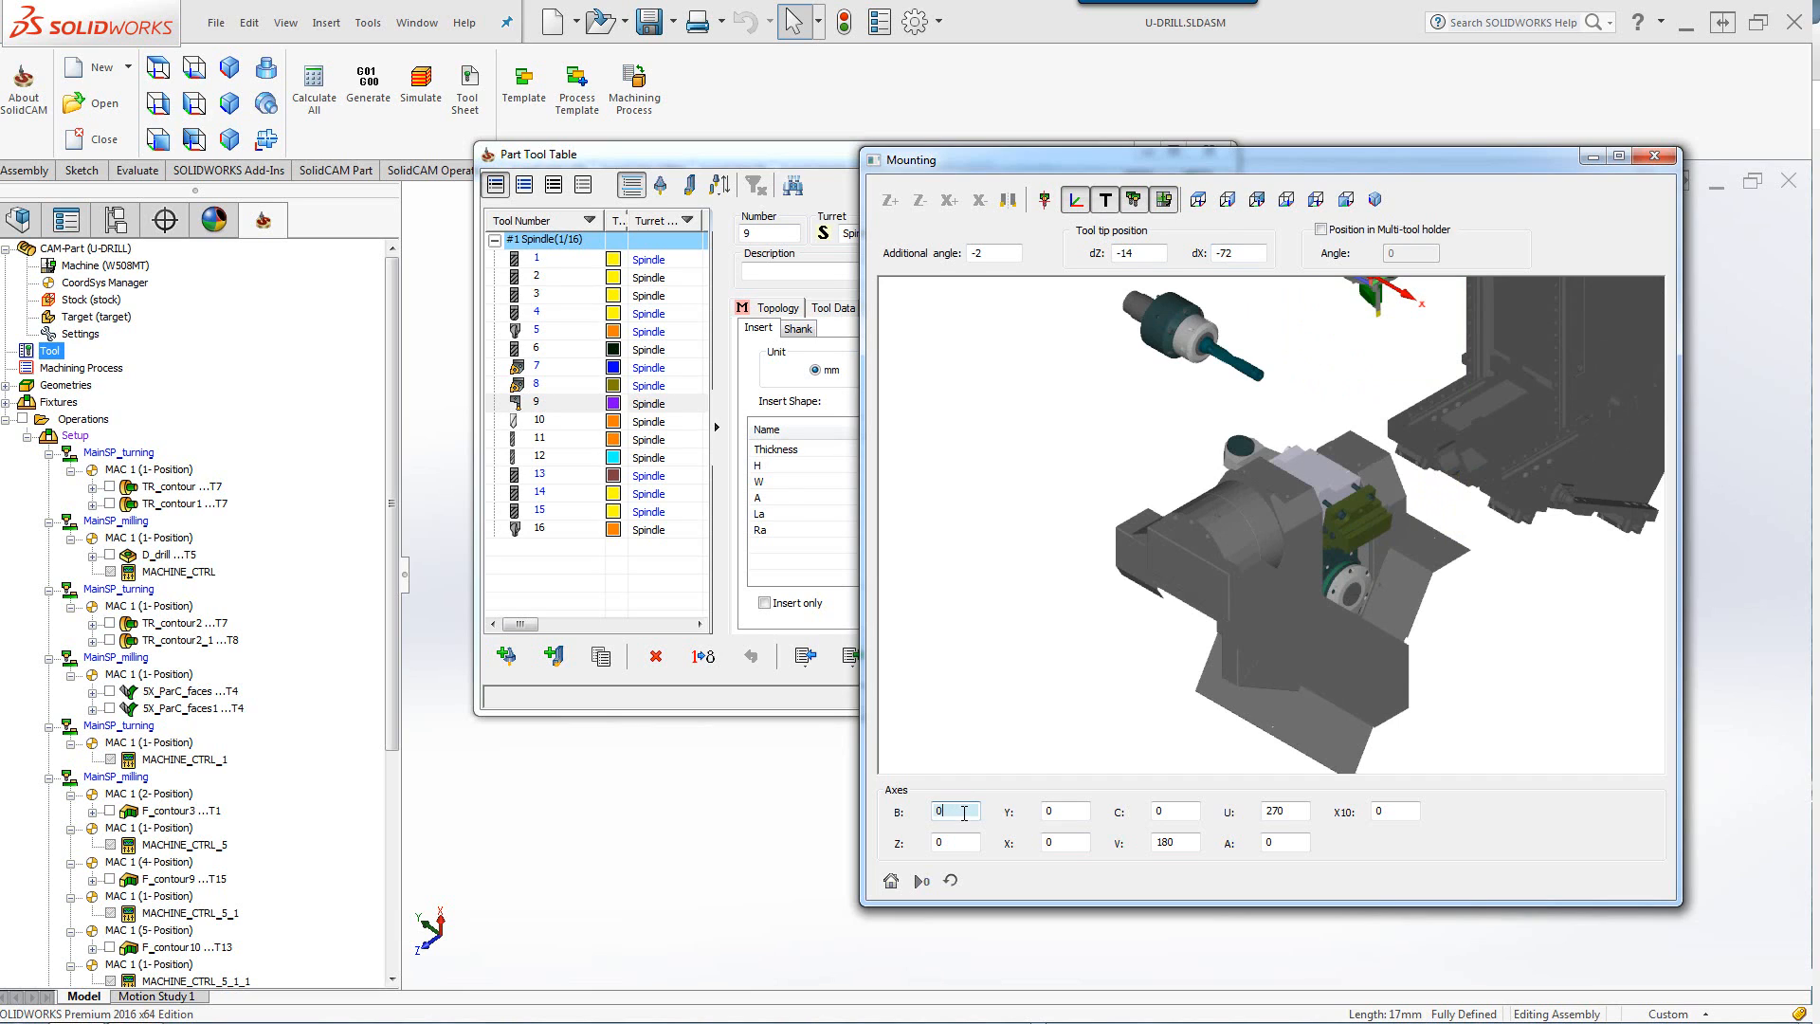
type("1")
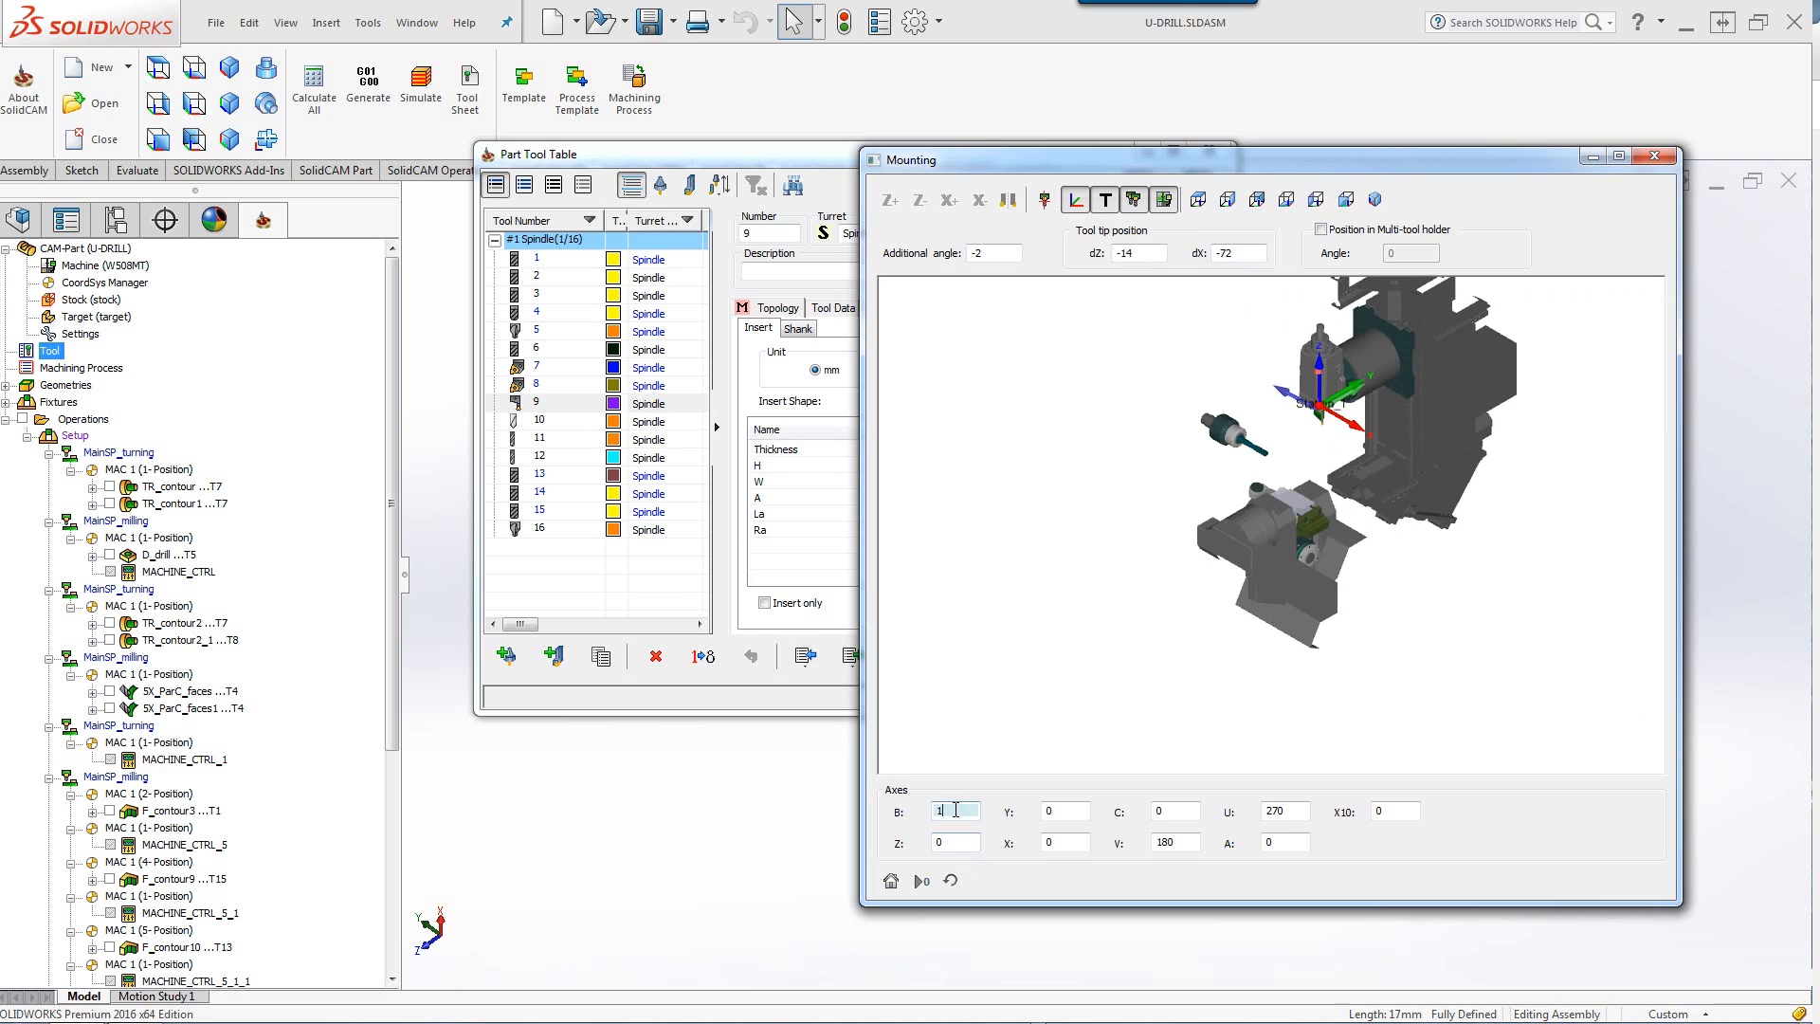
type("-2")
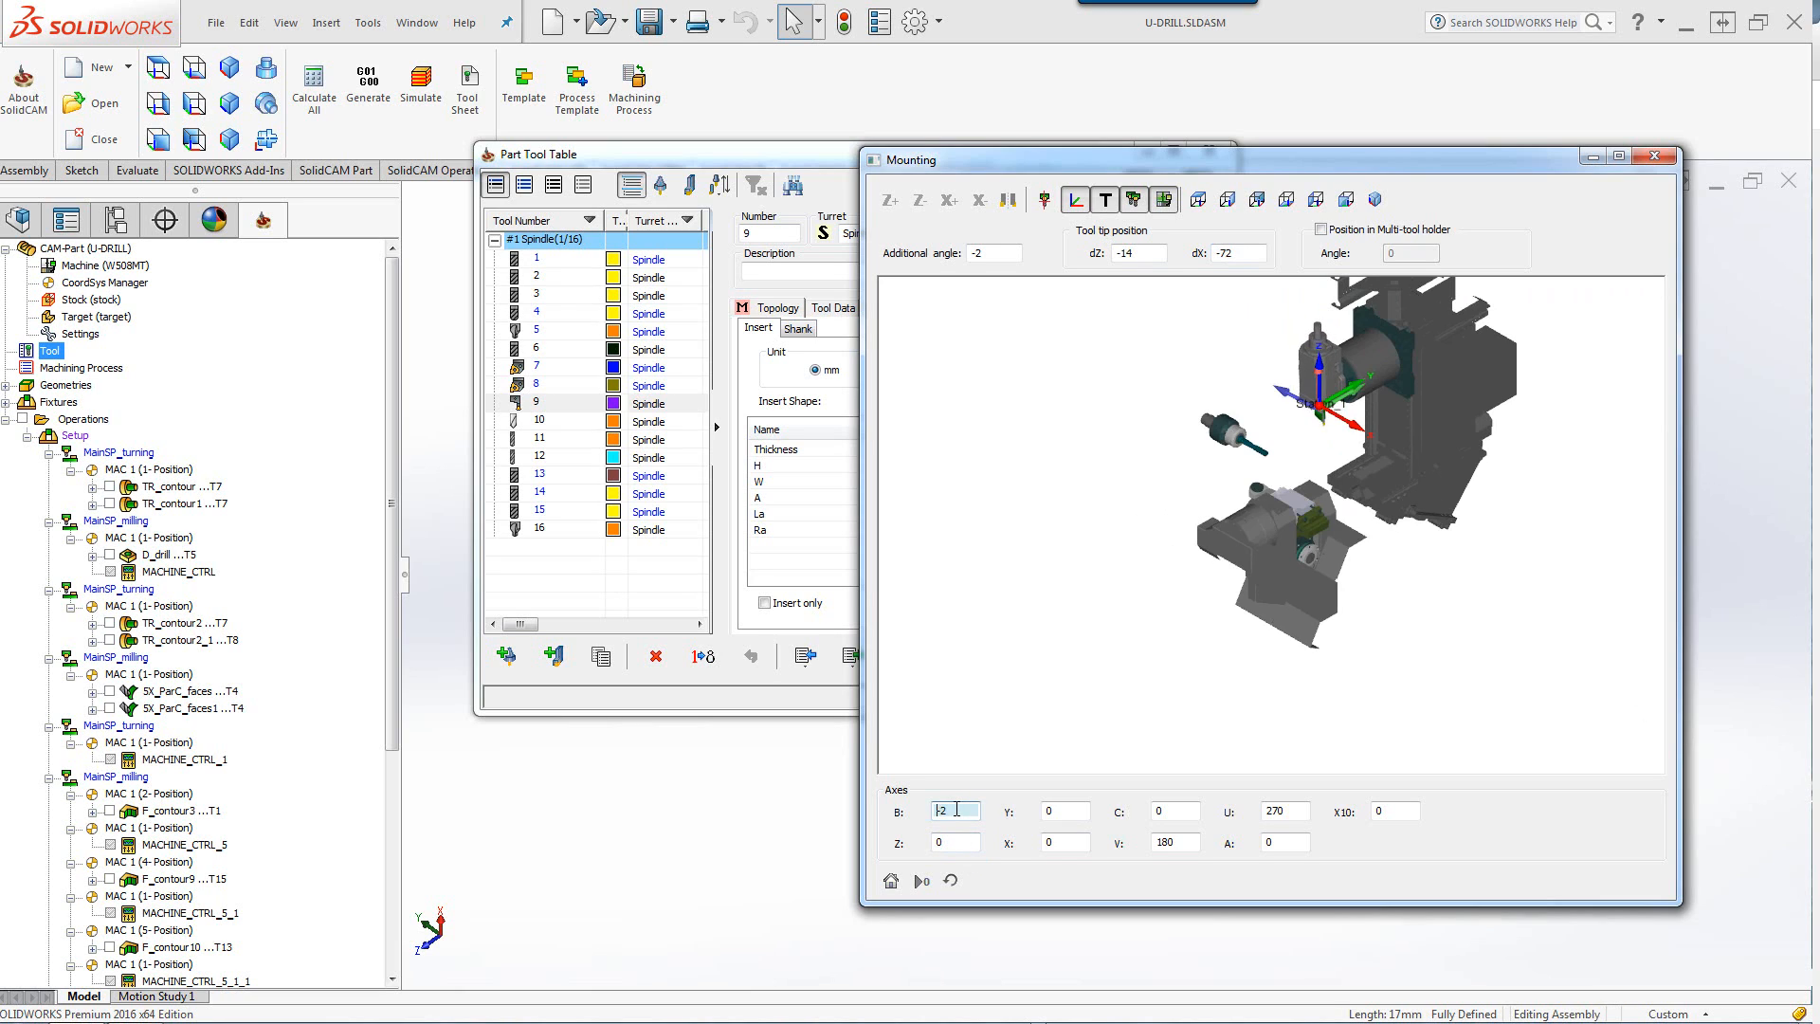
type("3")
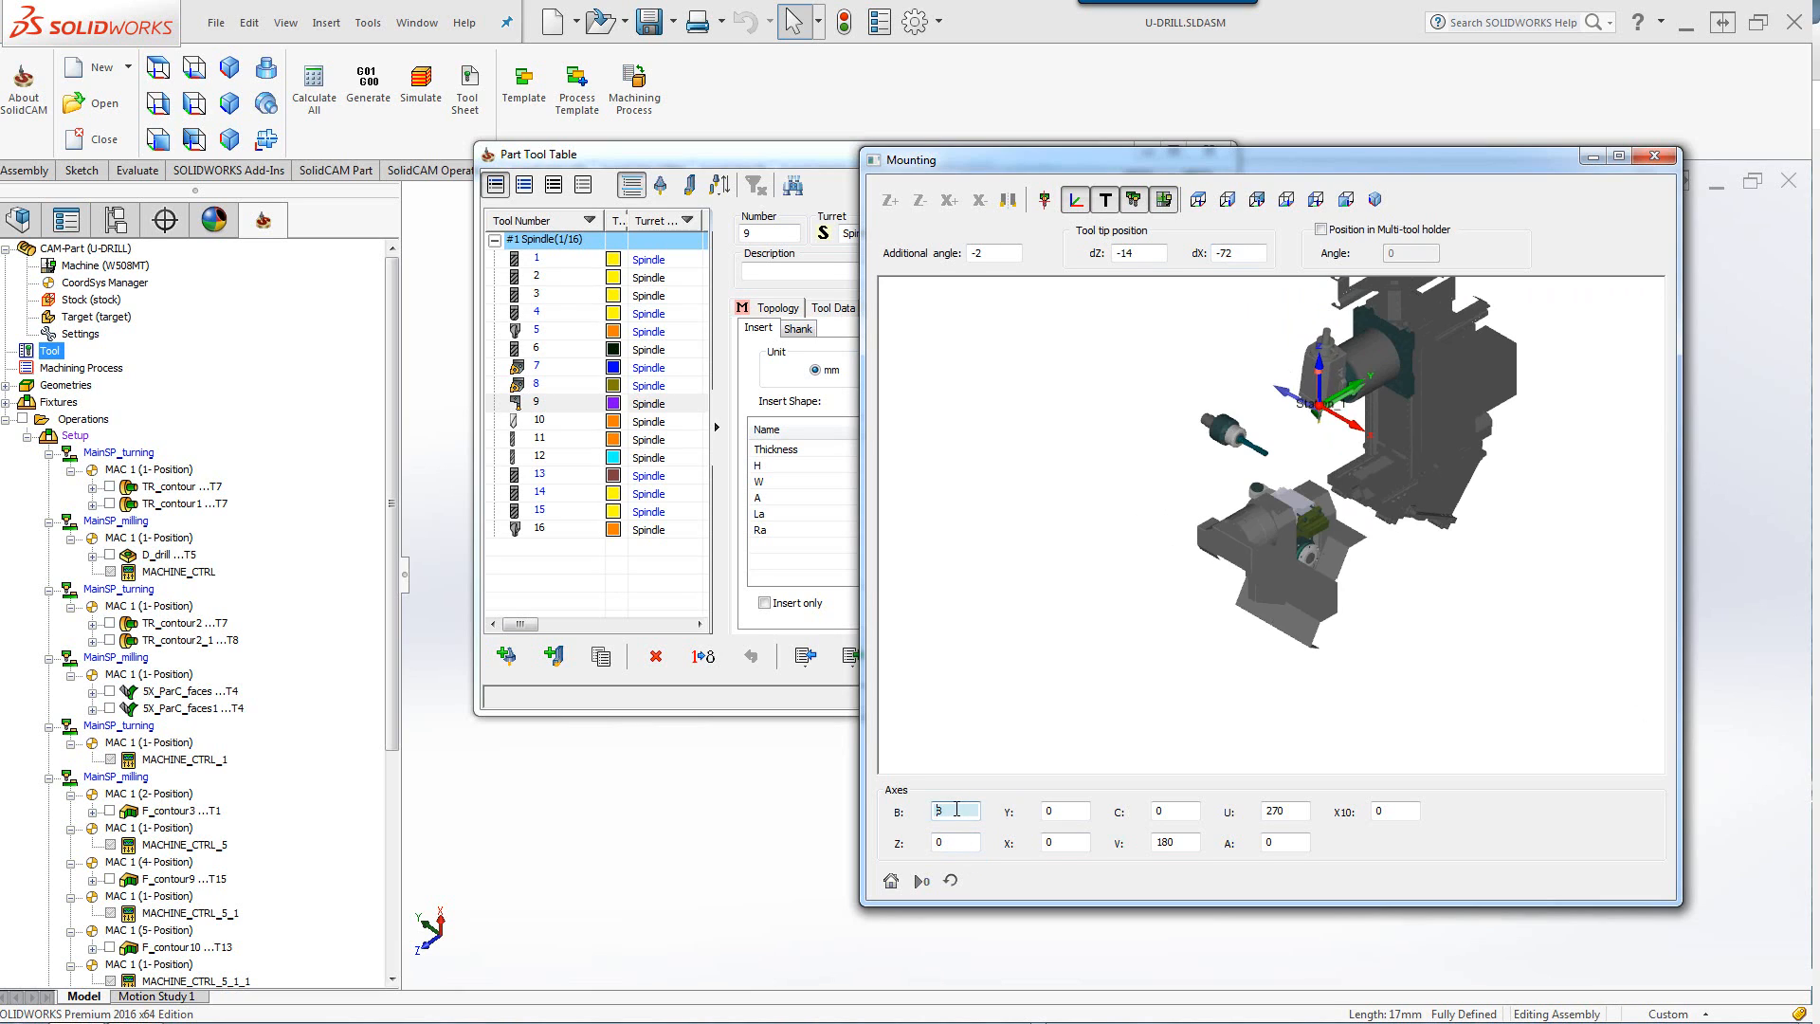
type("-2")
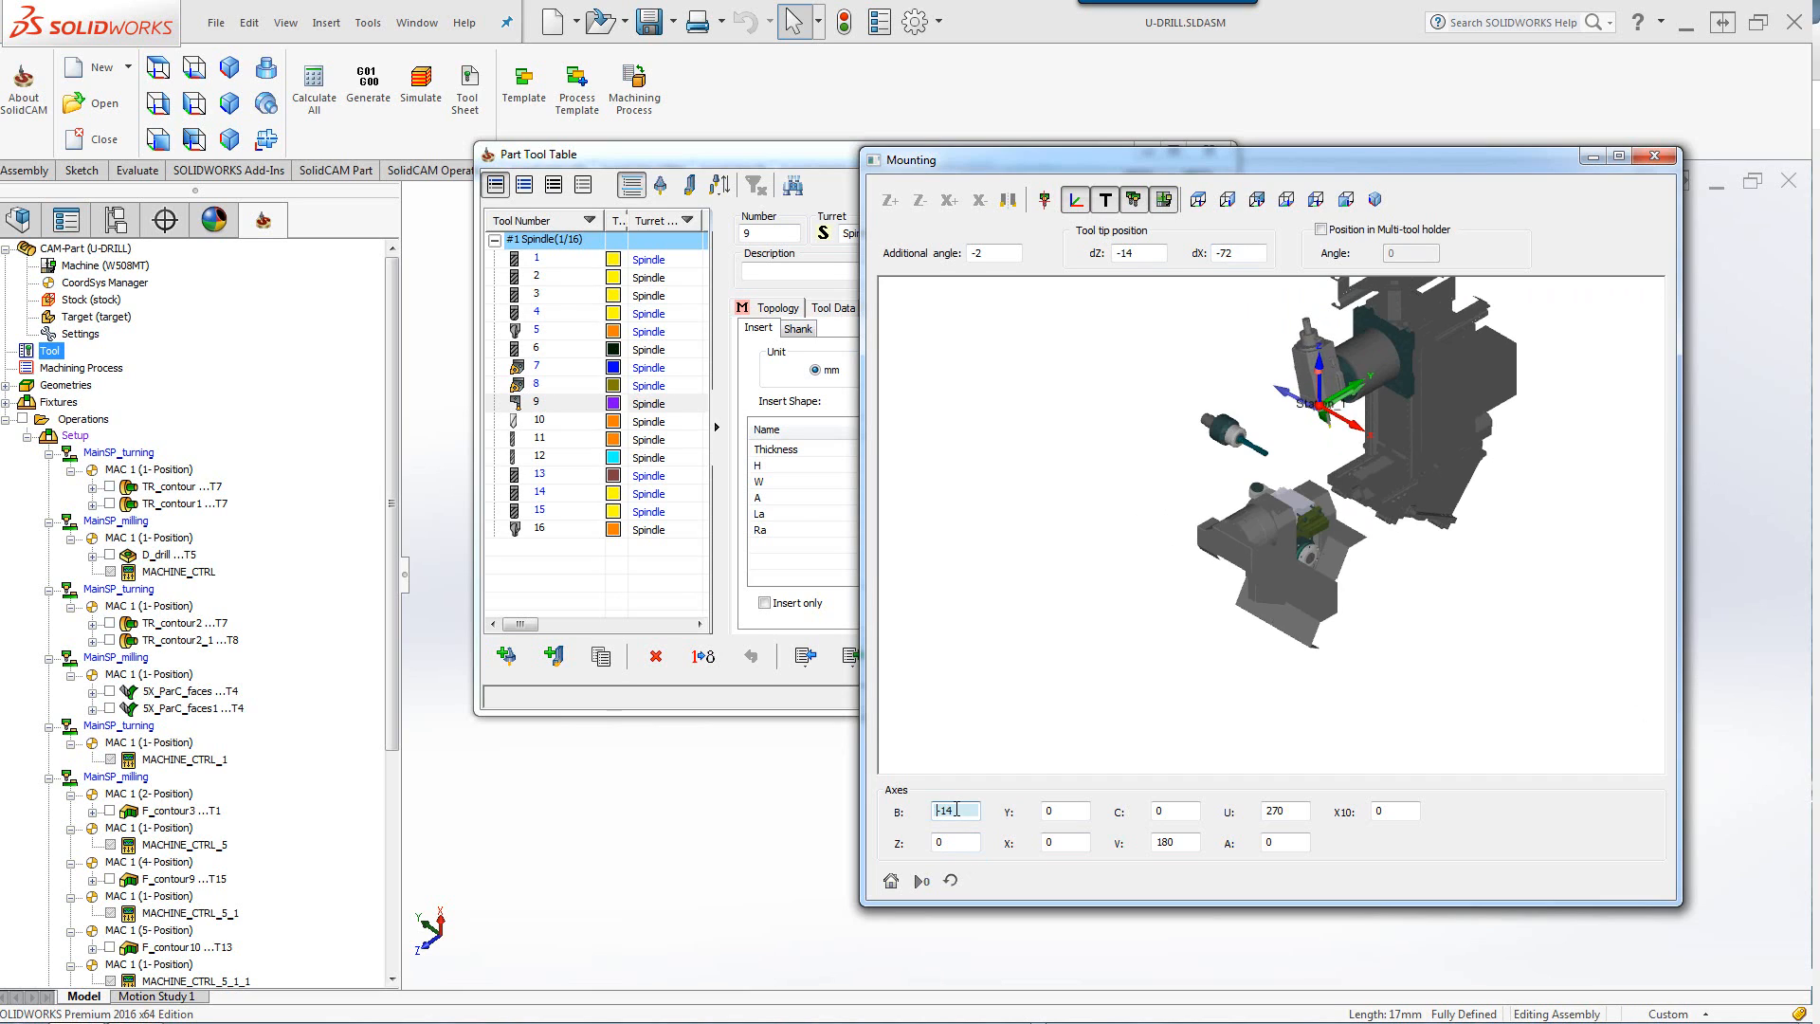
type("-9")
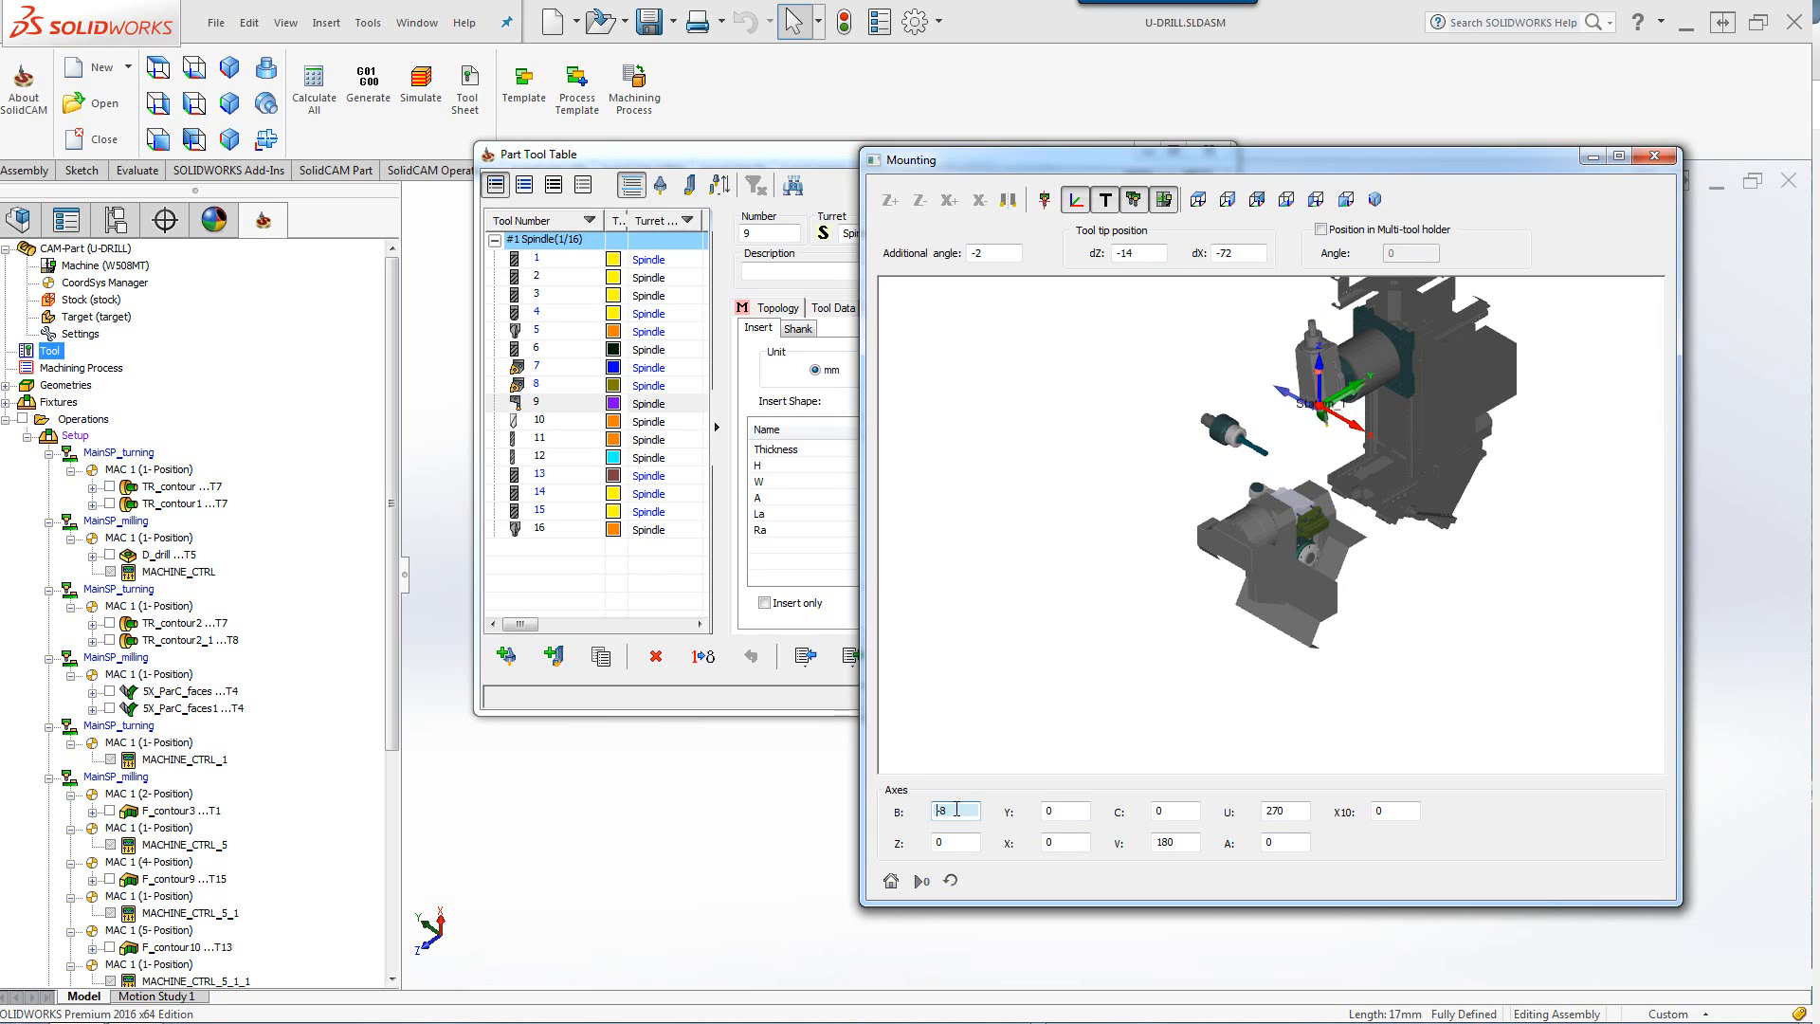
type("75")
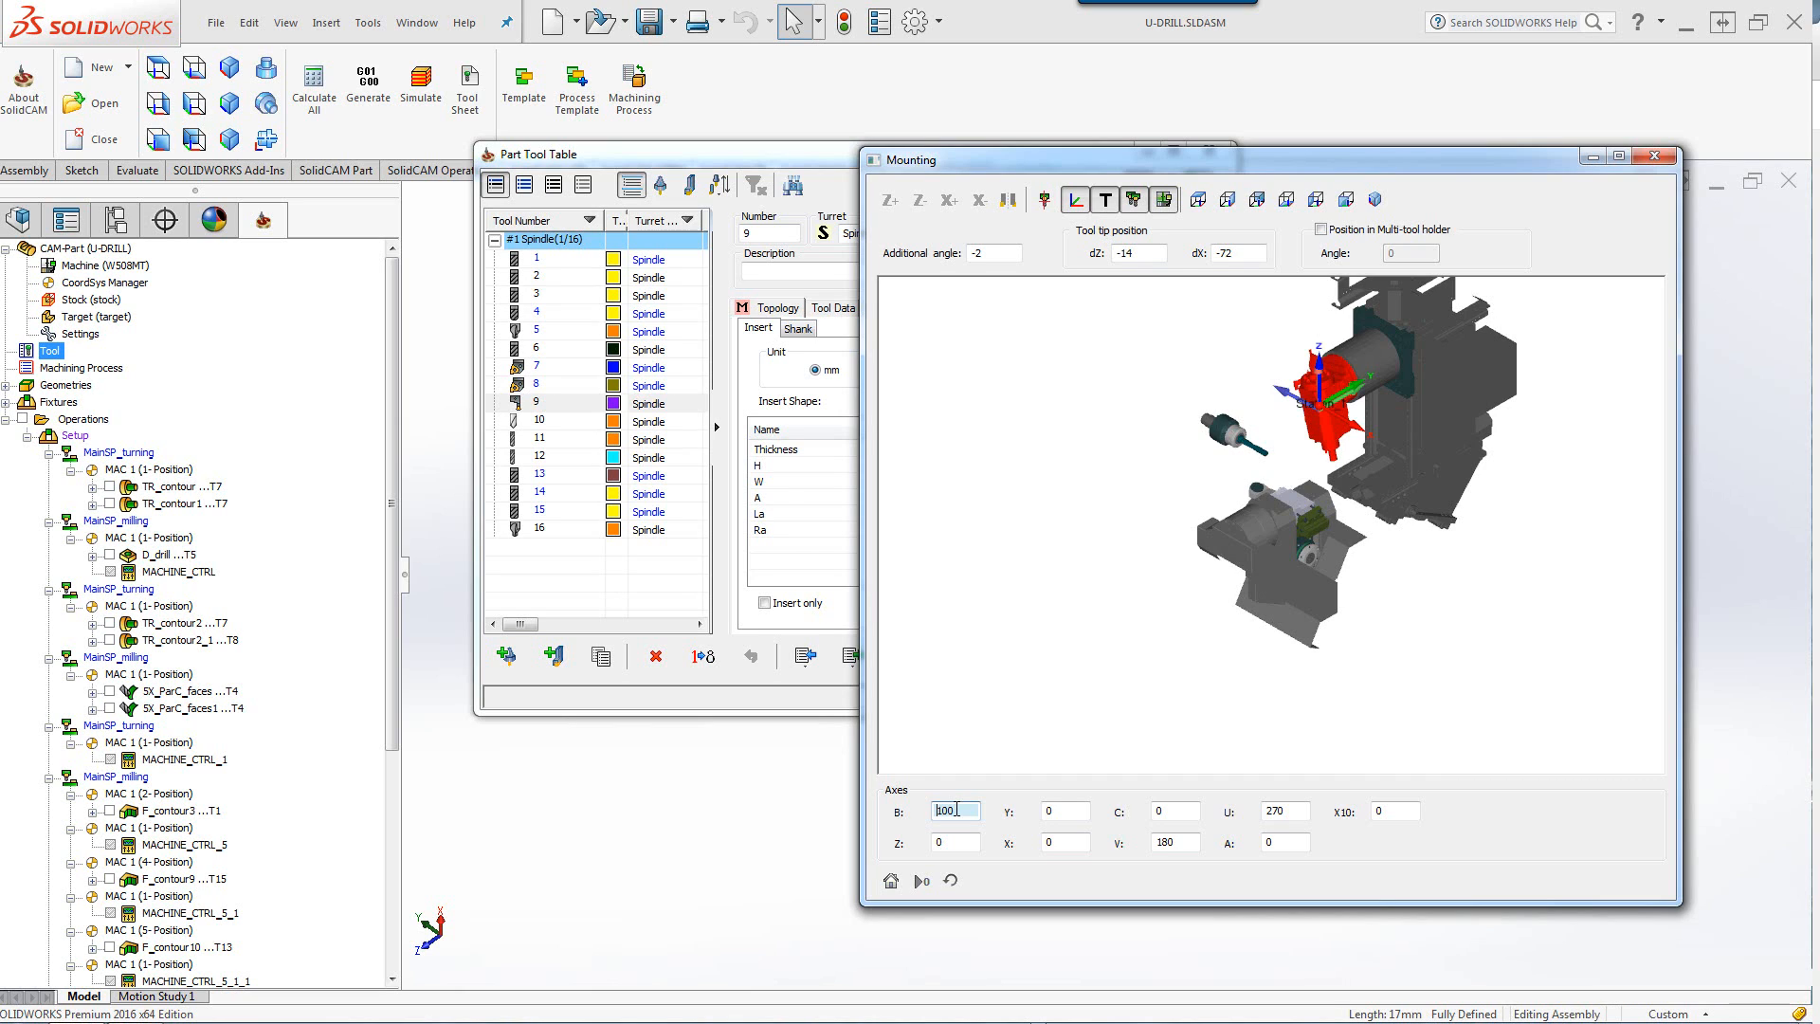
Try further Y and Z axis values (60, 0, 1, 0.5, -1, -7), then close Mounting and the tool table.
type("60")
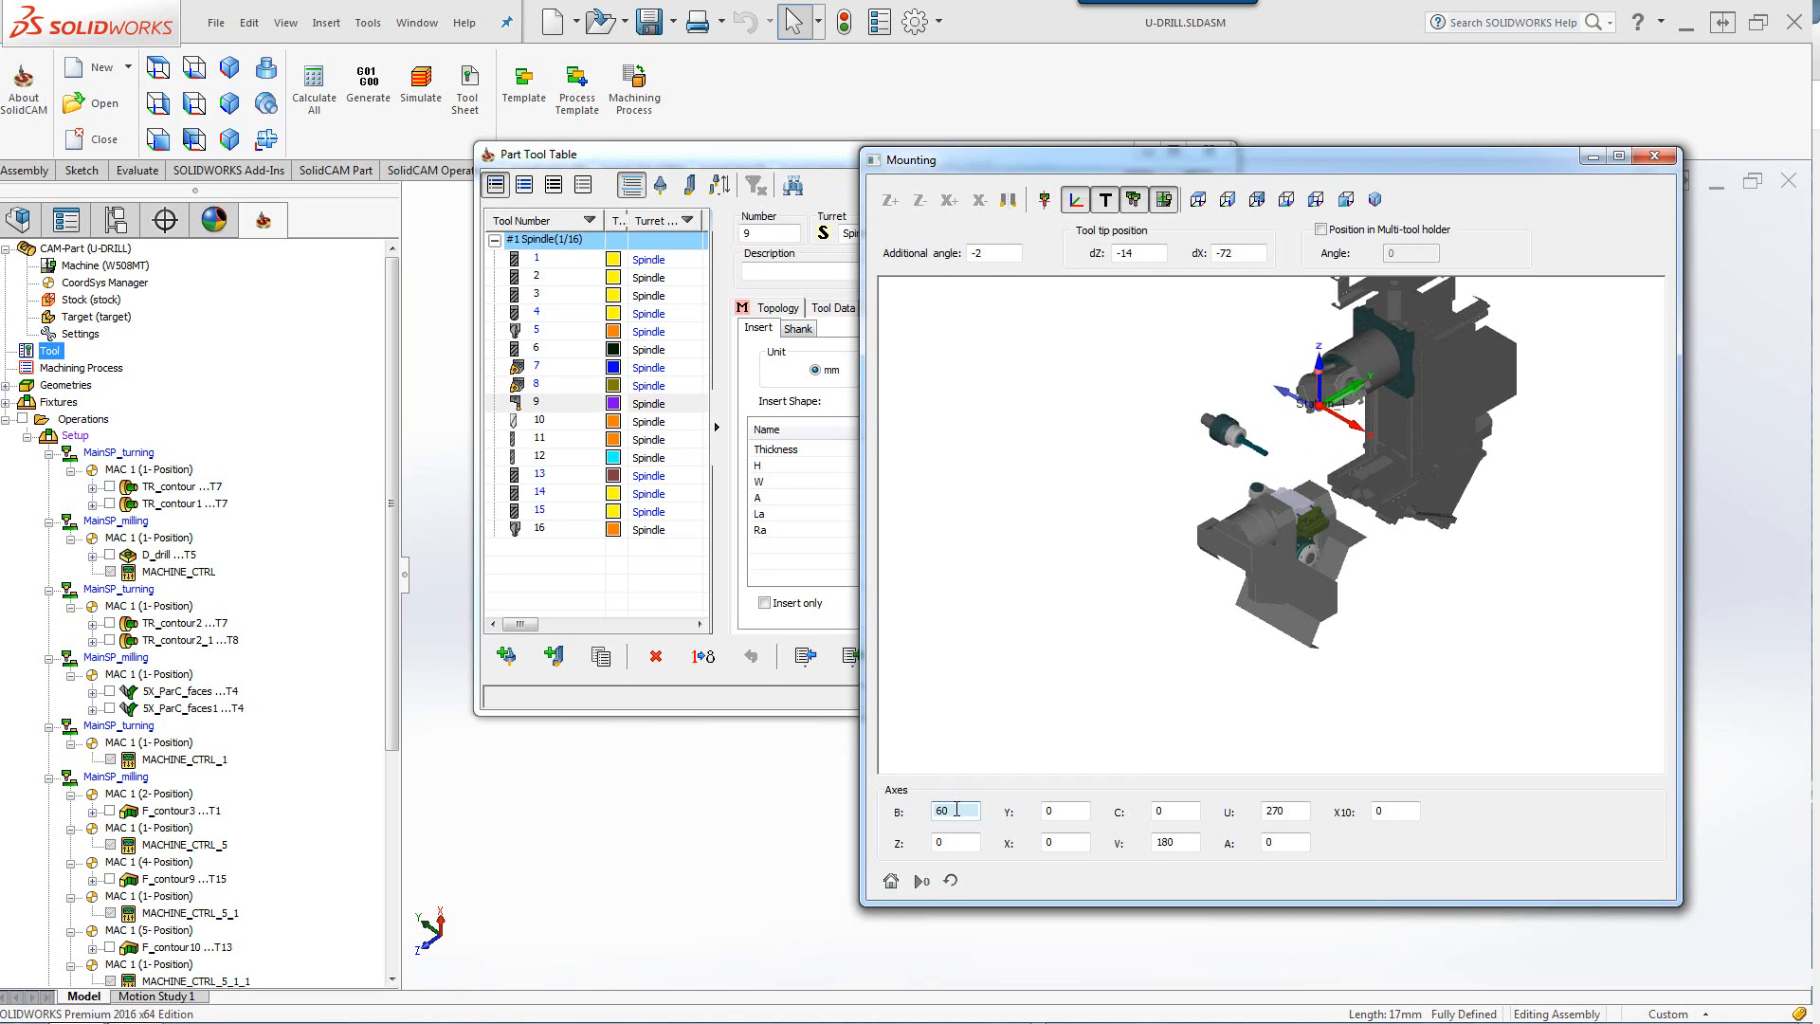
type("0")
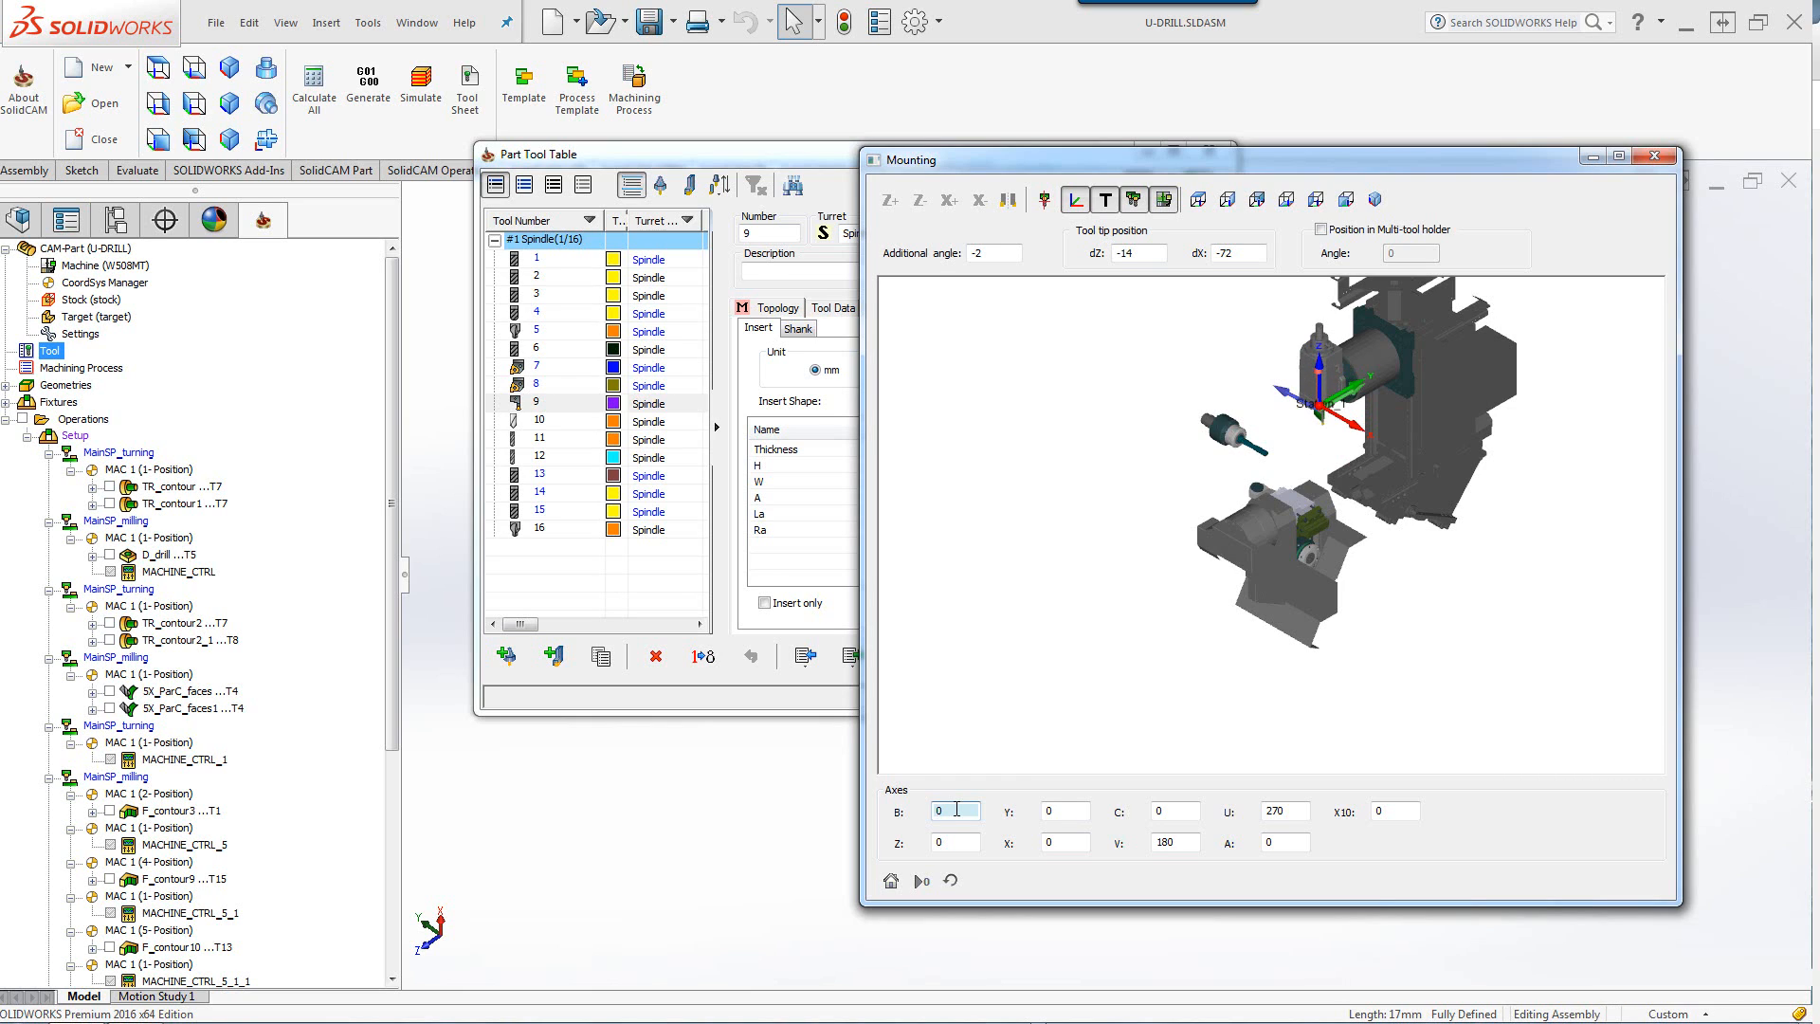
type("1")
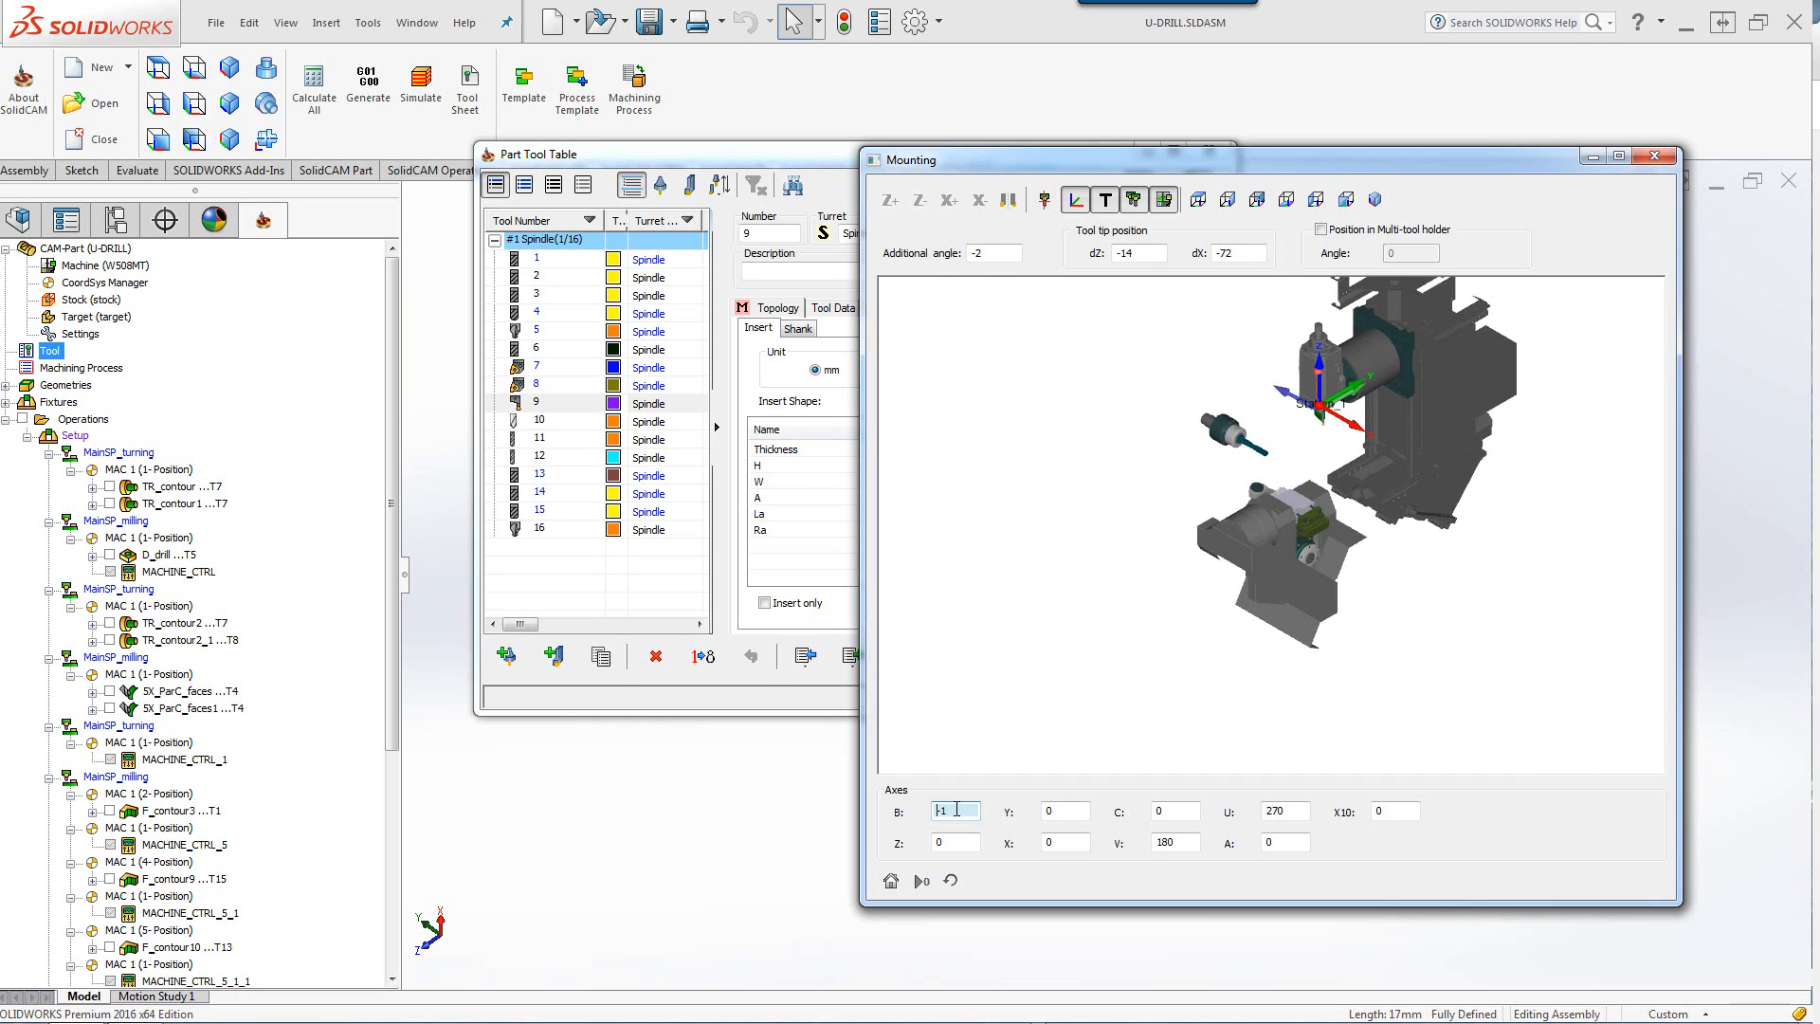
type("0.5")
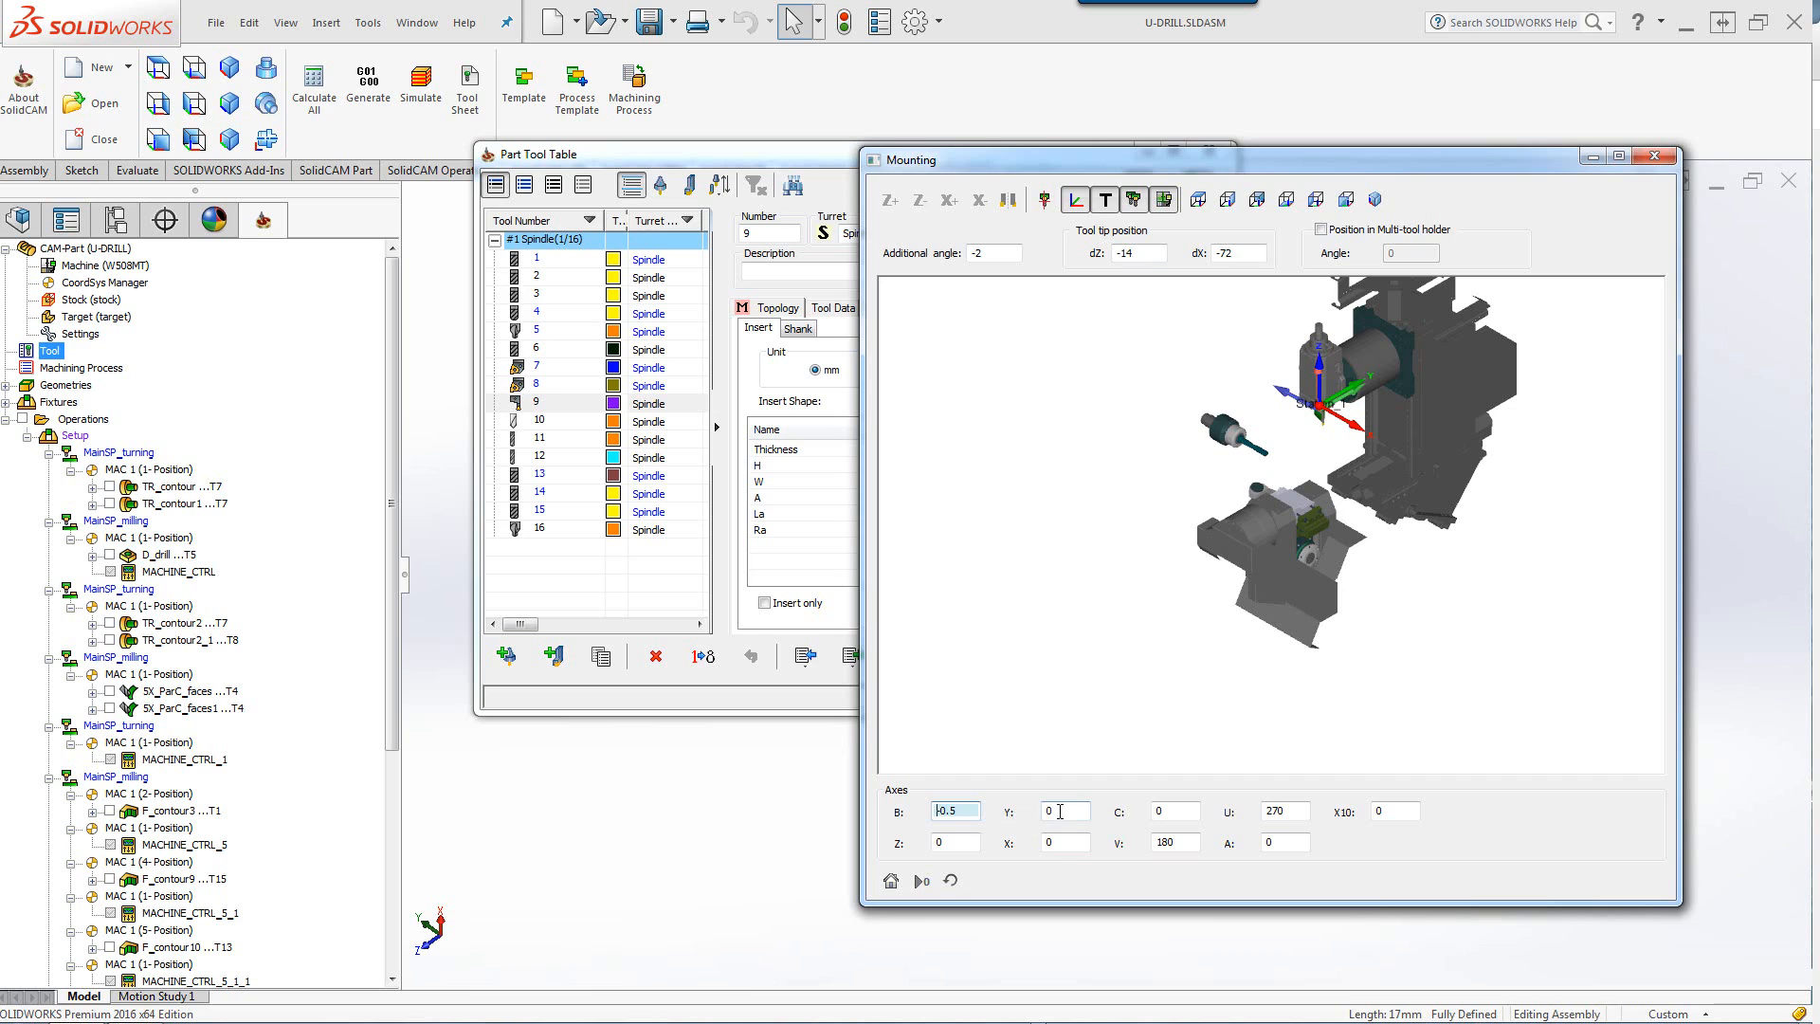
type("-1")
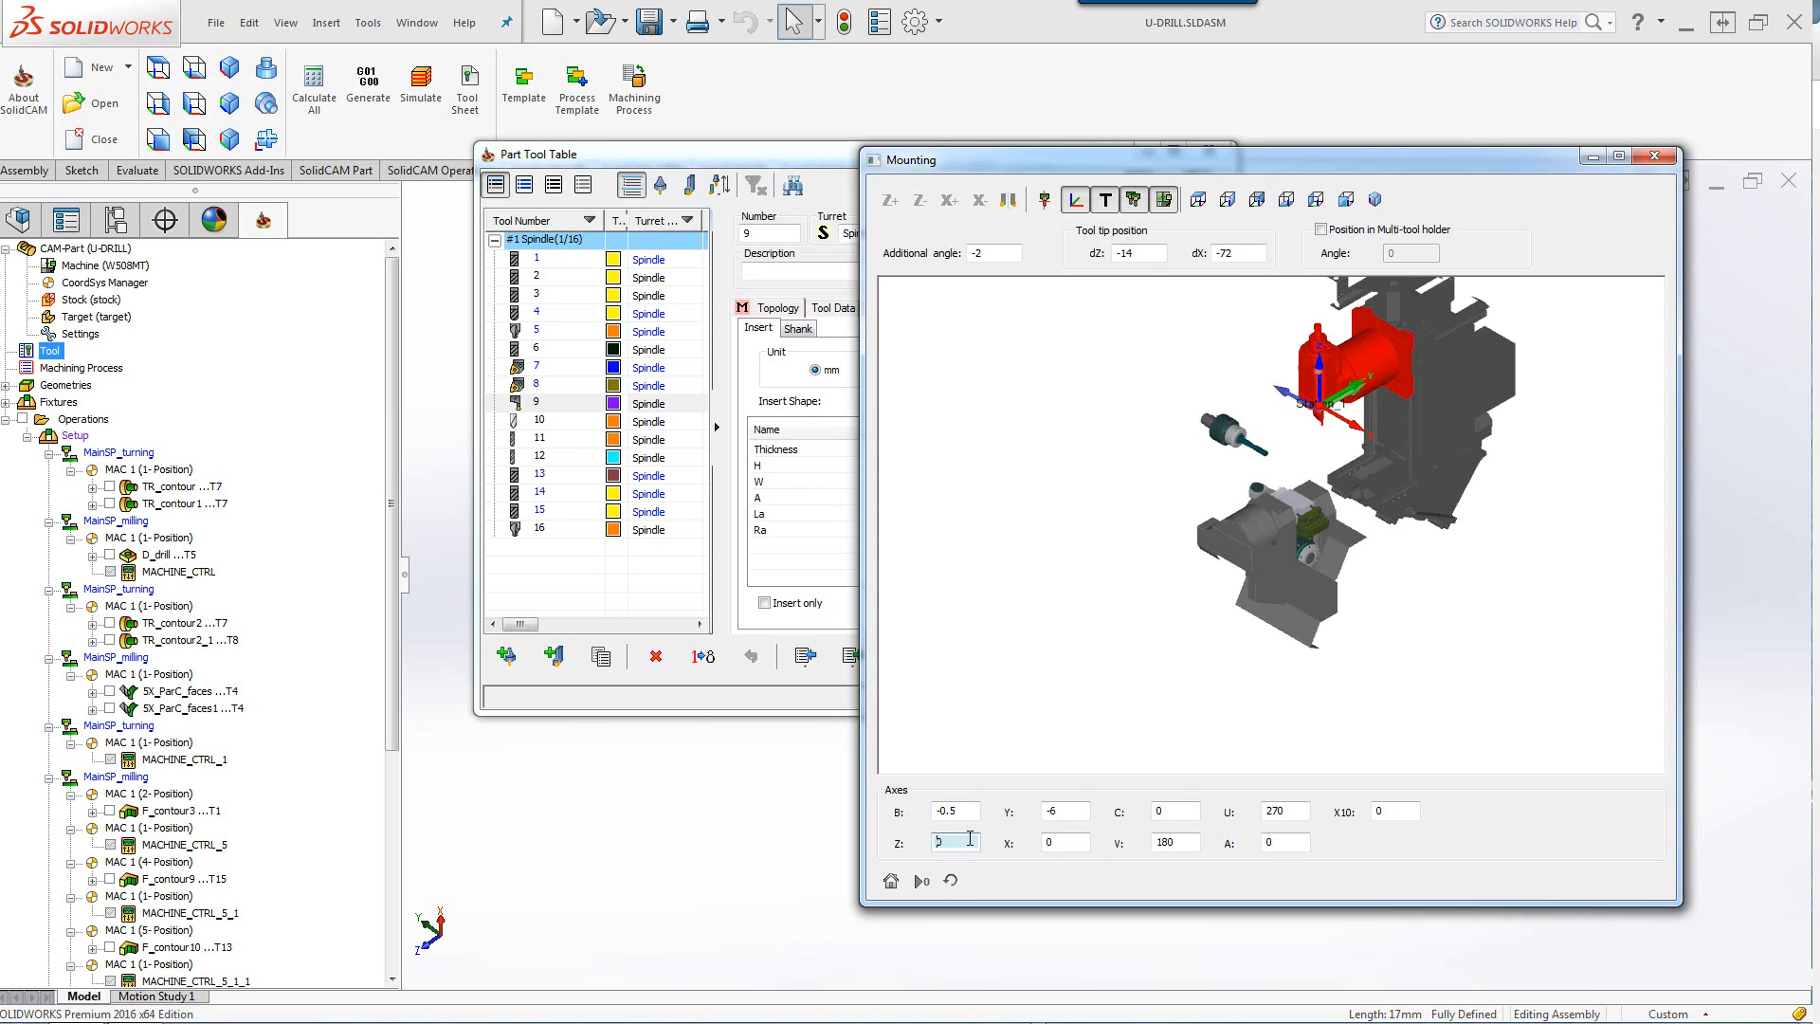
type("-7")
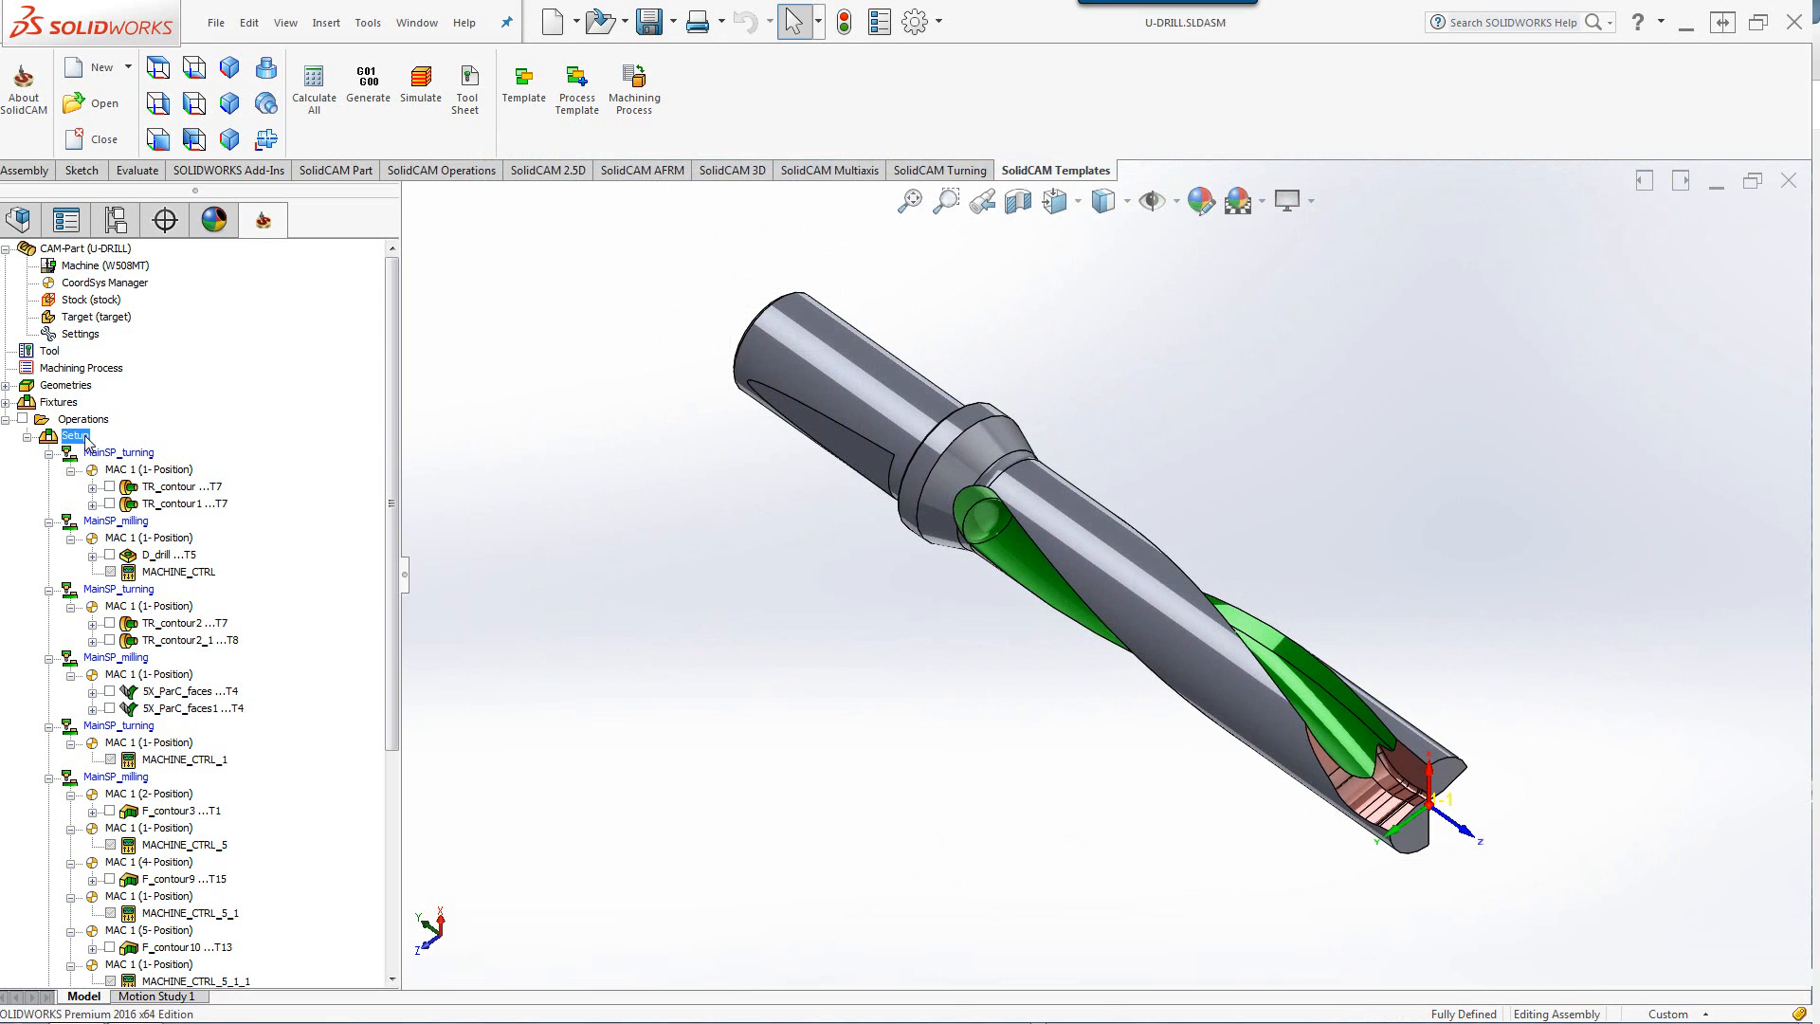
Show the Setup's Machine setup with a 3D Machine Preview and start editing the MS spindle row.
double_click(74, 435)
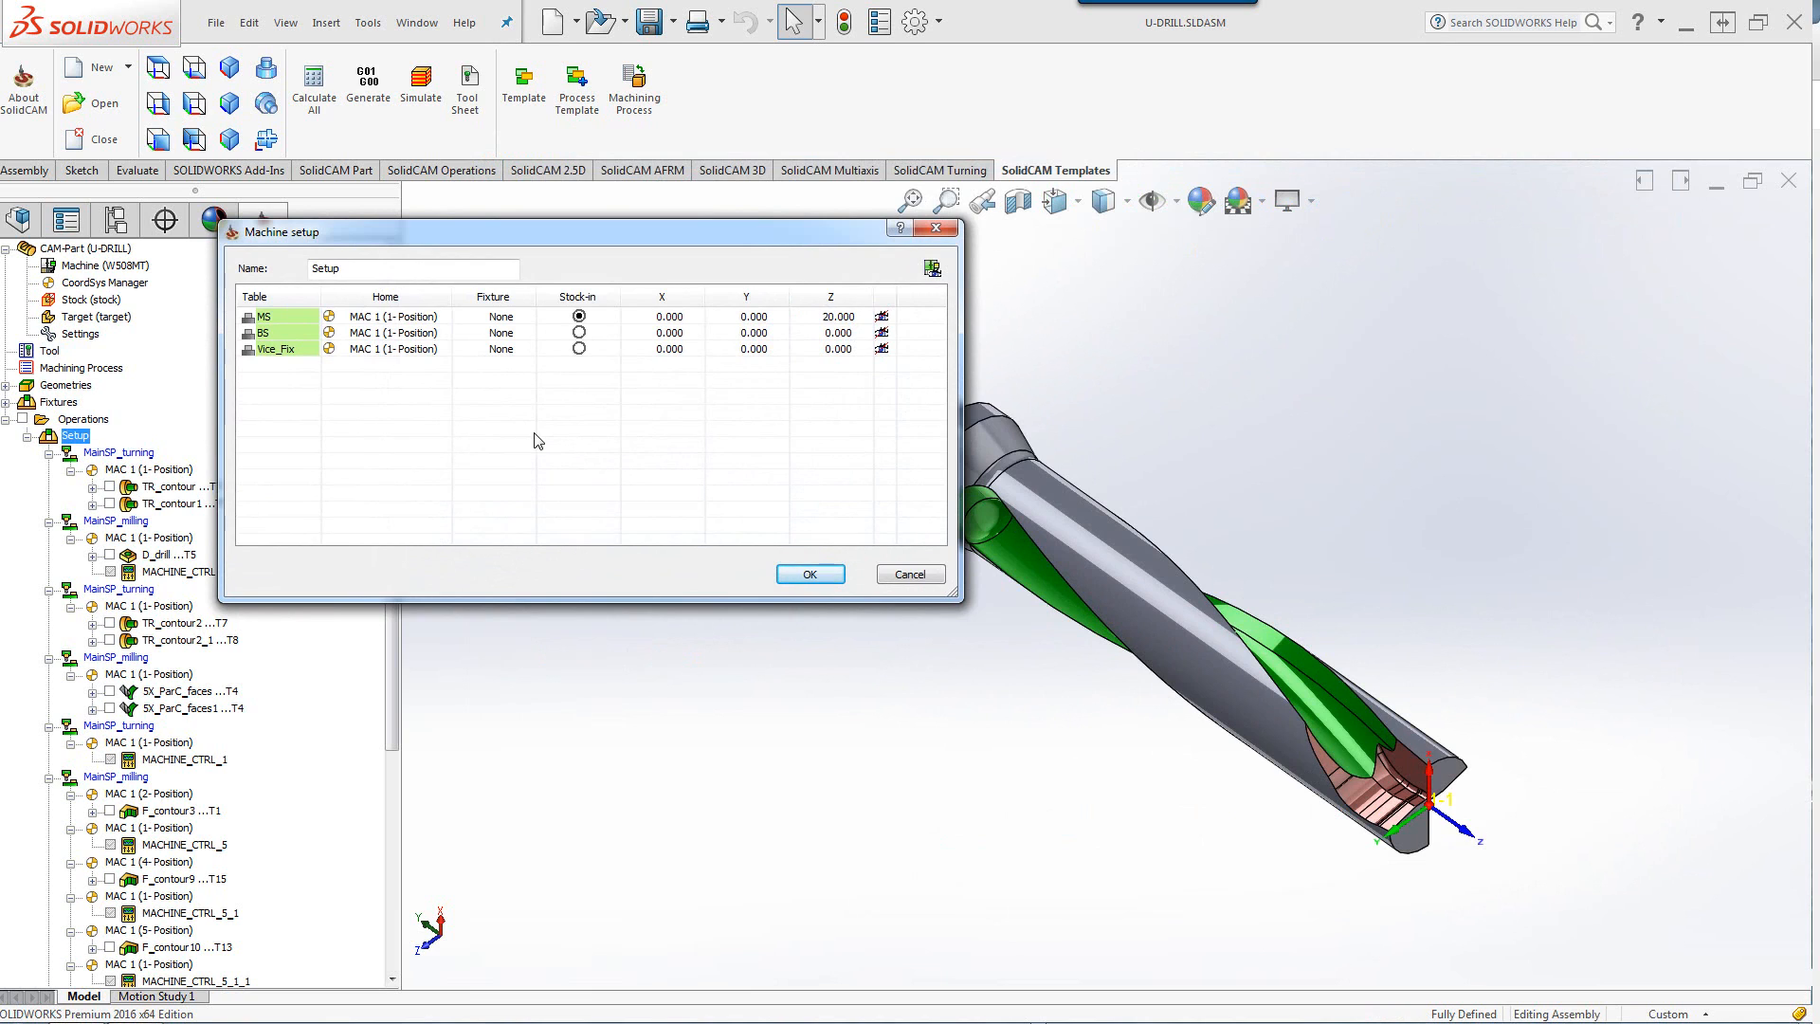
mouse_move(777, 272)
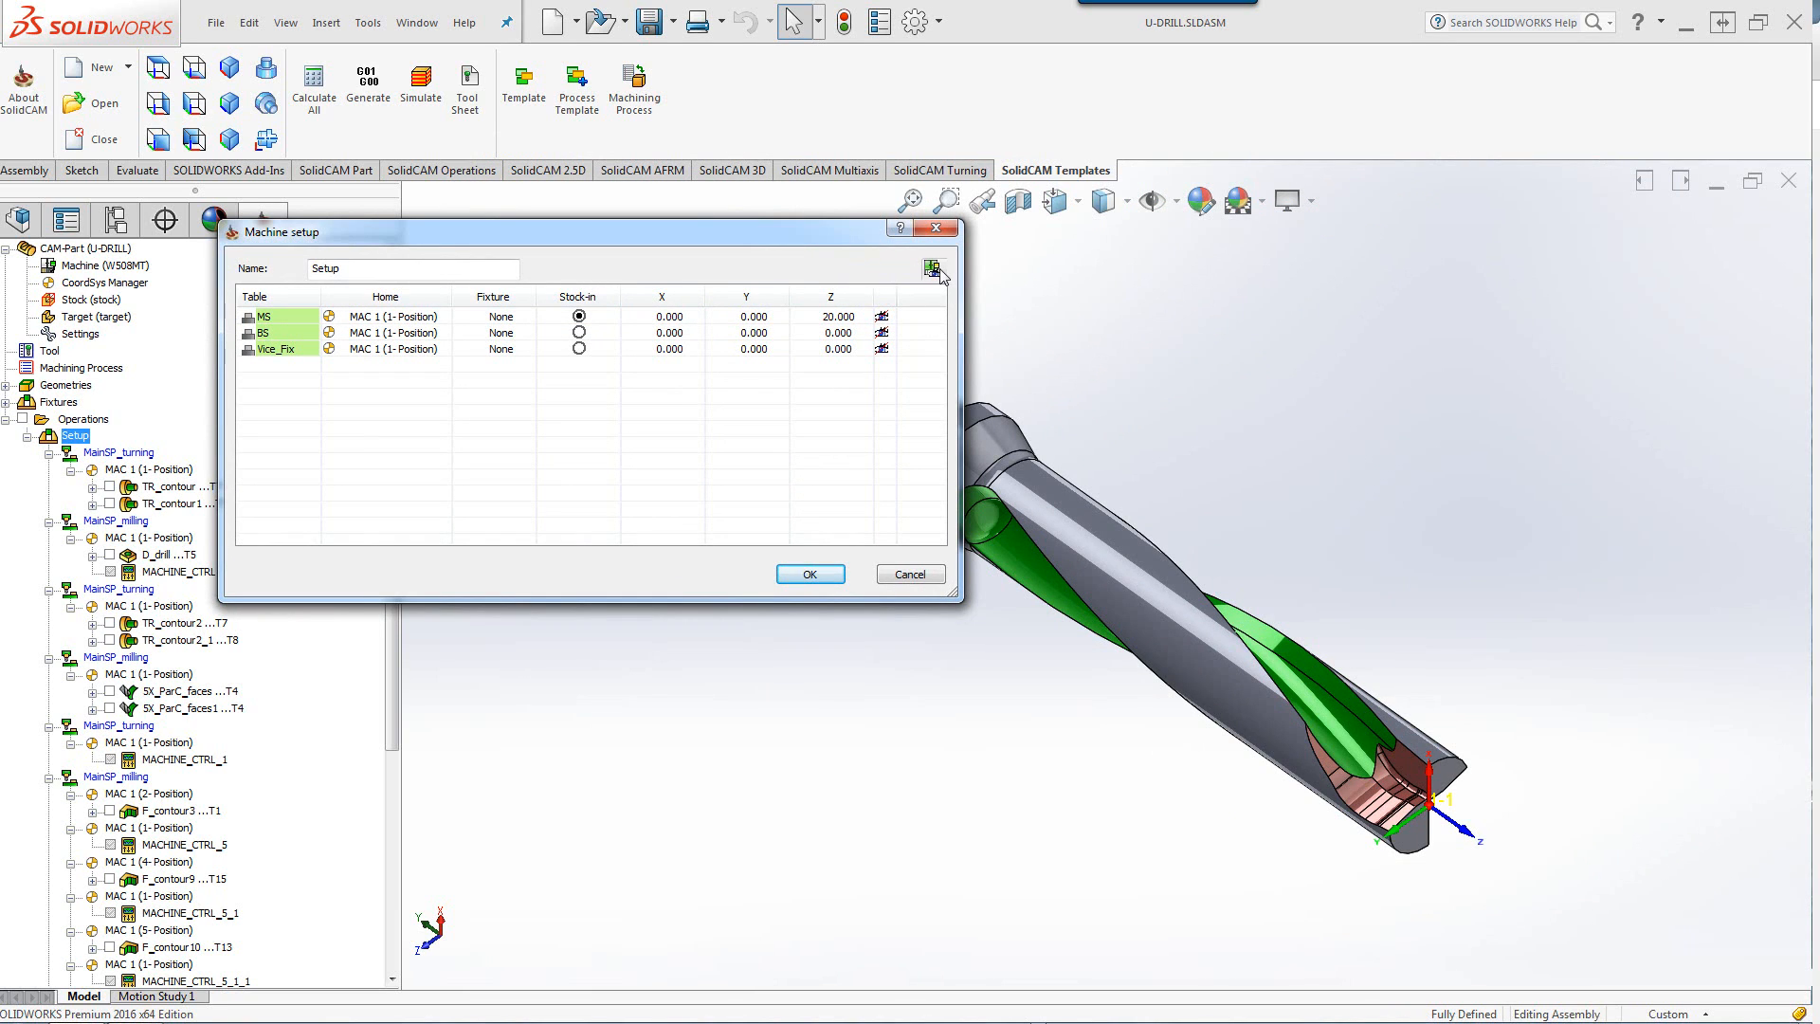
mouse_move(933, 267)
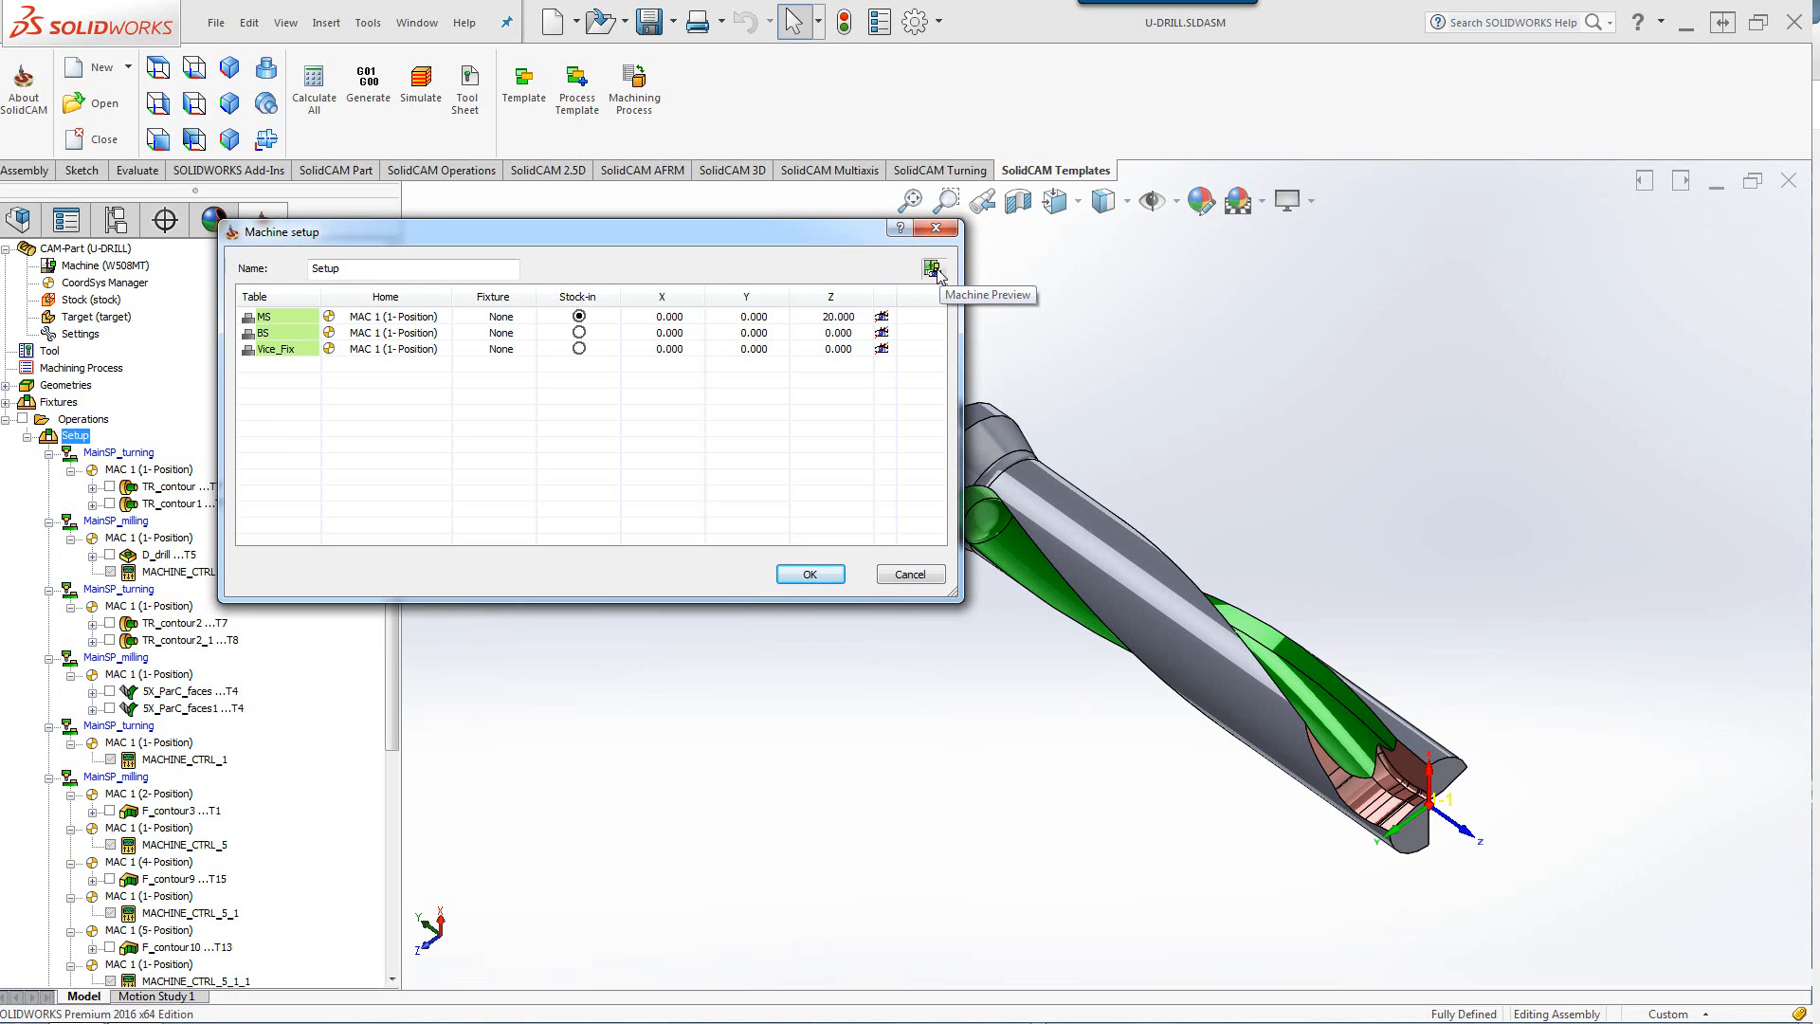
left_click(933, 267)
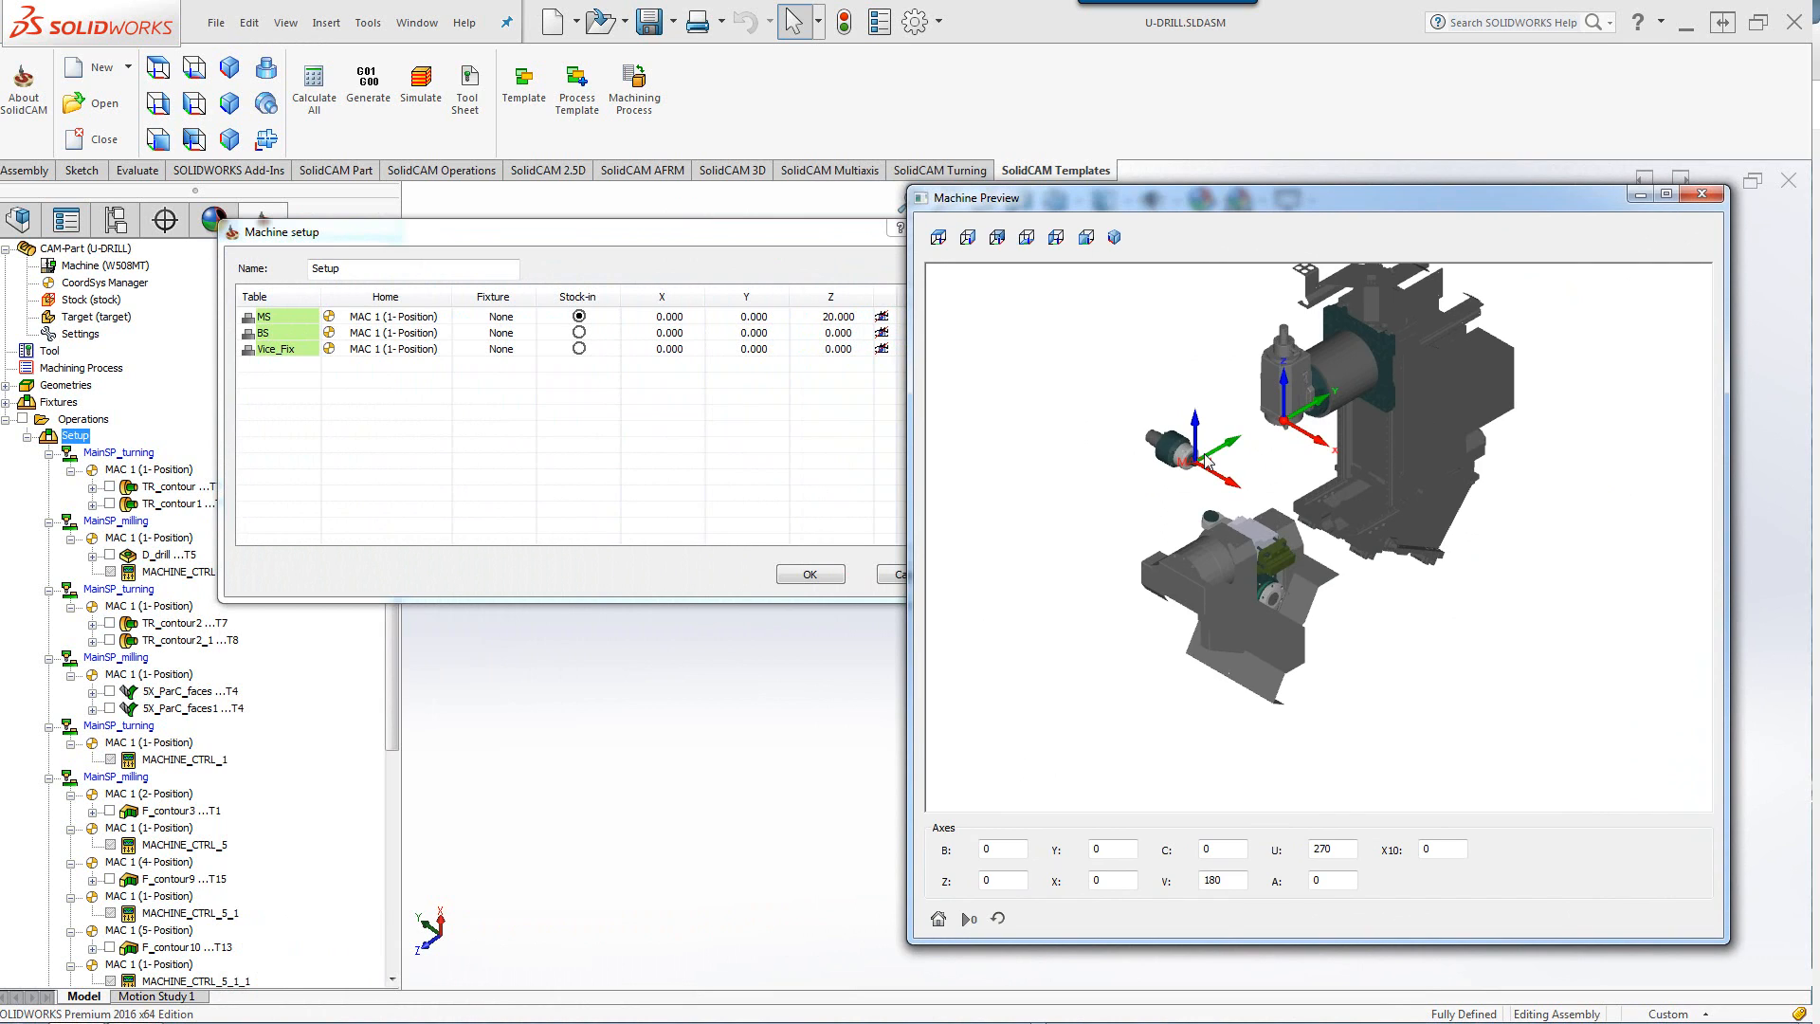
mouse_move(1208, 417)
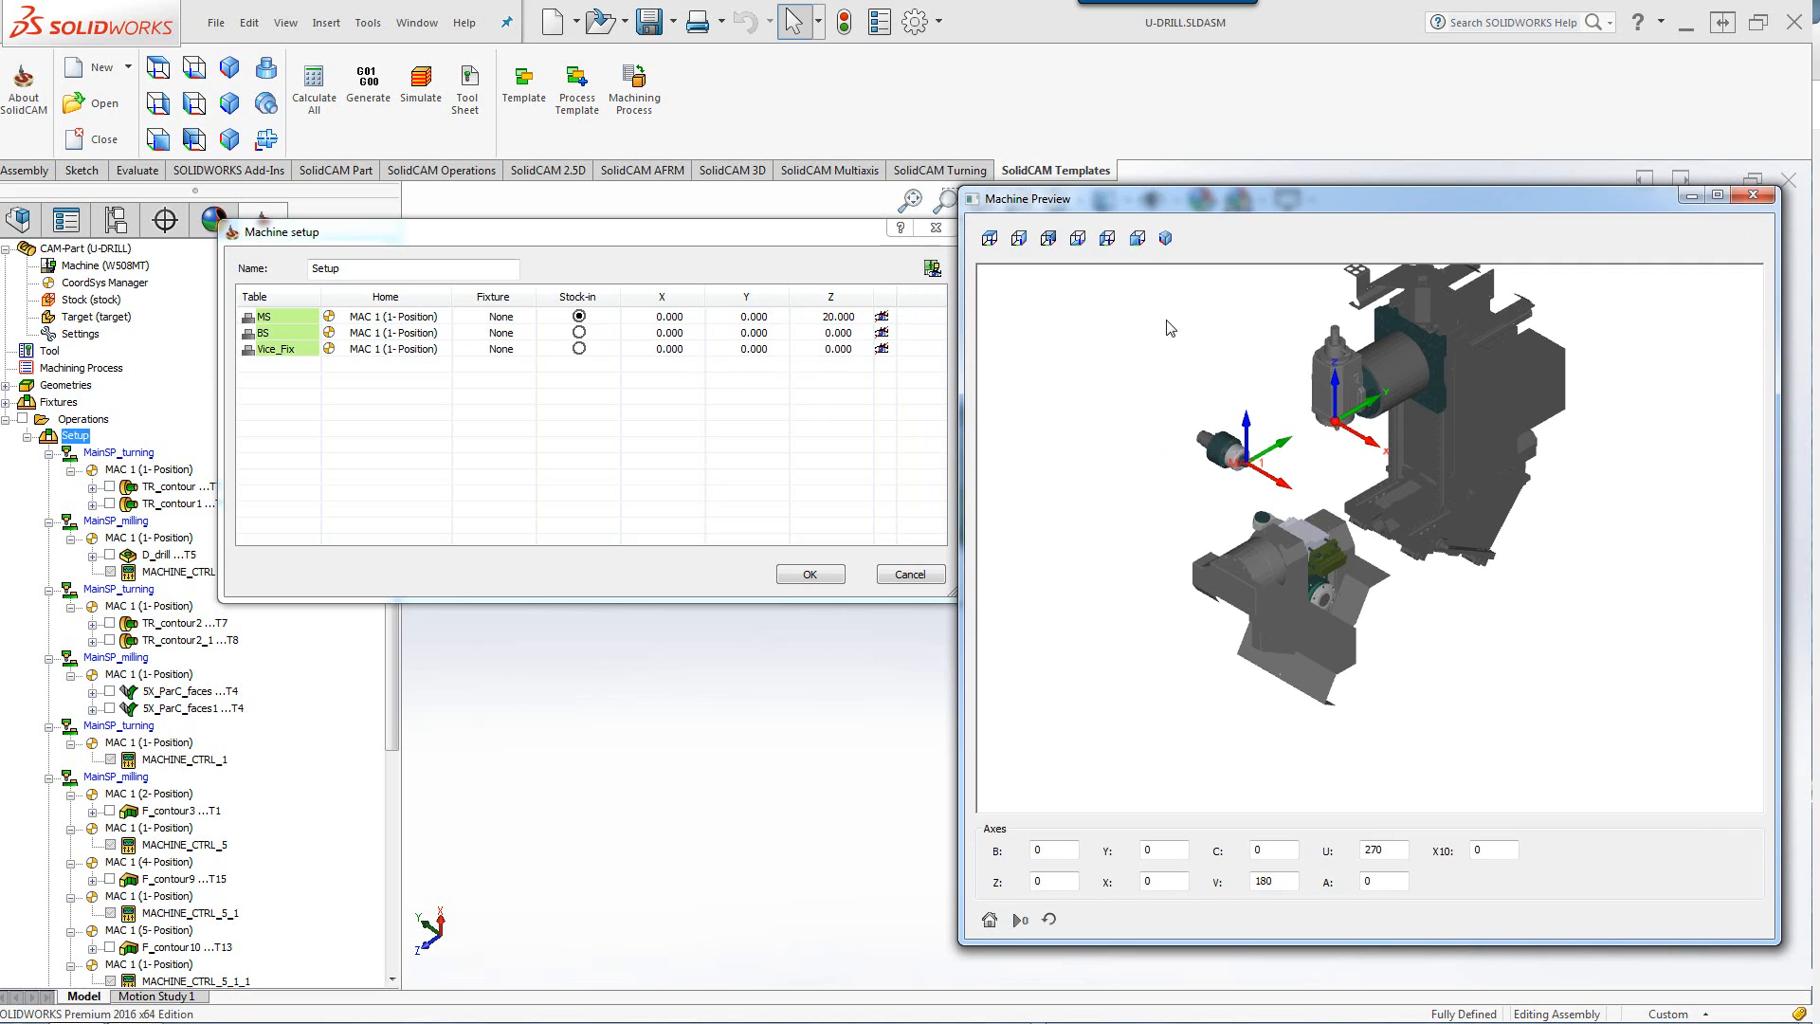
mouse_move(1213, 371)
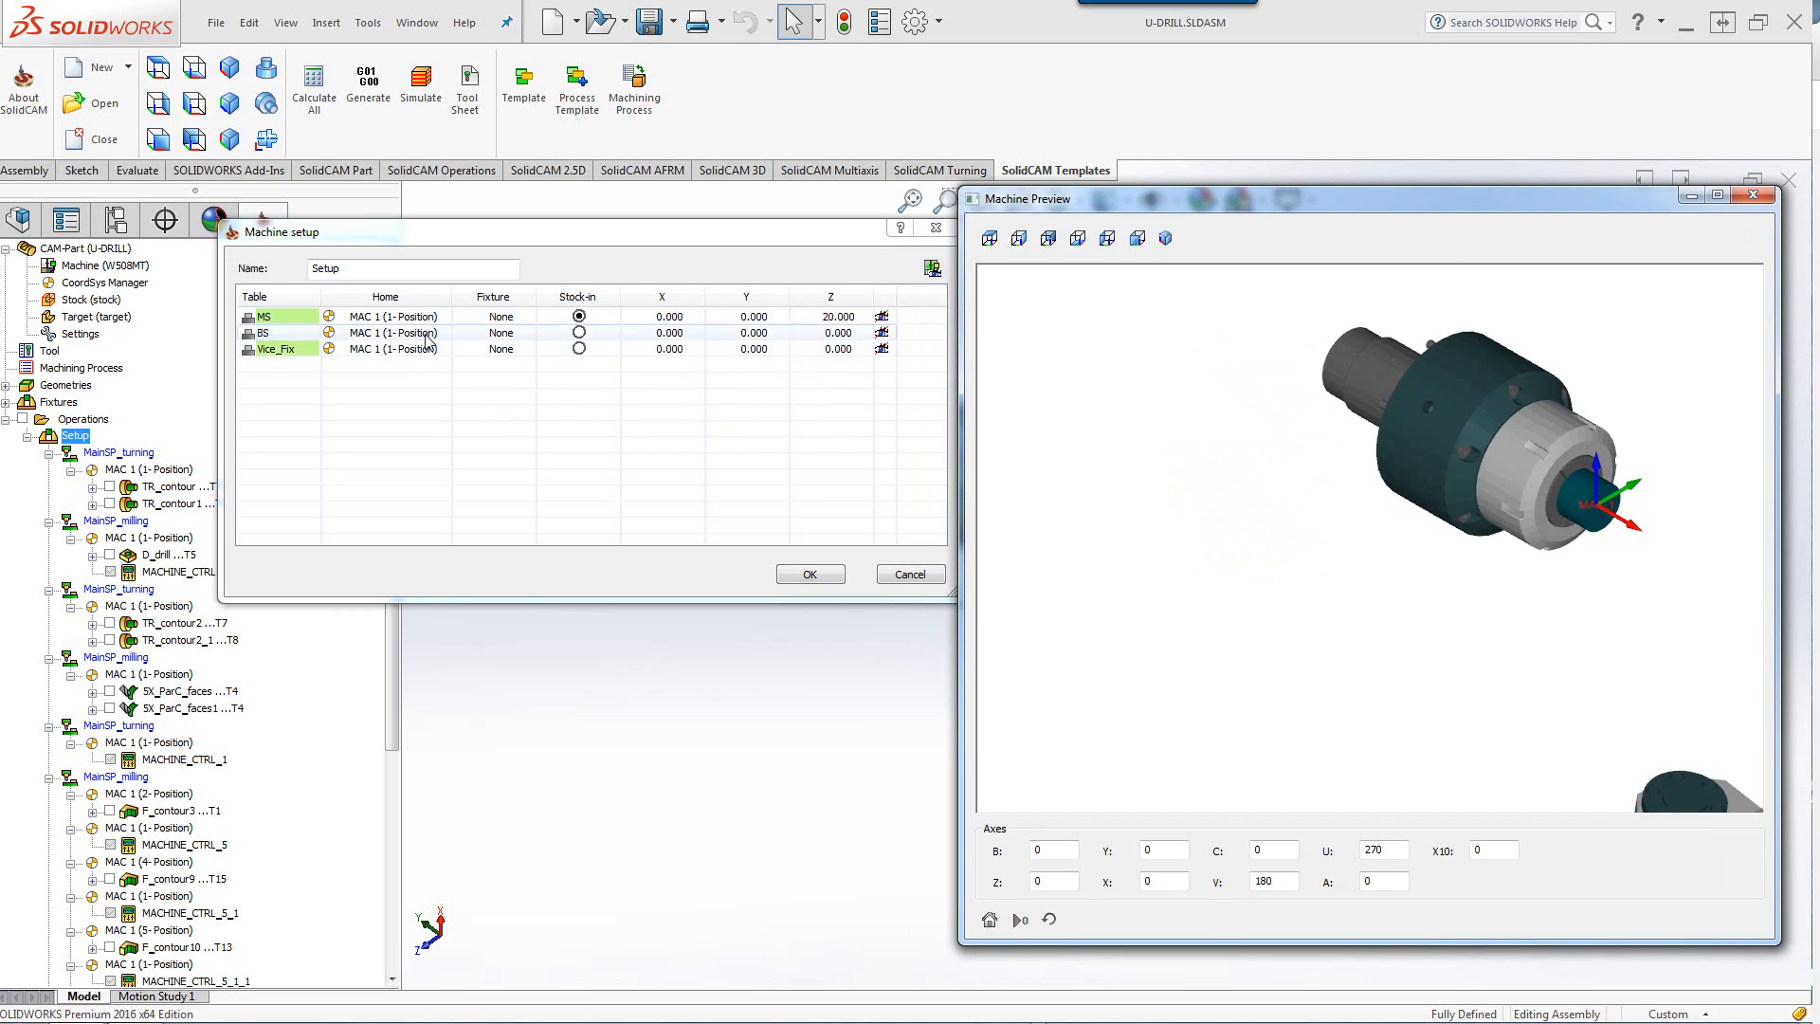
left_click(264, 334)
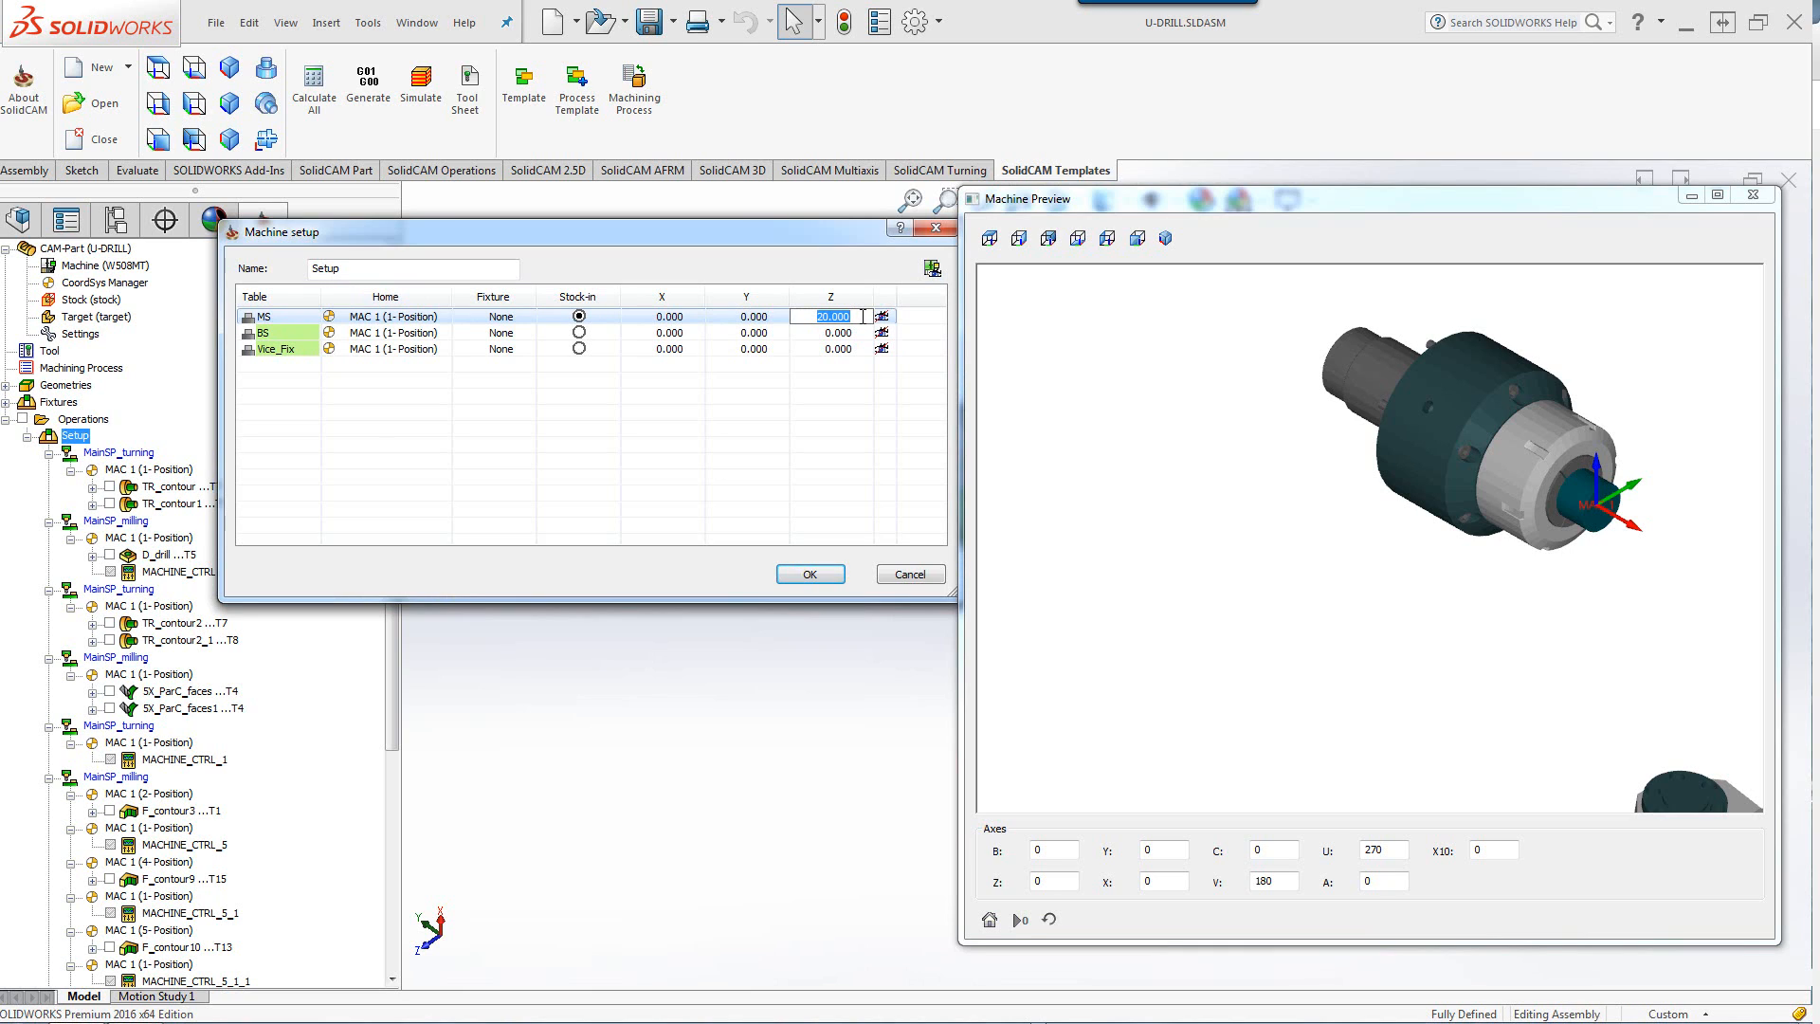
Set the main spindle Z offset to 30 then 20 and put the stock into the sub spindle.
type("30")
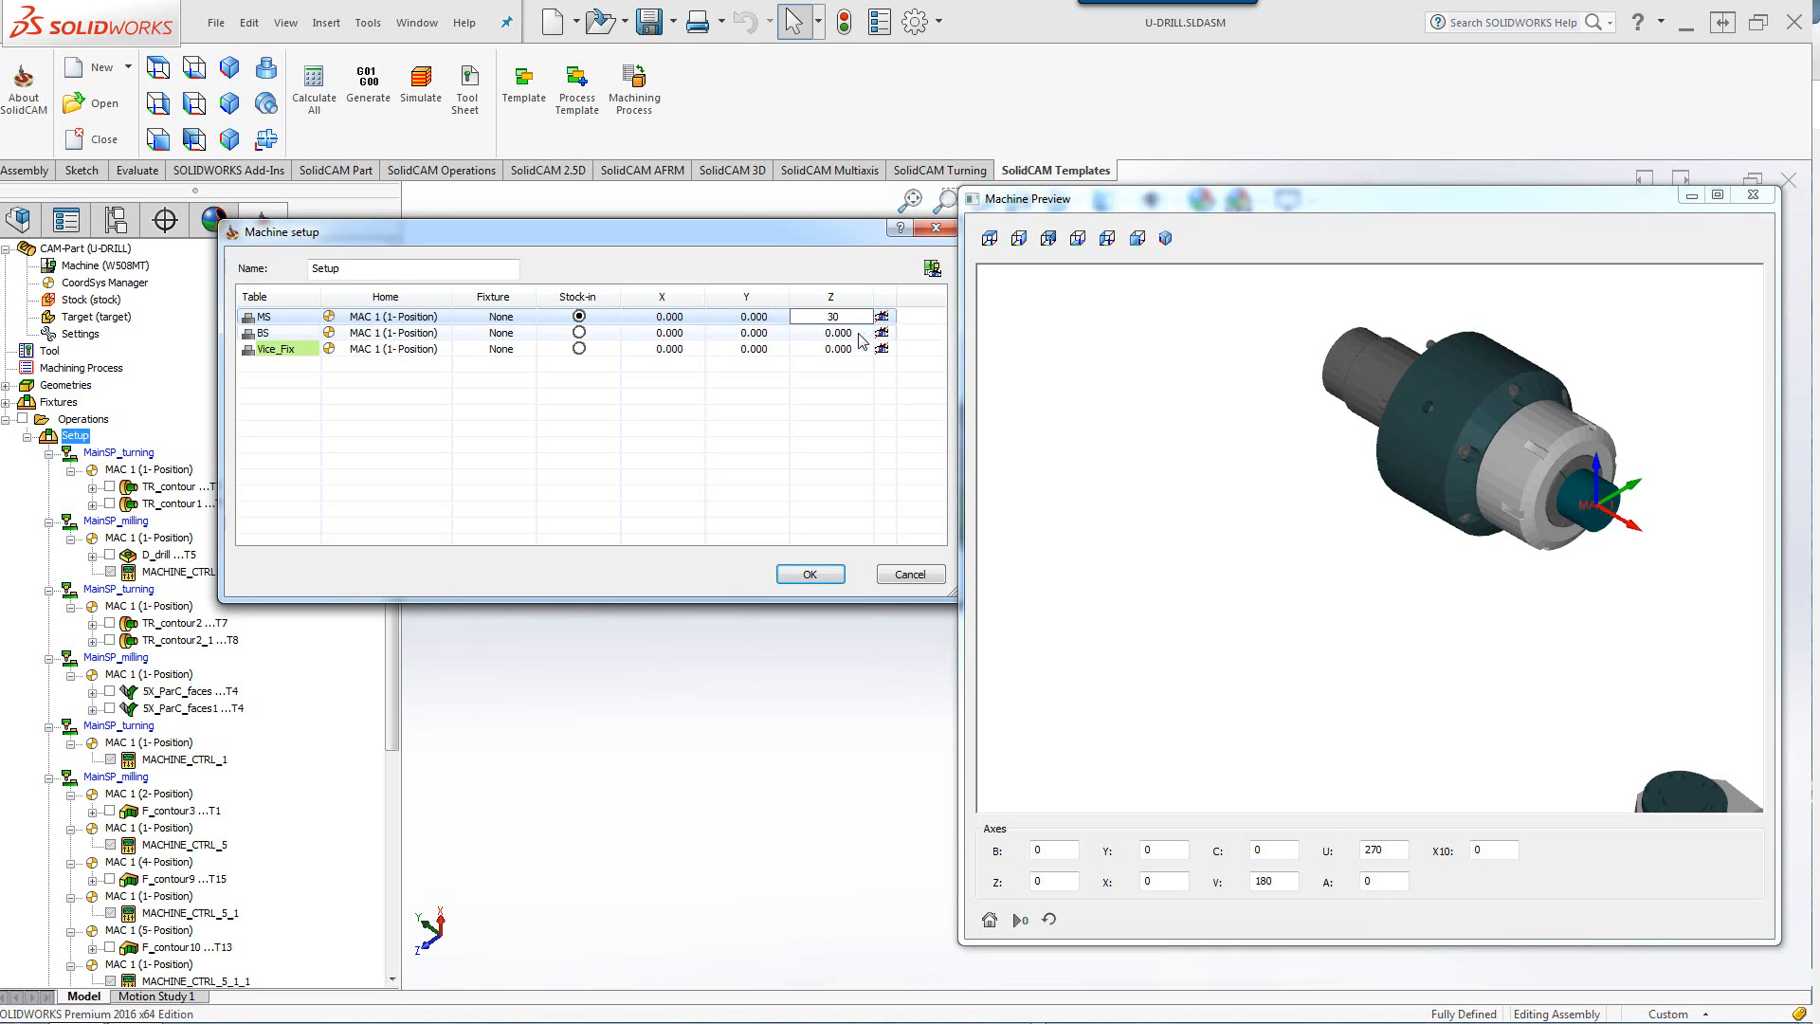
left_click(831, 334)
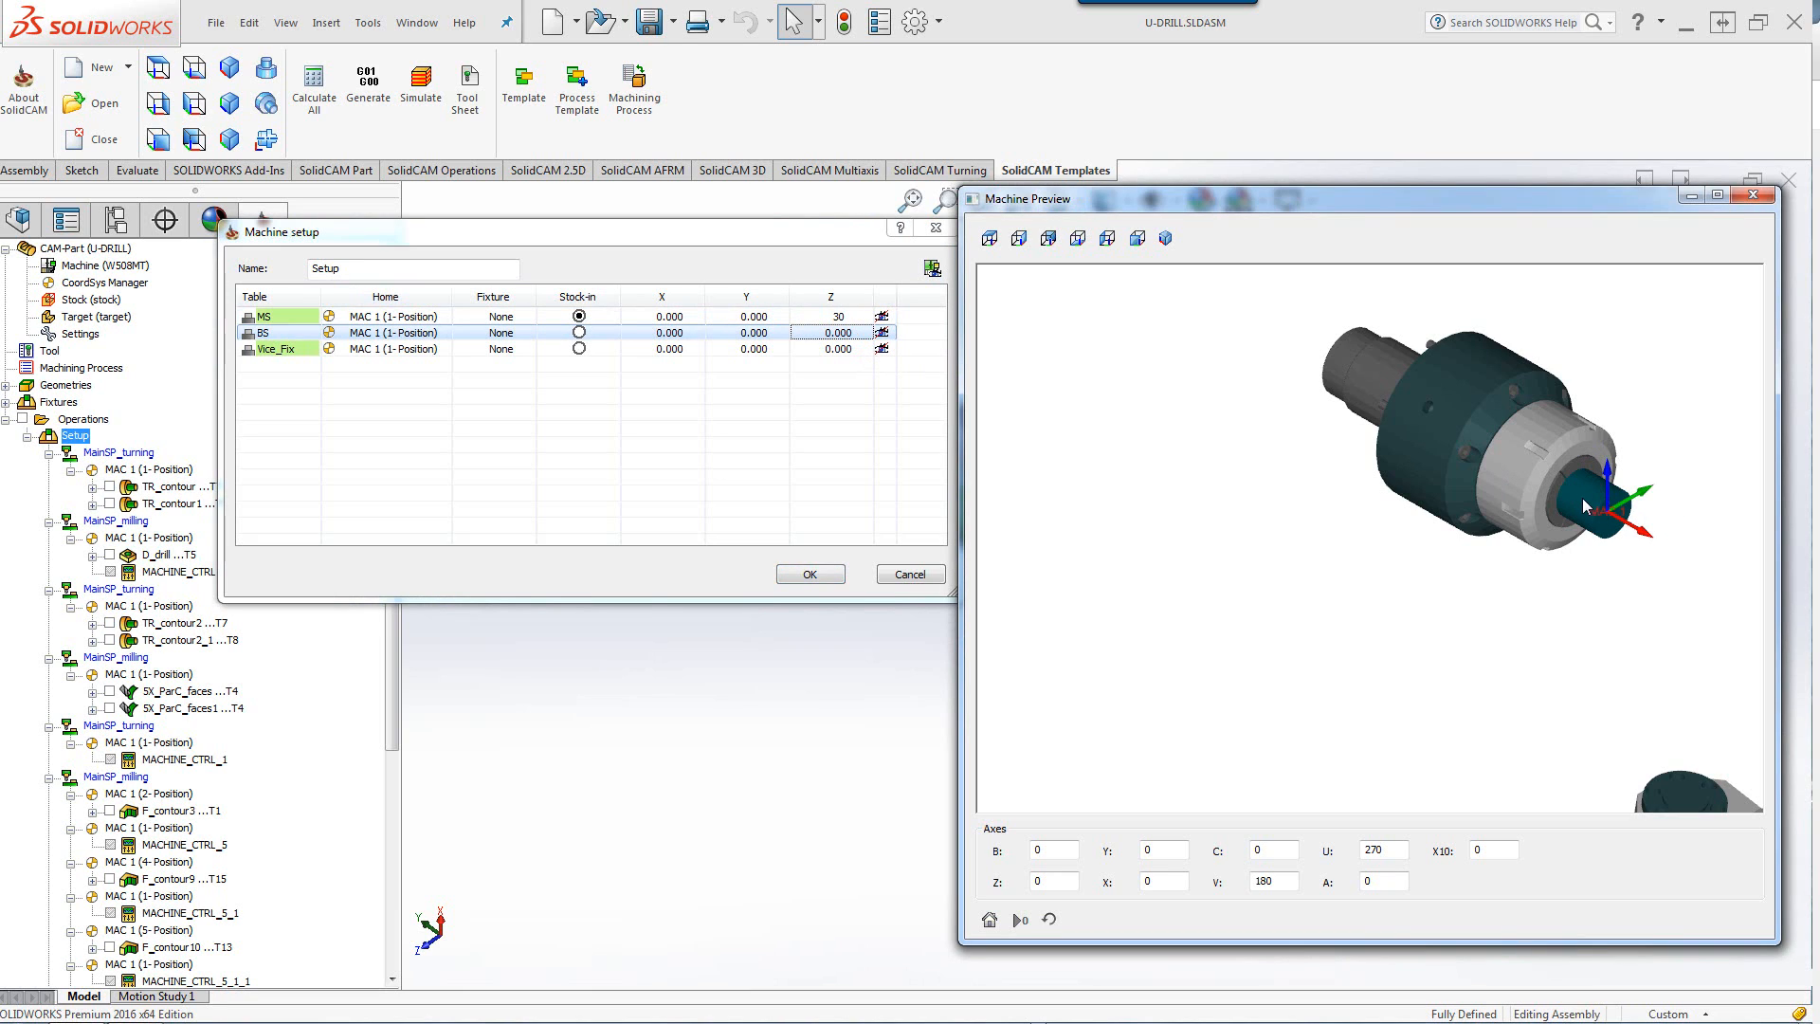
mouse_move(1079, 508)
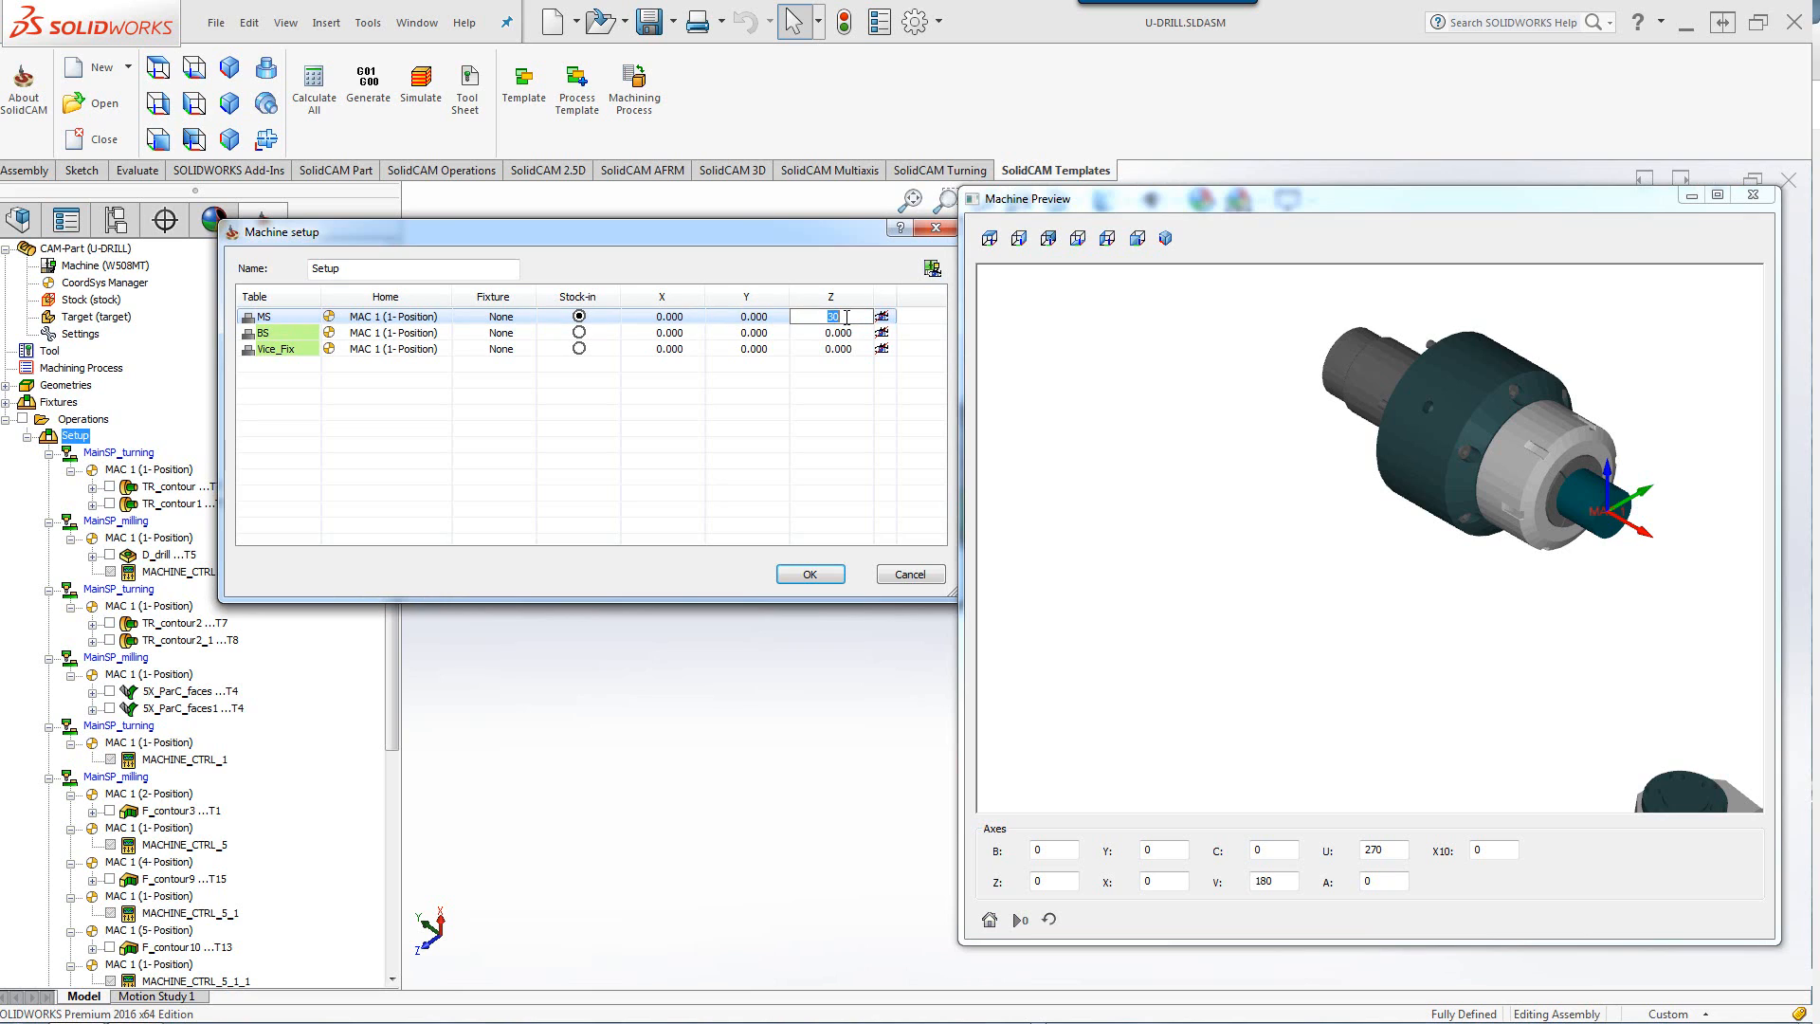
type("20")
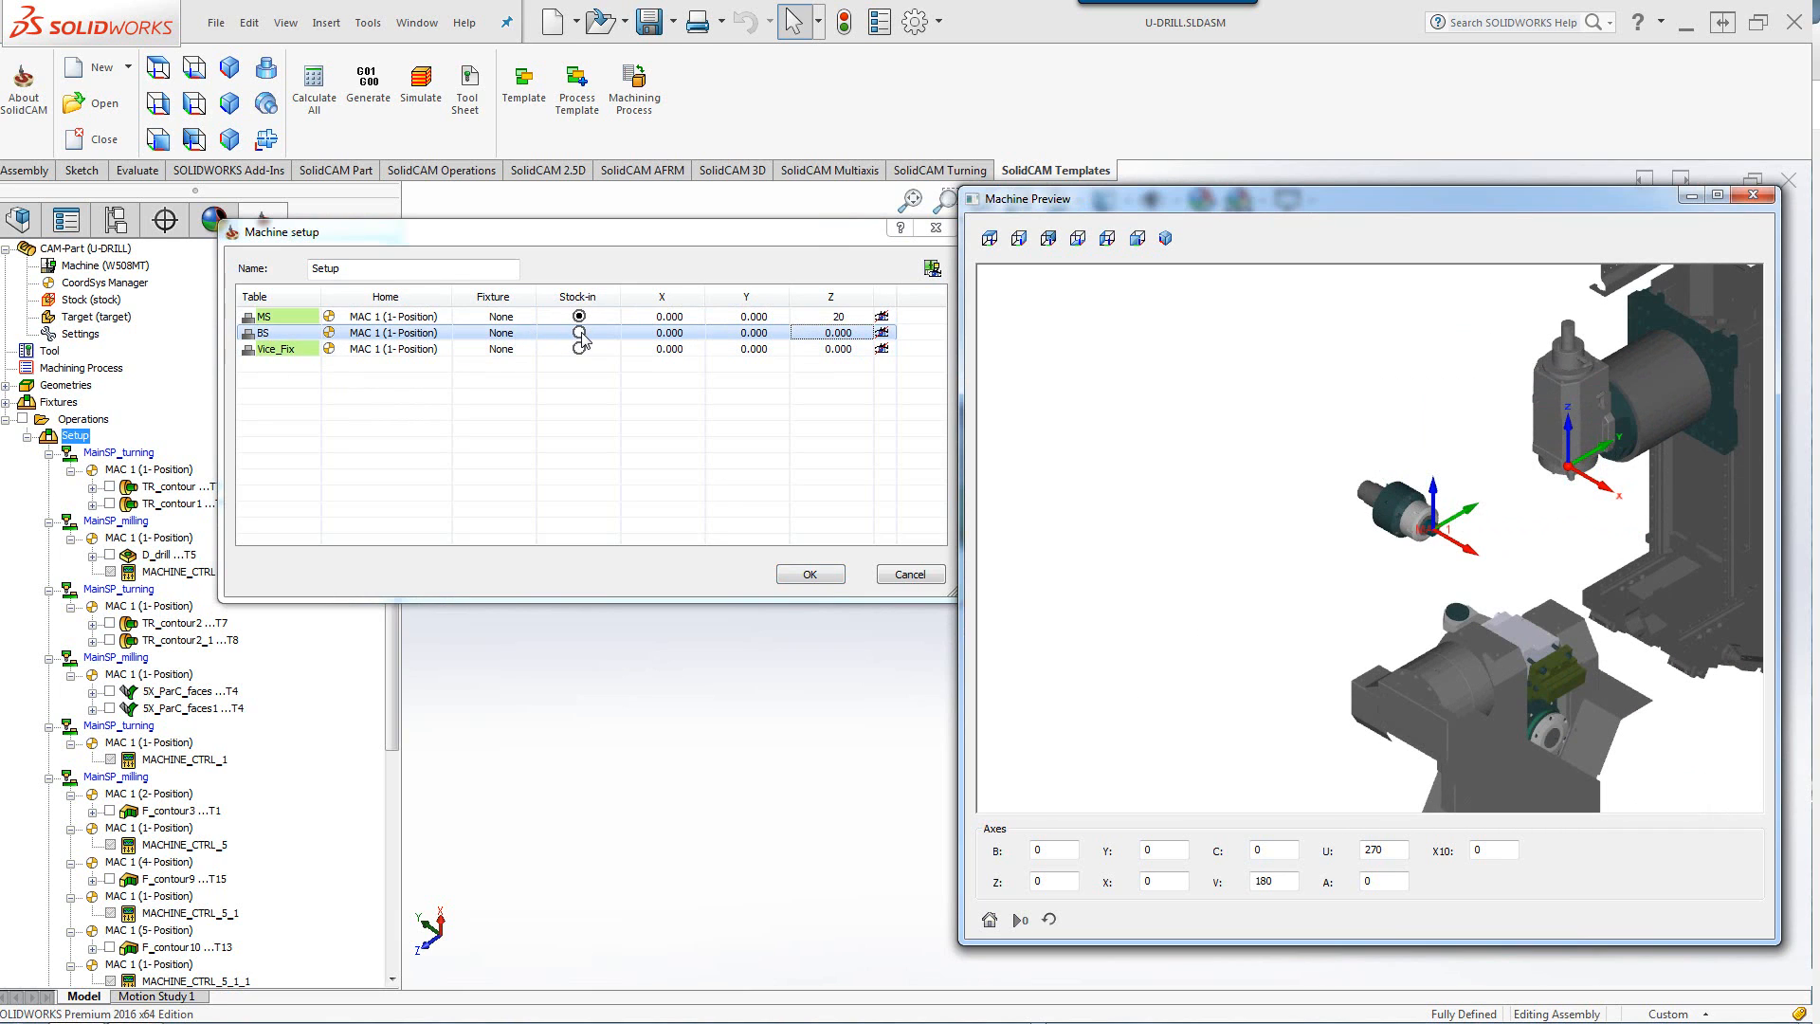
left_click(579, 334)
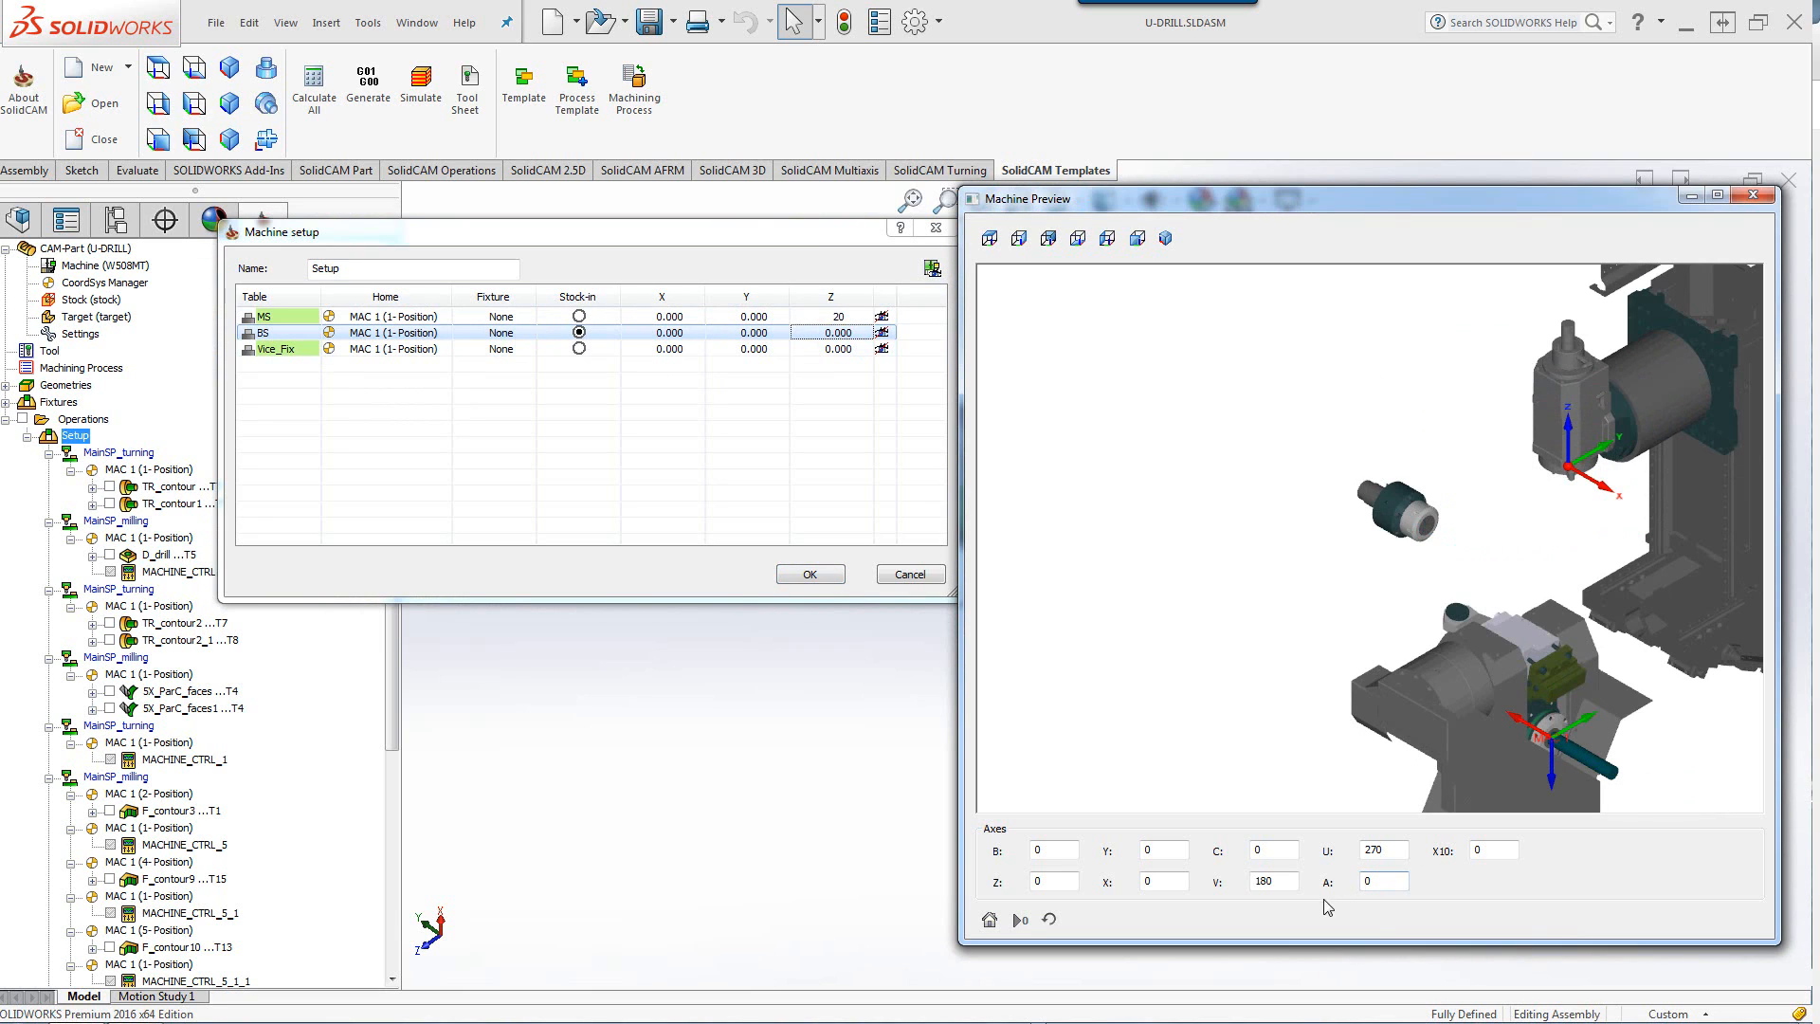
Set the V axis position to 162 and move the stock into the Vice_Fix fixture.
left_click(1268, 880)
type("170")
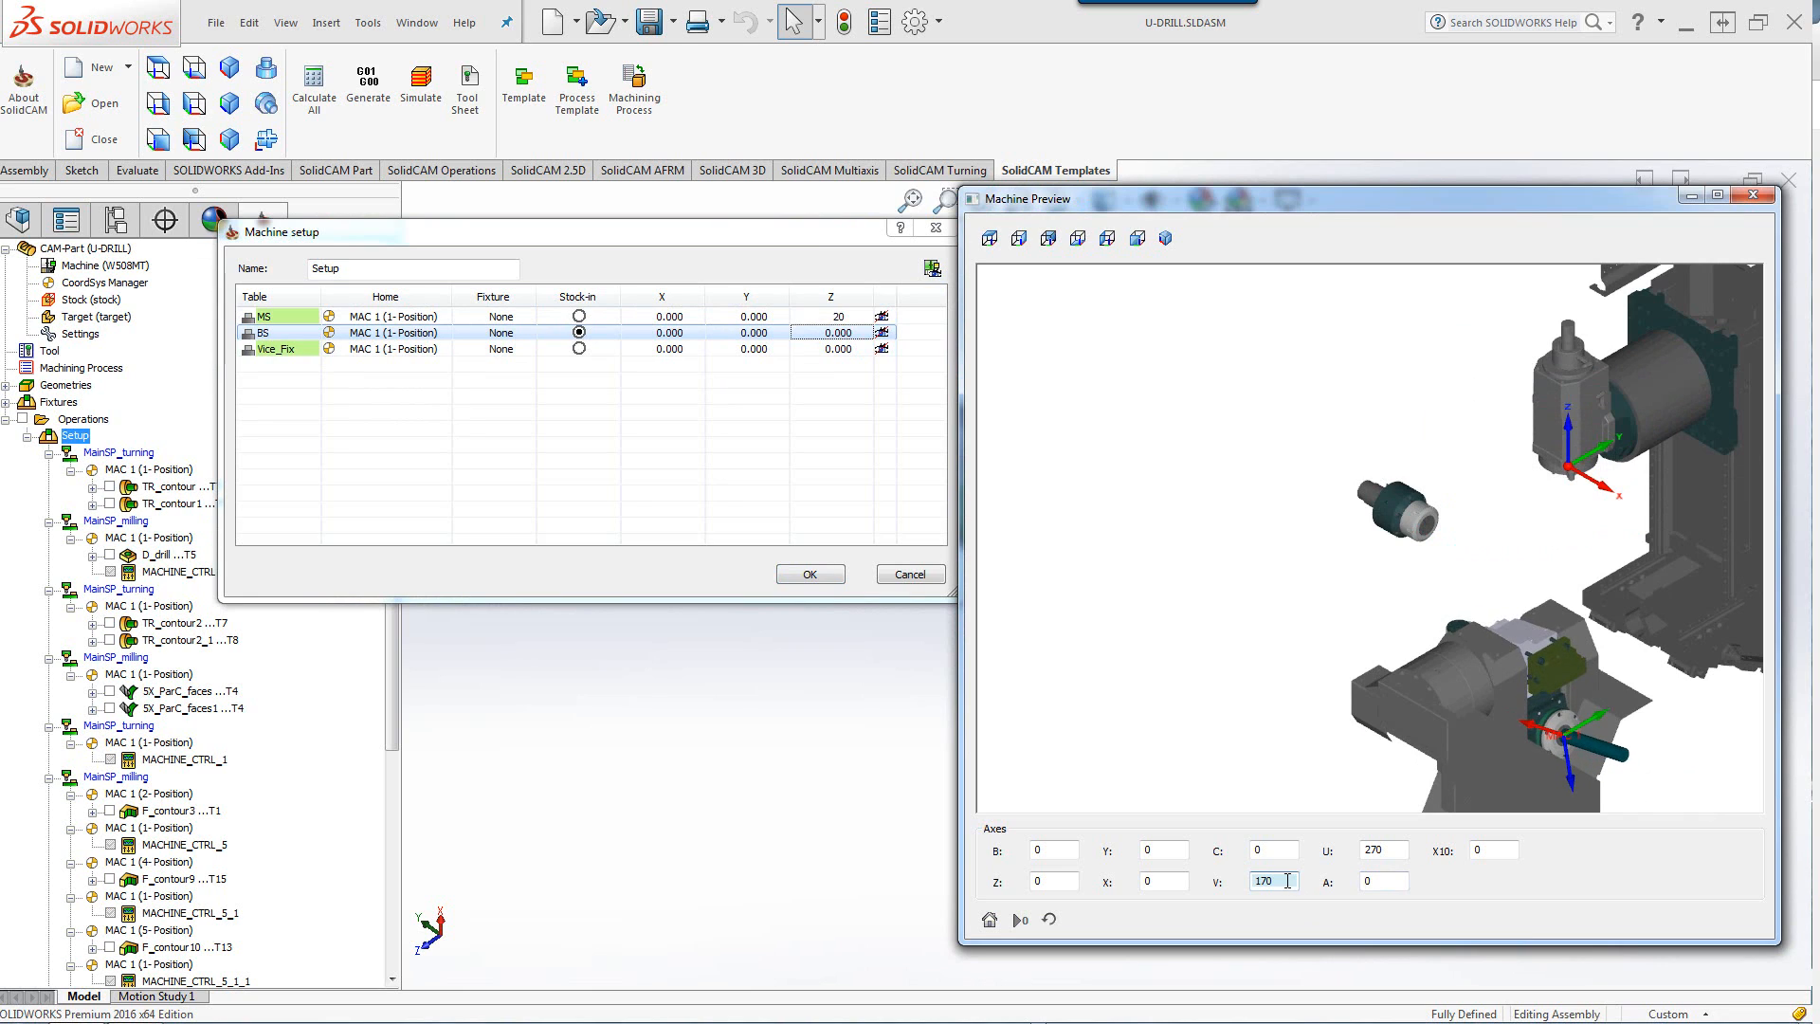
type("162")
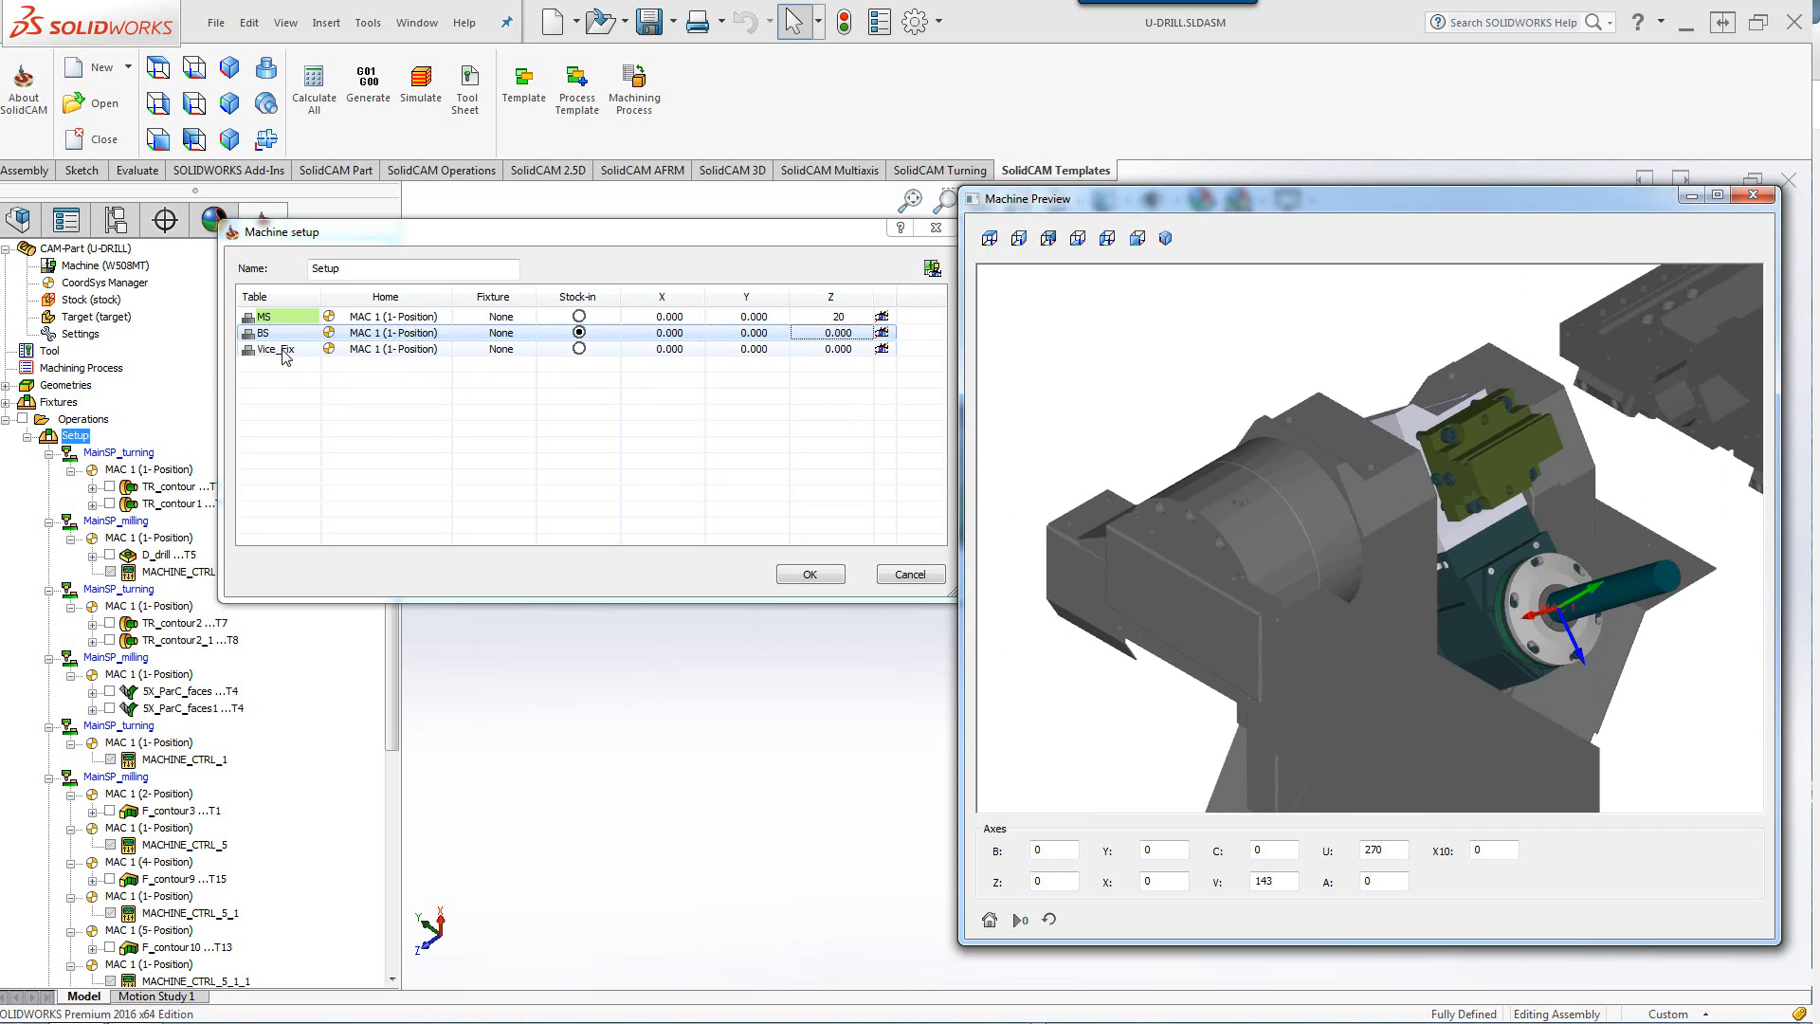
left_click(579, 349)
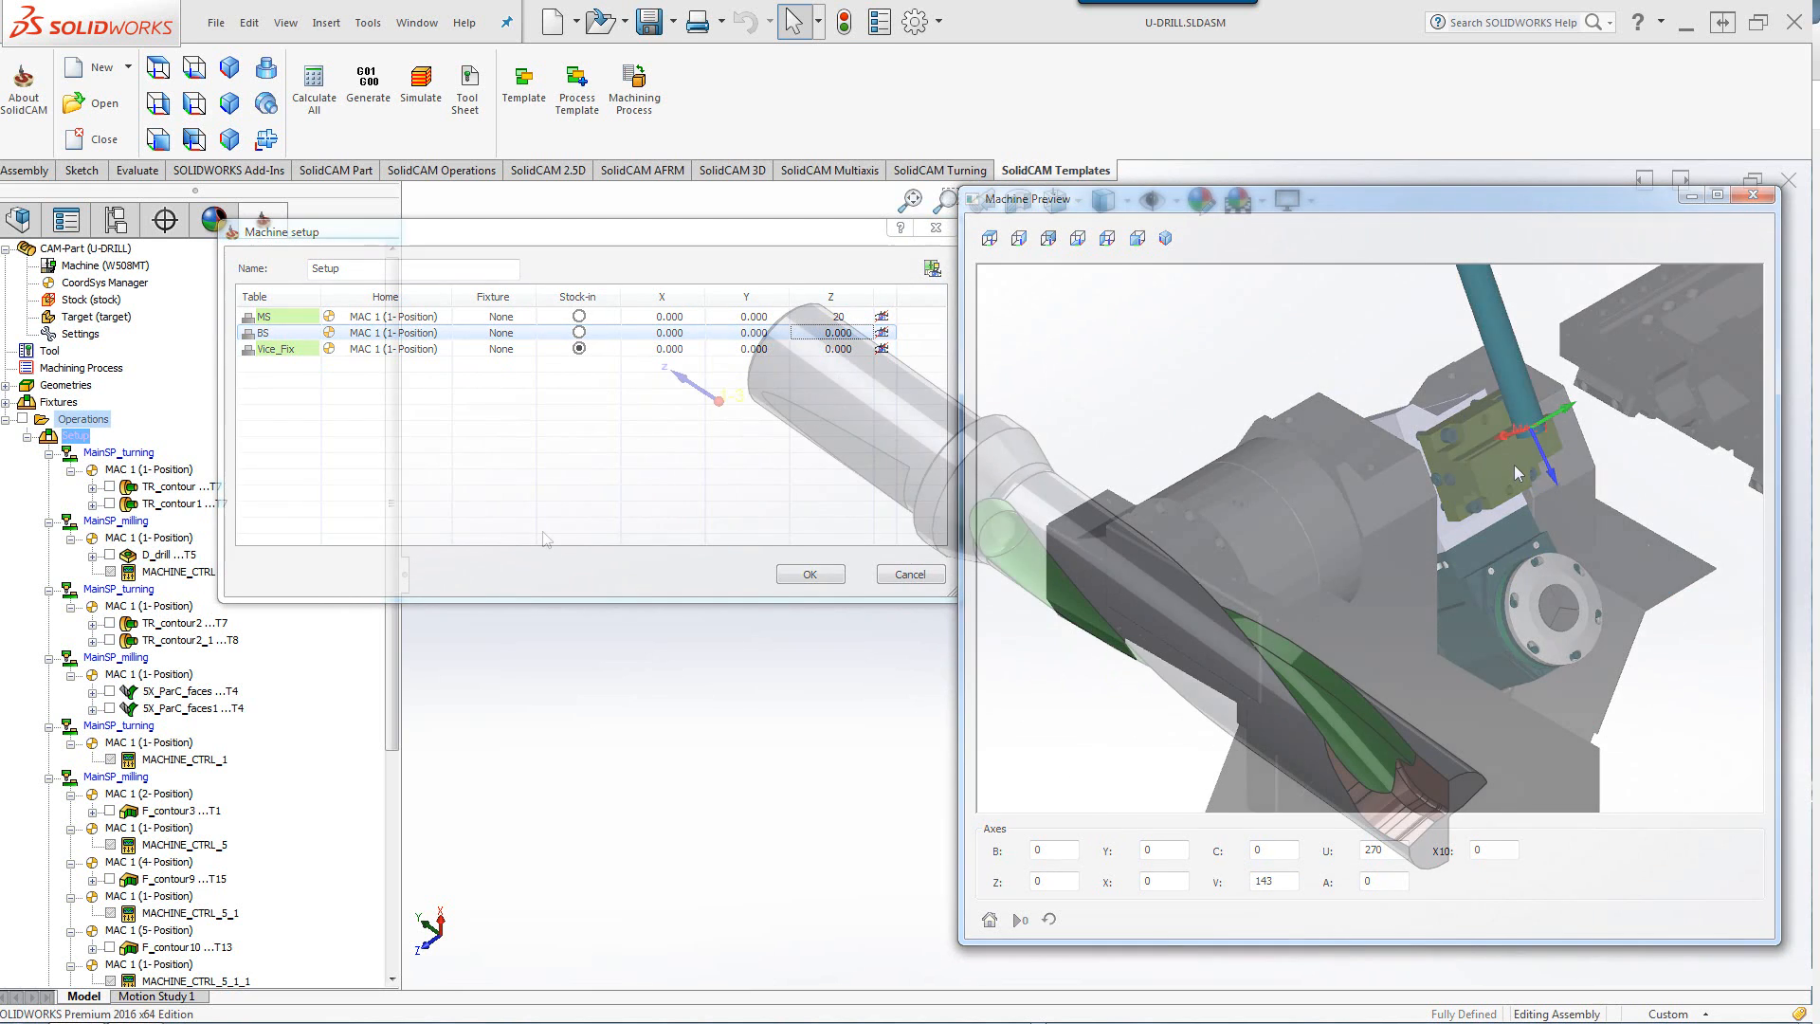
Confirm the machine setup, edit MACHINE_CTRL with Machine View and show the BS movements to V 260, U 210.
left_click(810, 572)
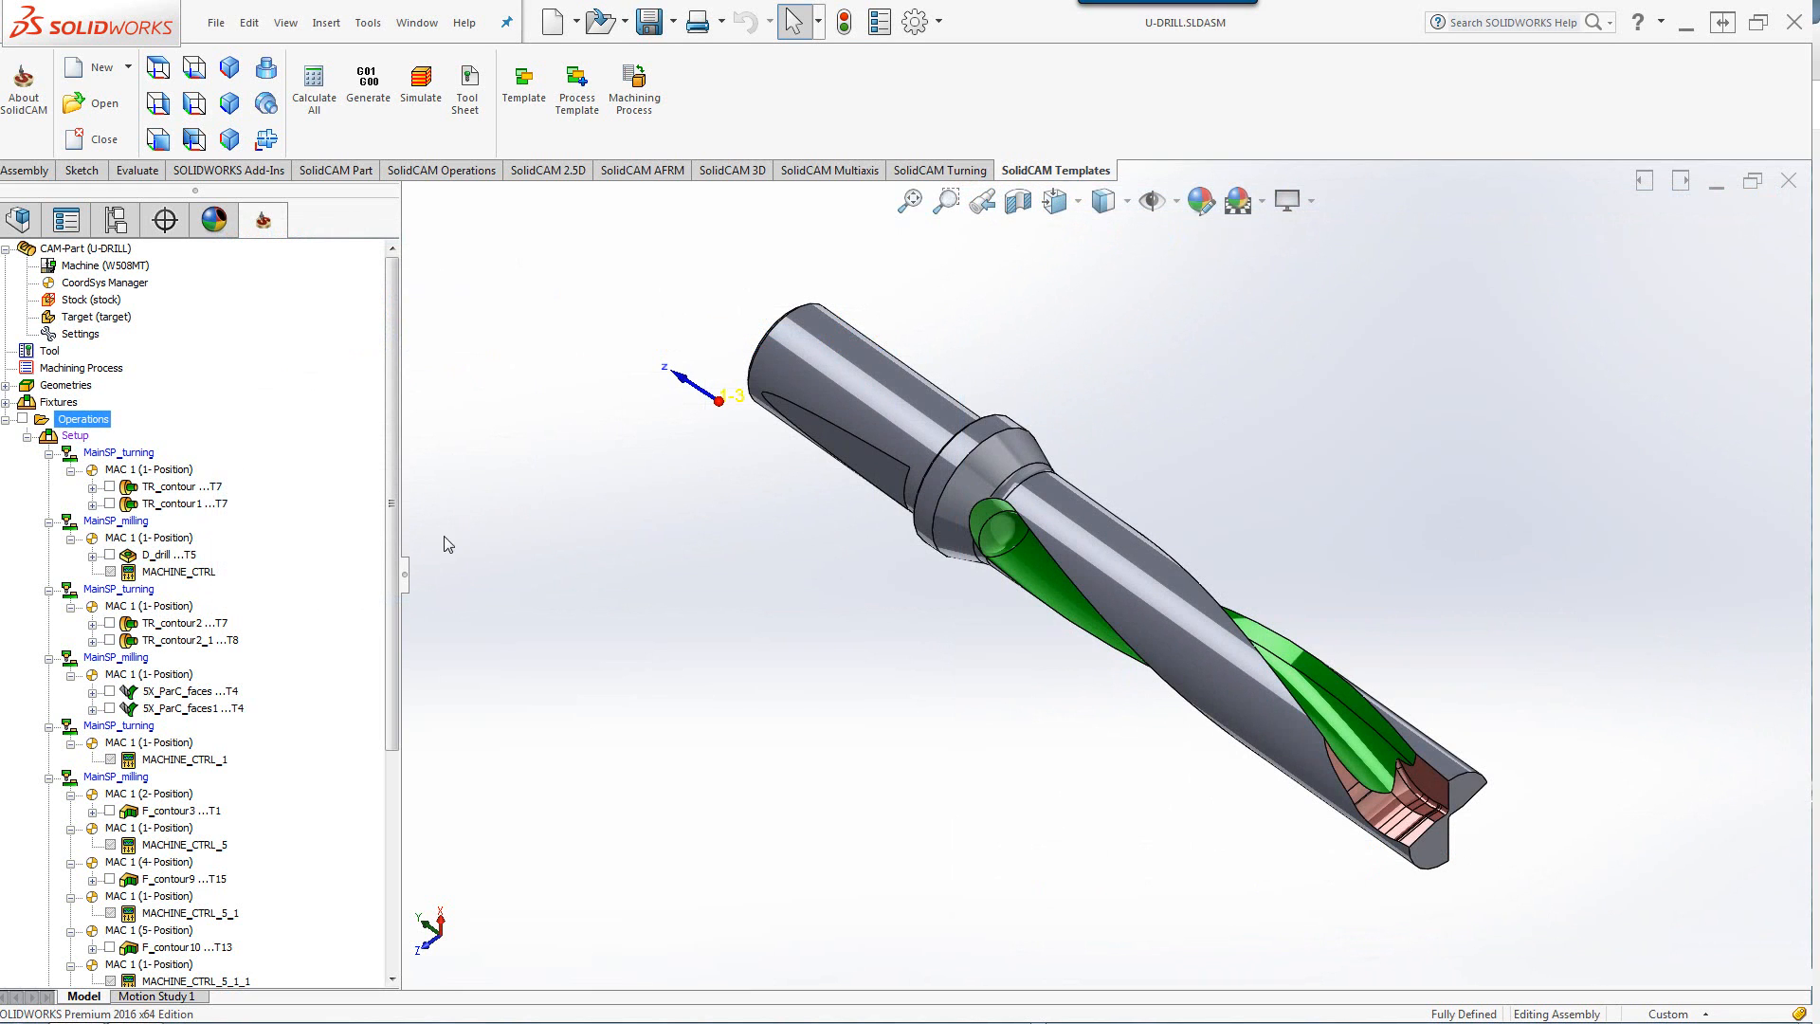
left_click(178, 571)
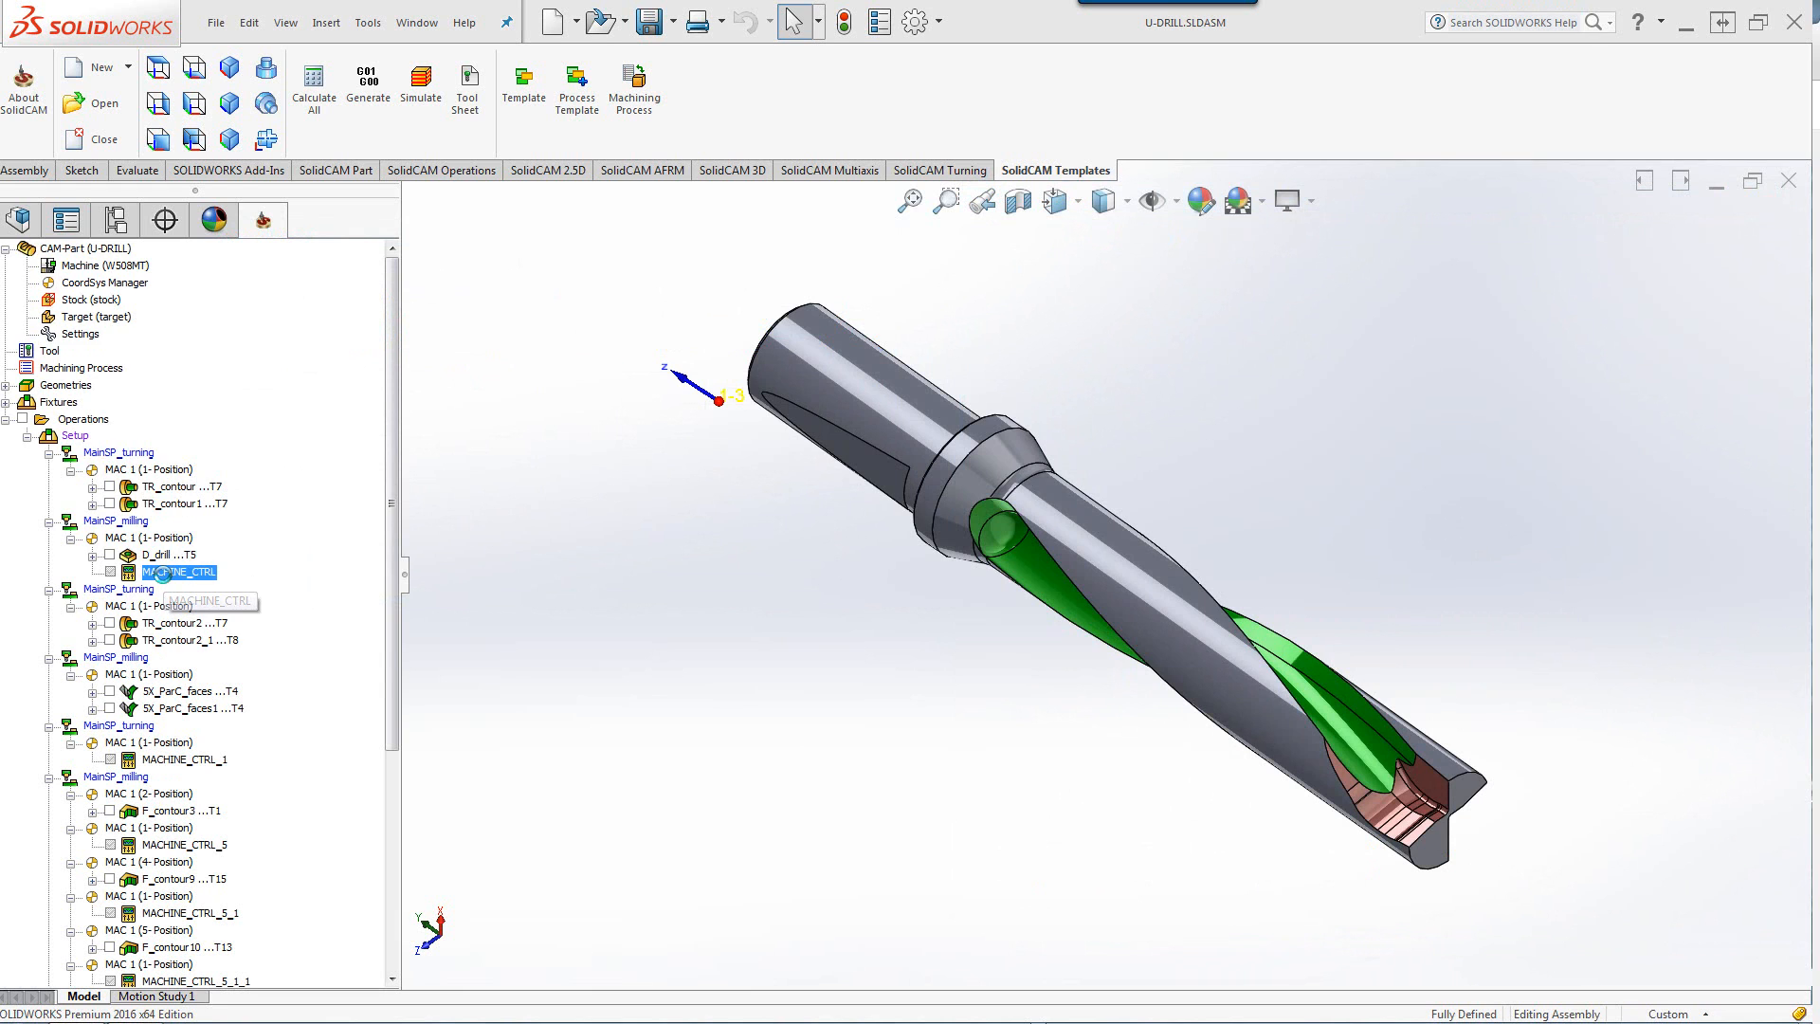
double_click(178, 571)
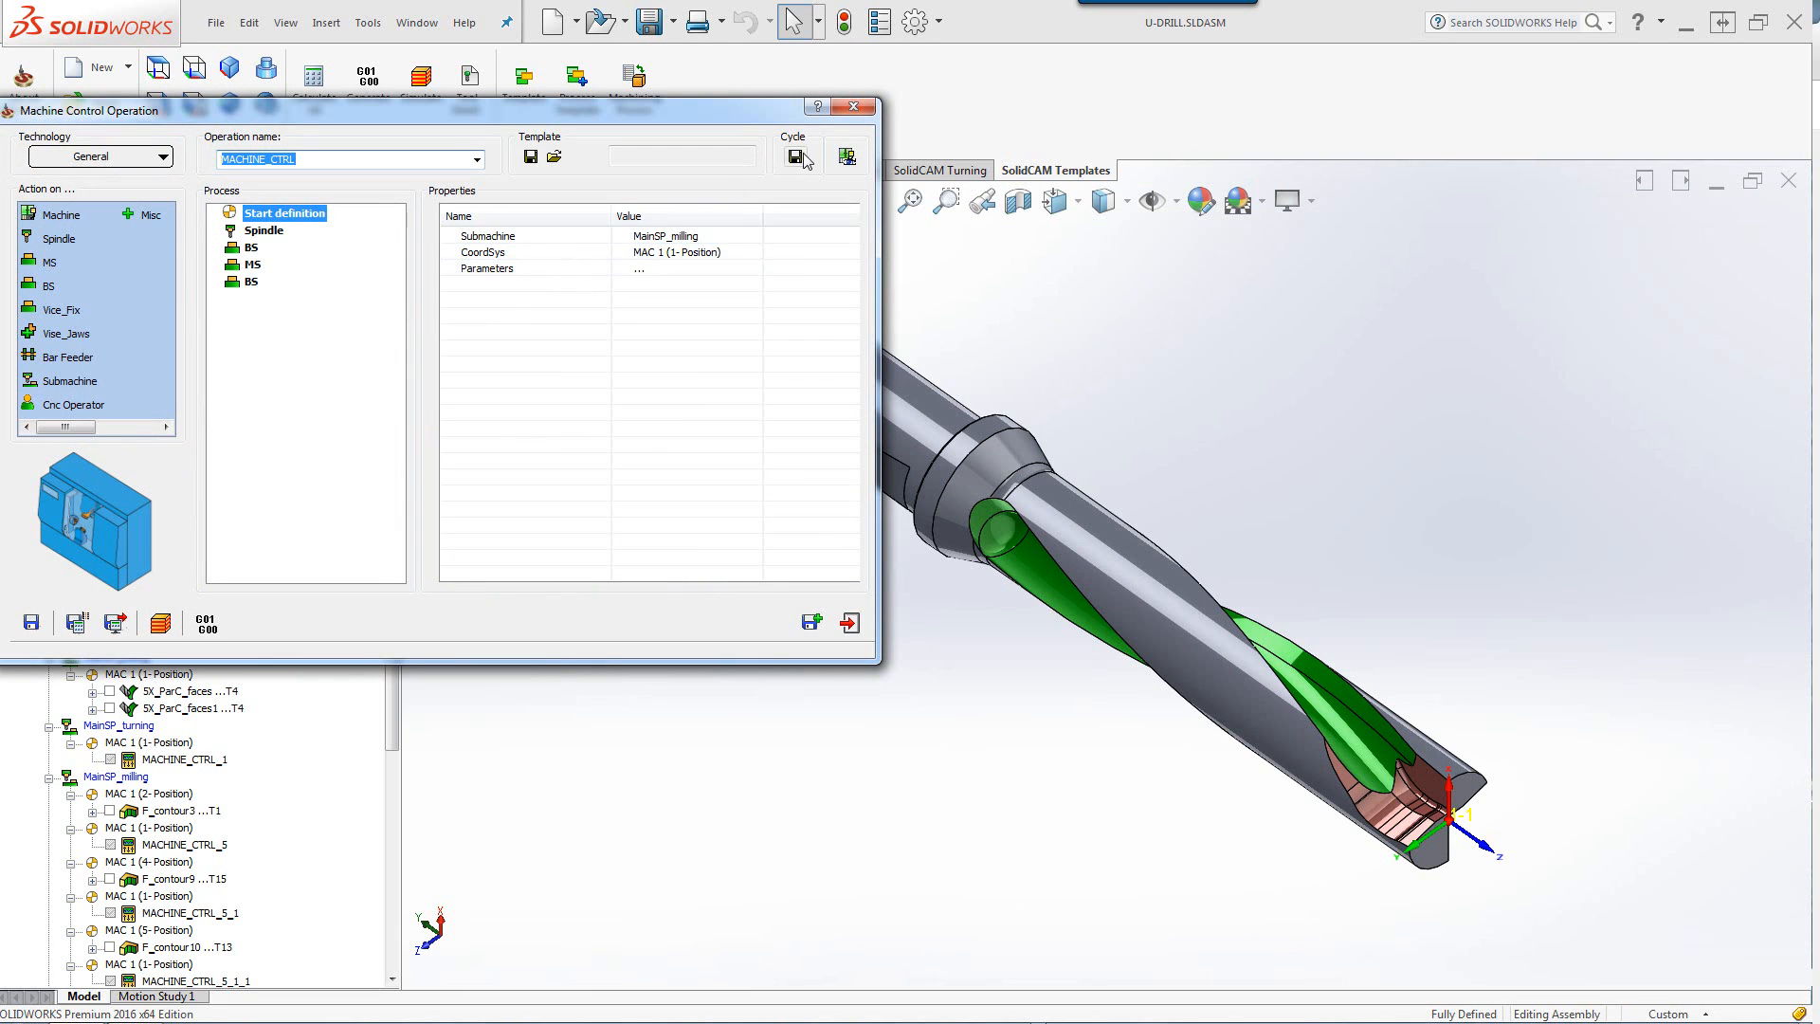
mouse_move(845, 159)
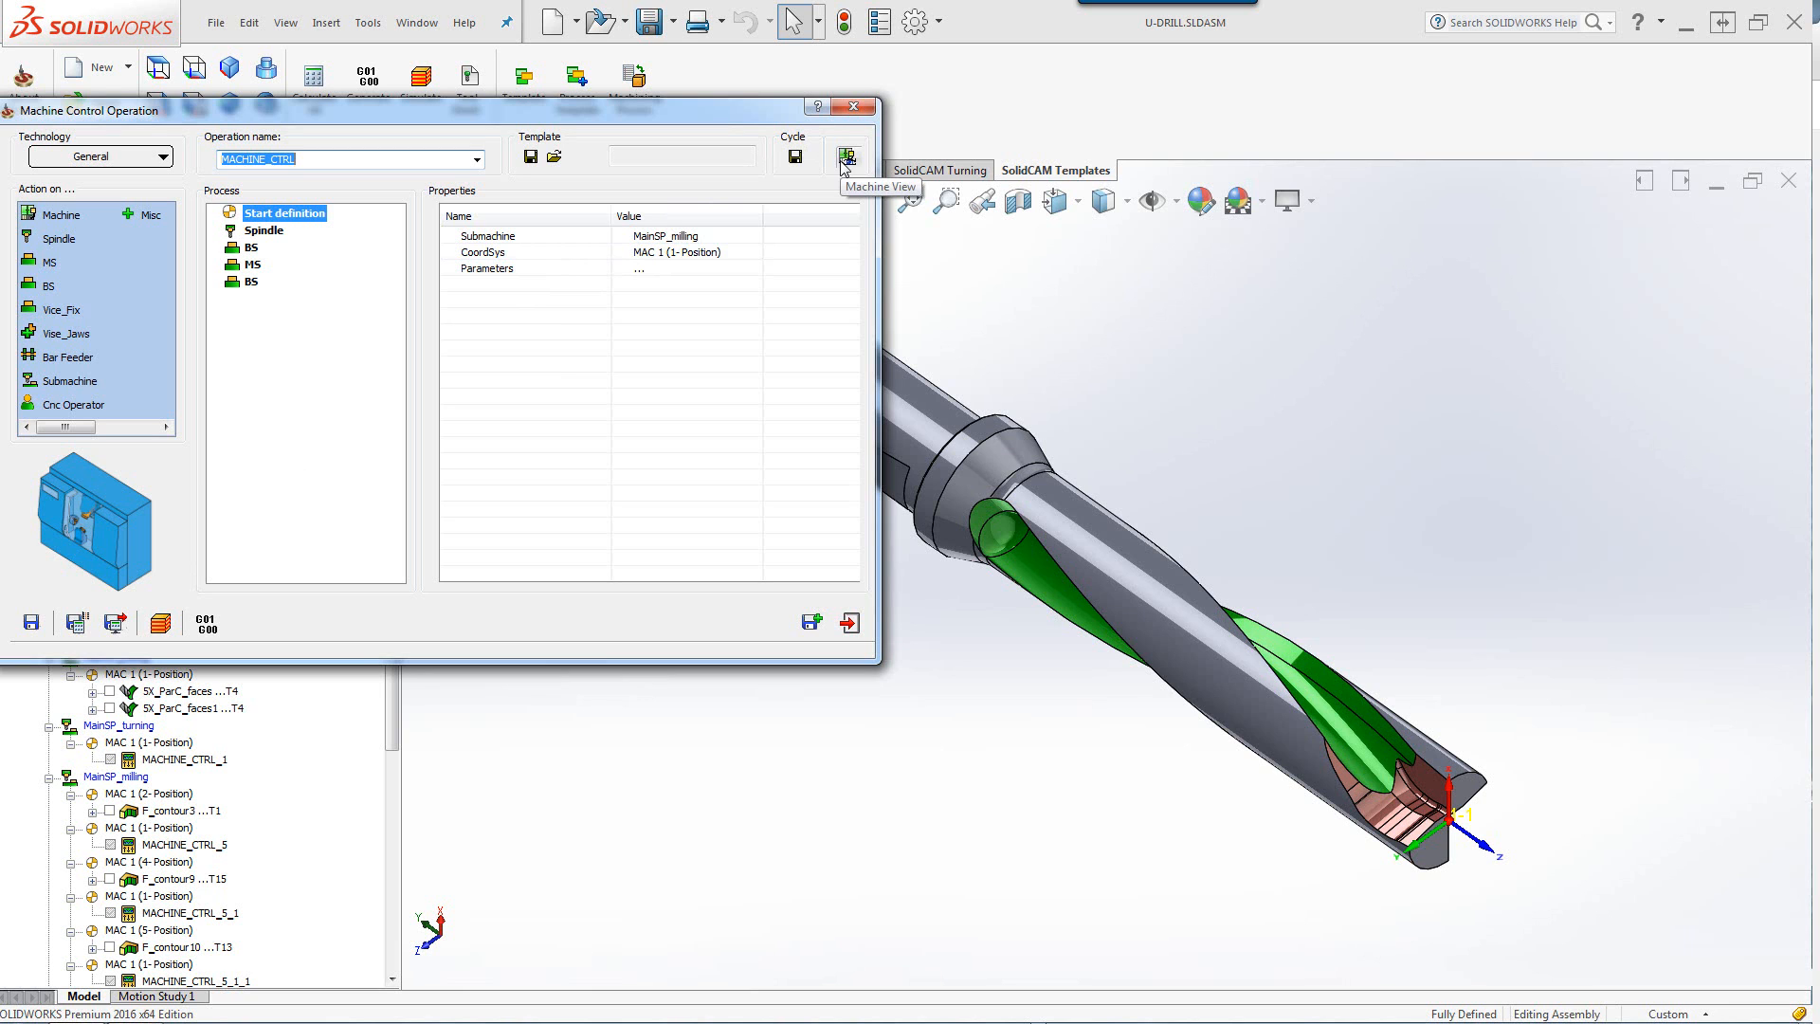
left_click(847, 157)
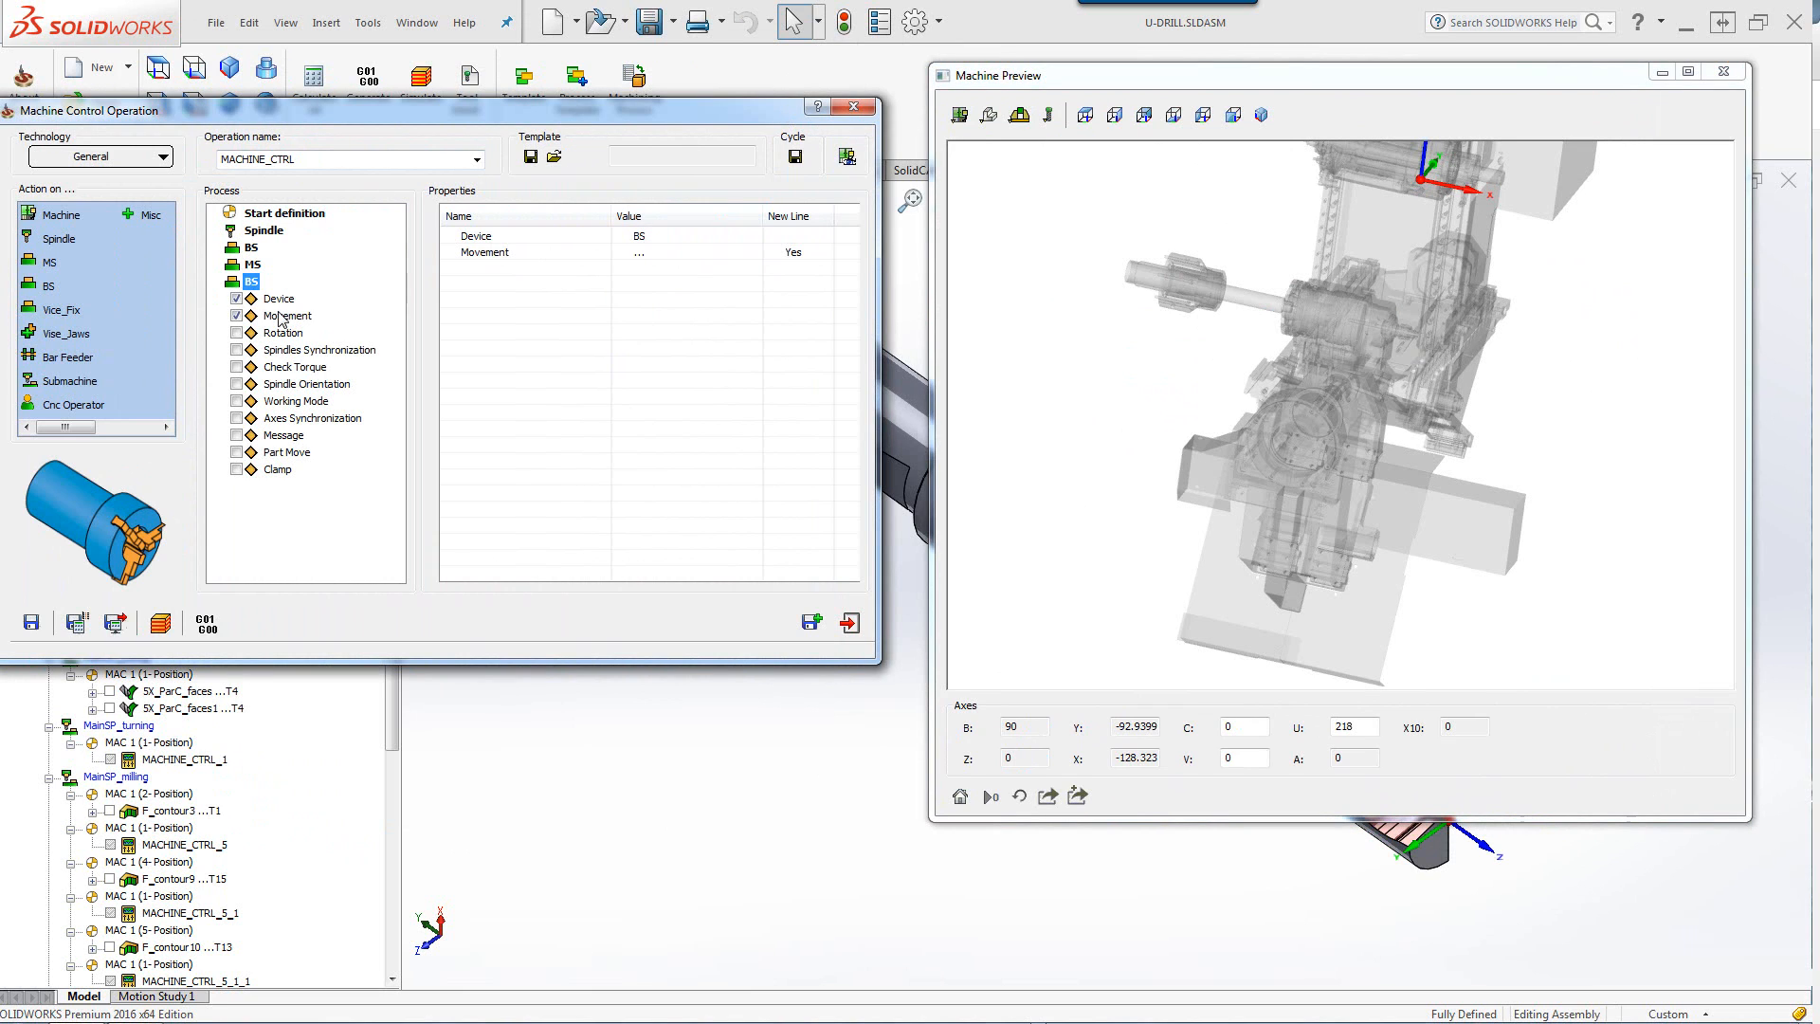
left_click(286, 314)
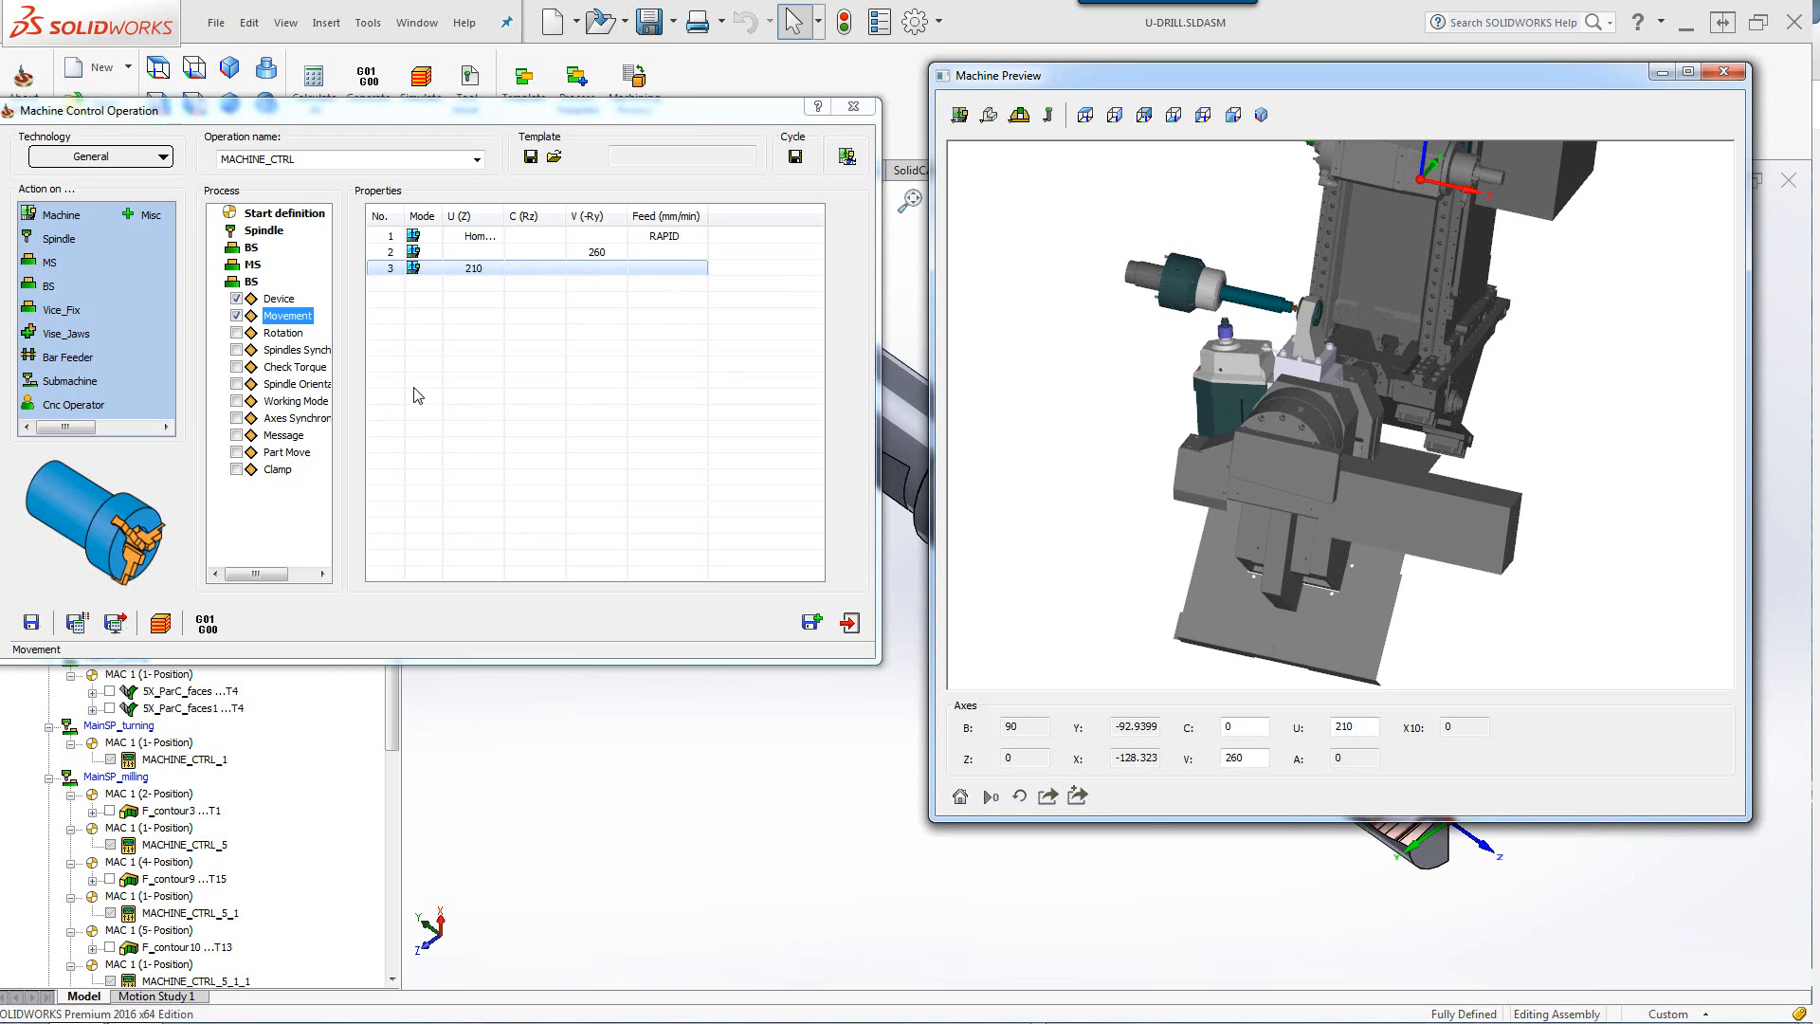
mouse_move(307, 569)
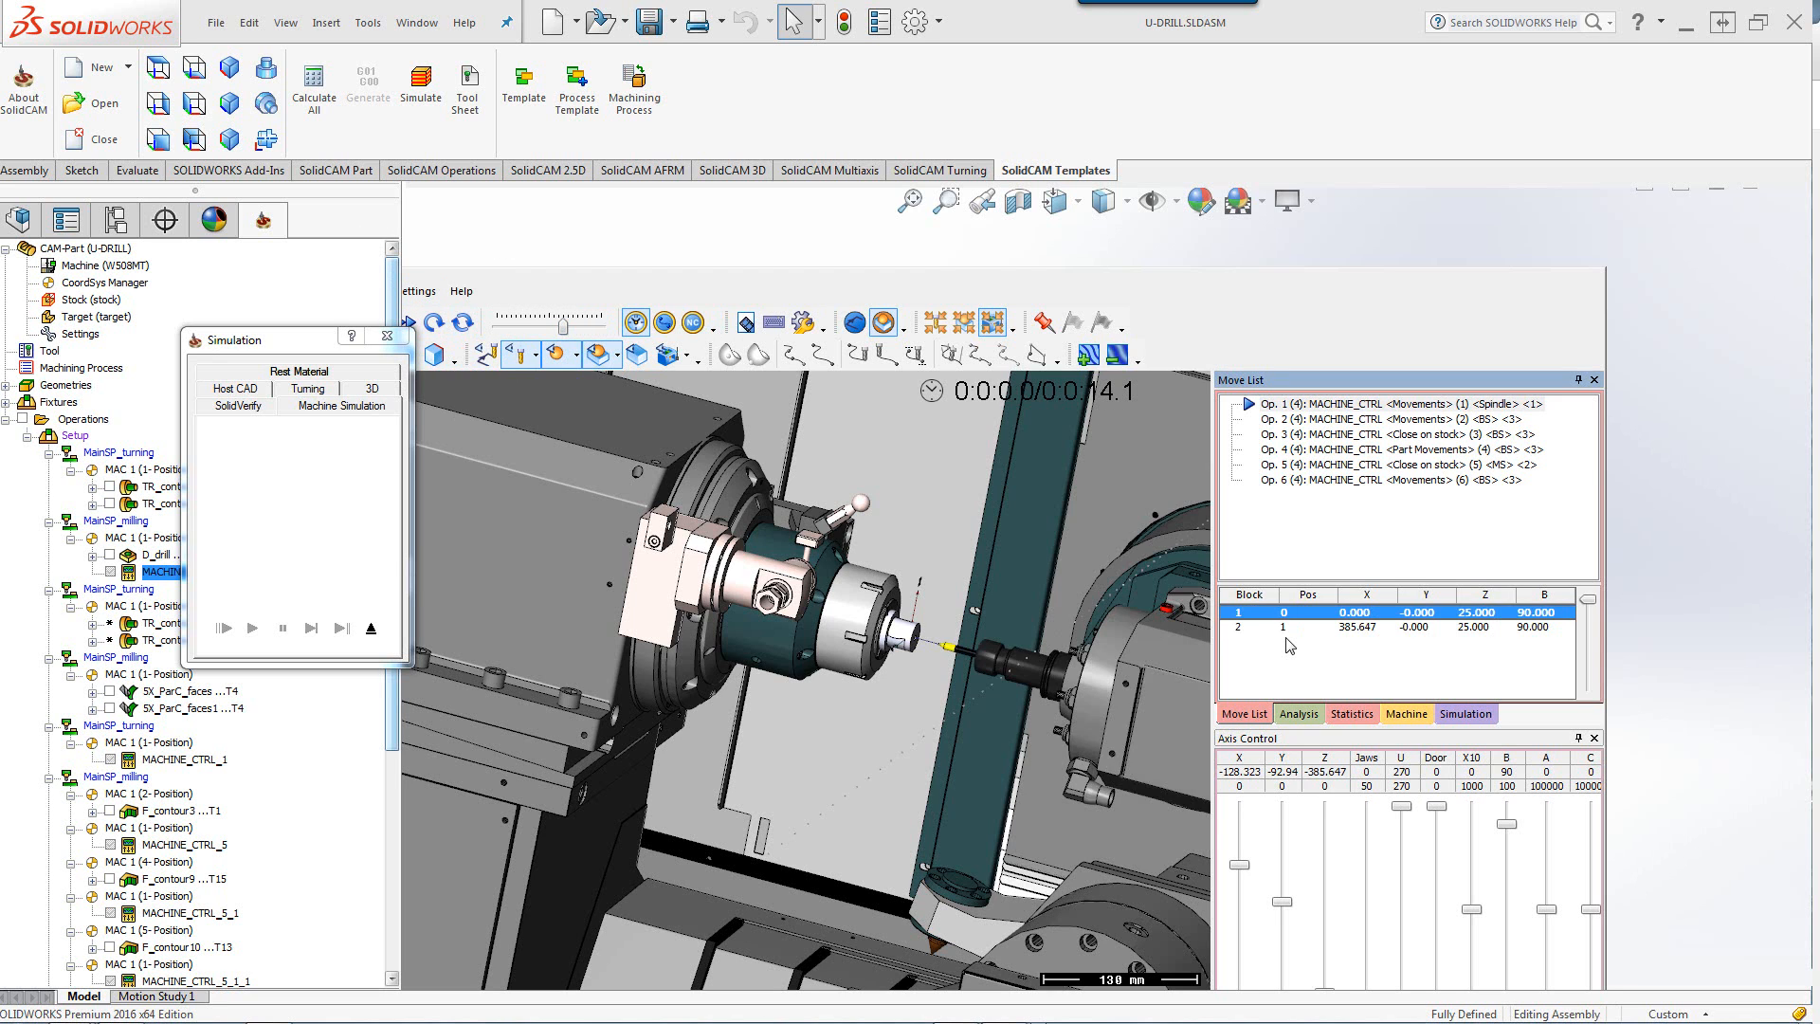
Close the MACHINE_CTRL machine simulation to return to the U-drill model.
left_click(252, 627)
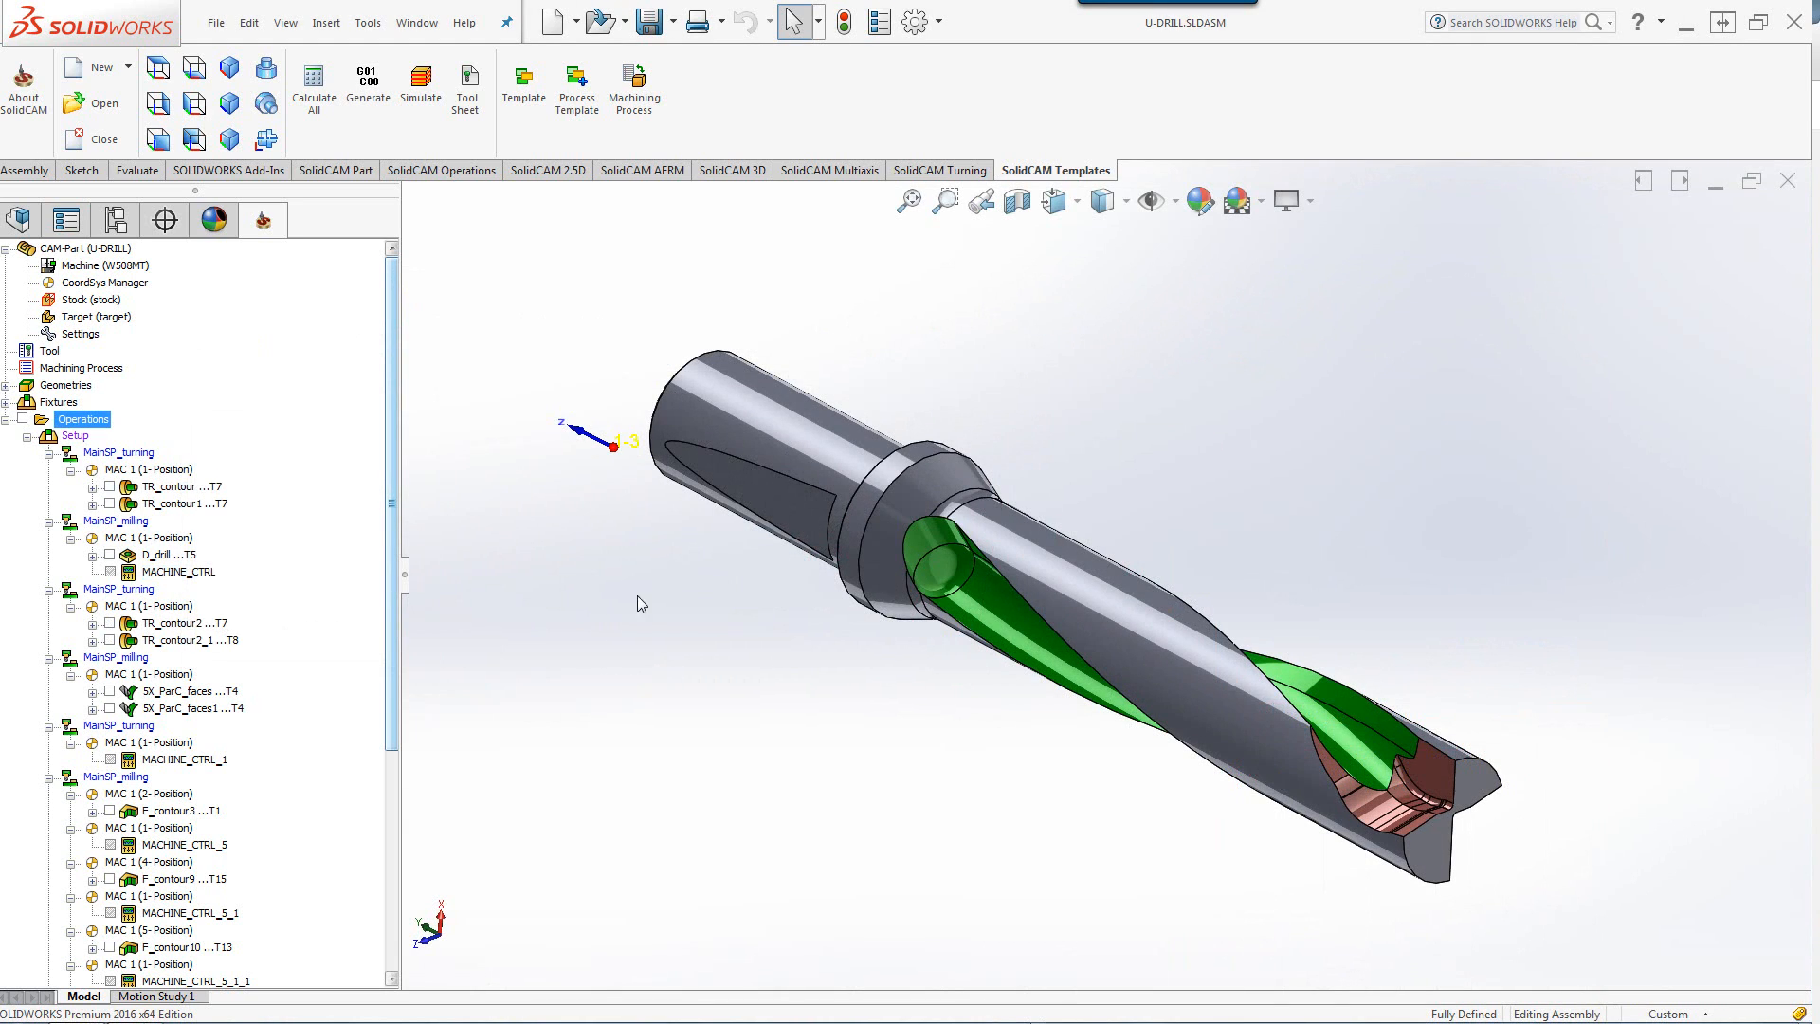
mouse_move(1229, 430)
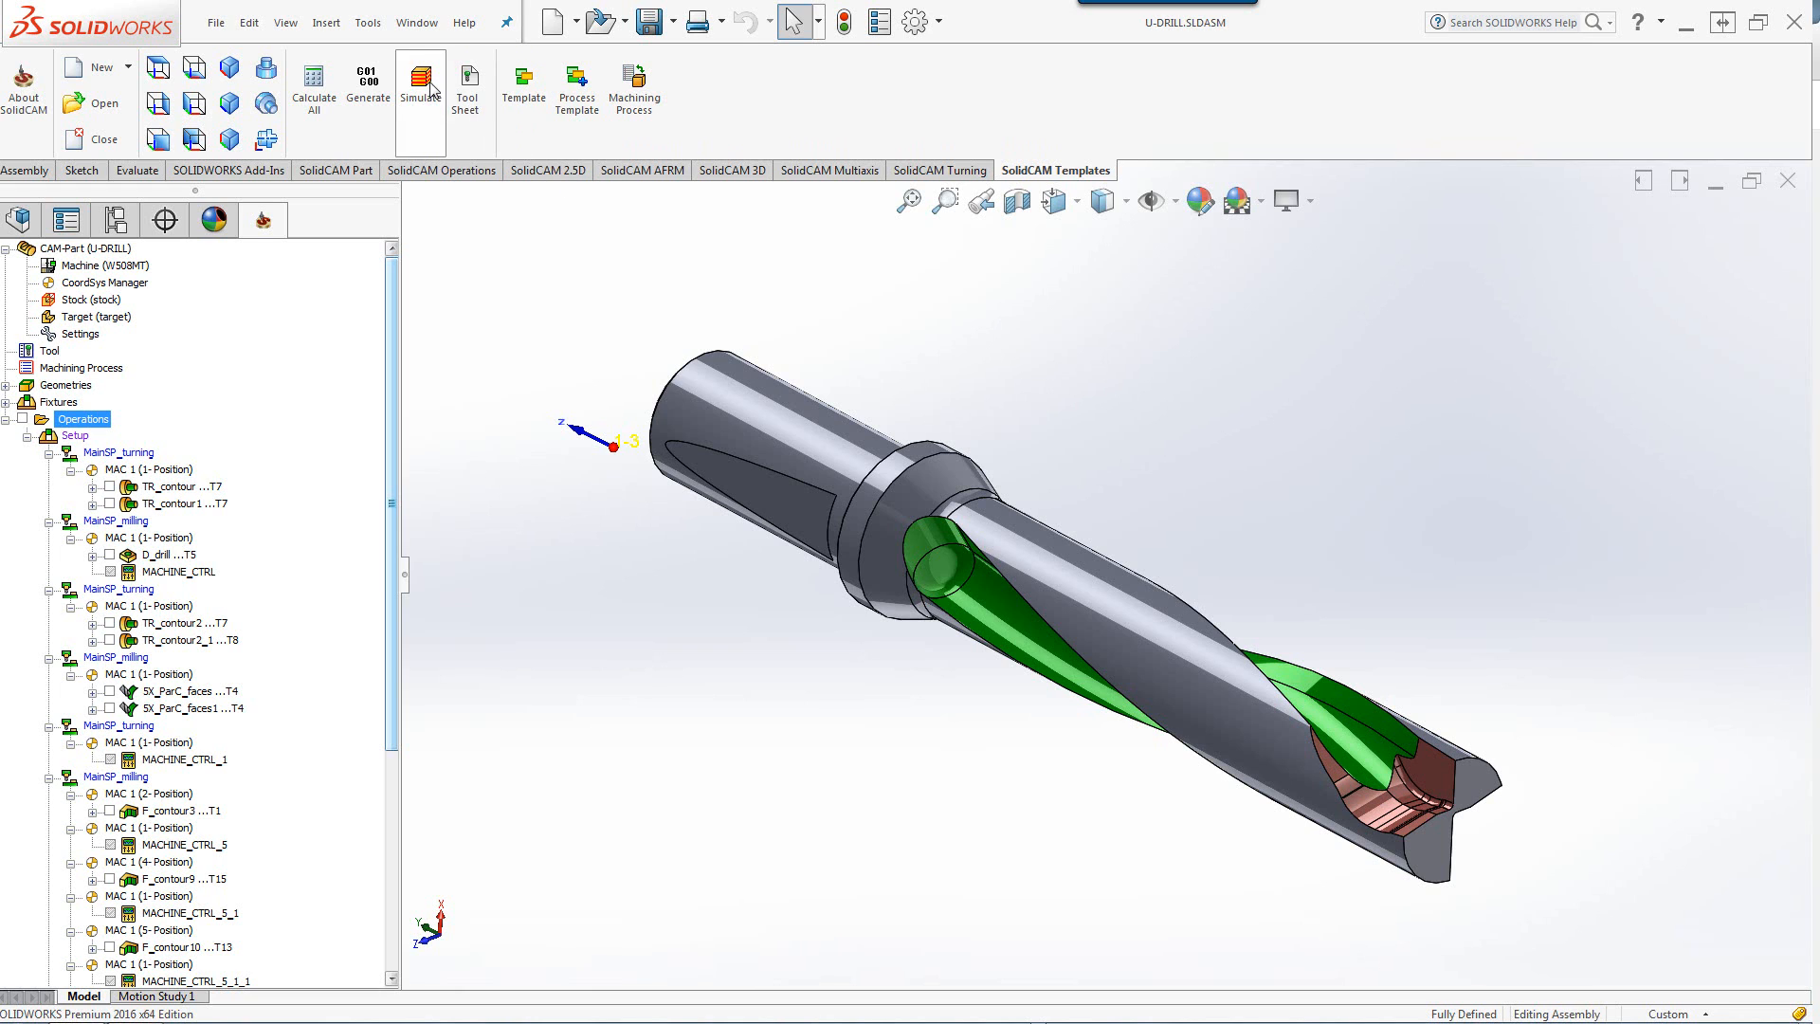
Start Machine Simulation of all operations and jog the Y and Z axes to test travel.
left_click(421, 81)
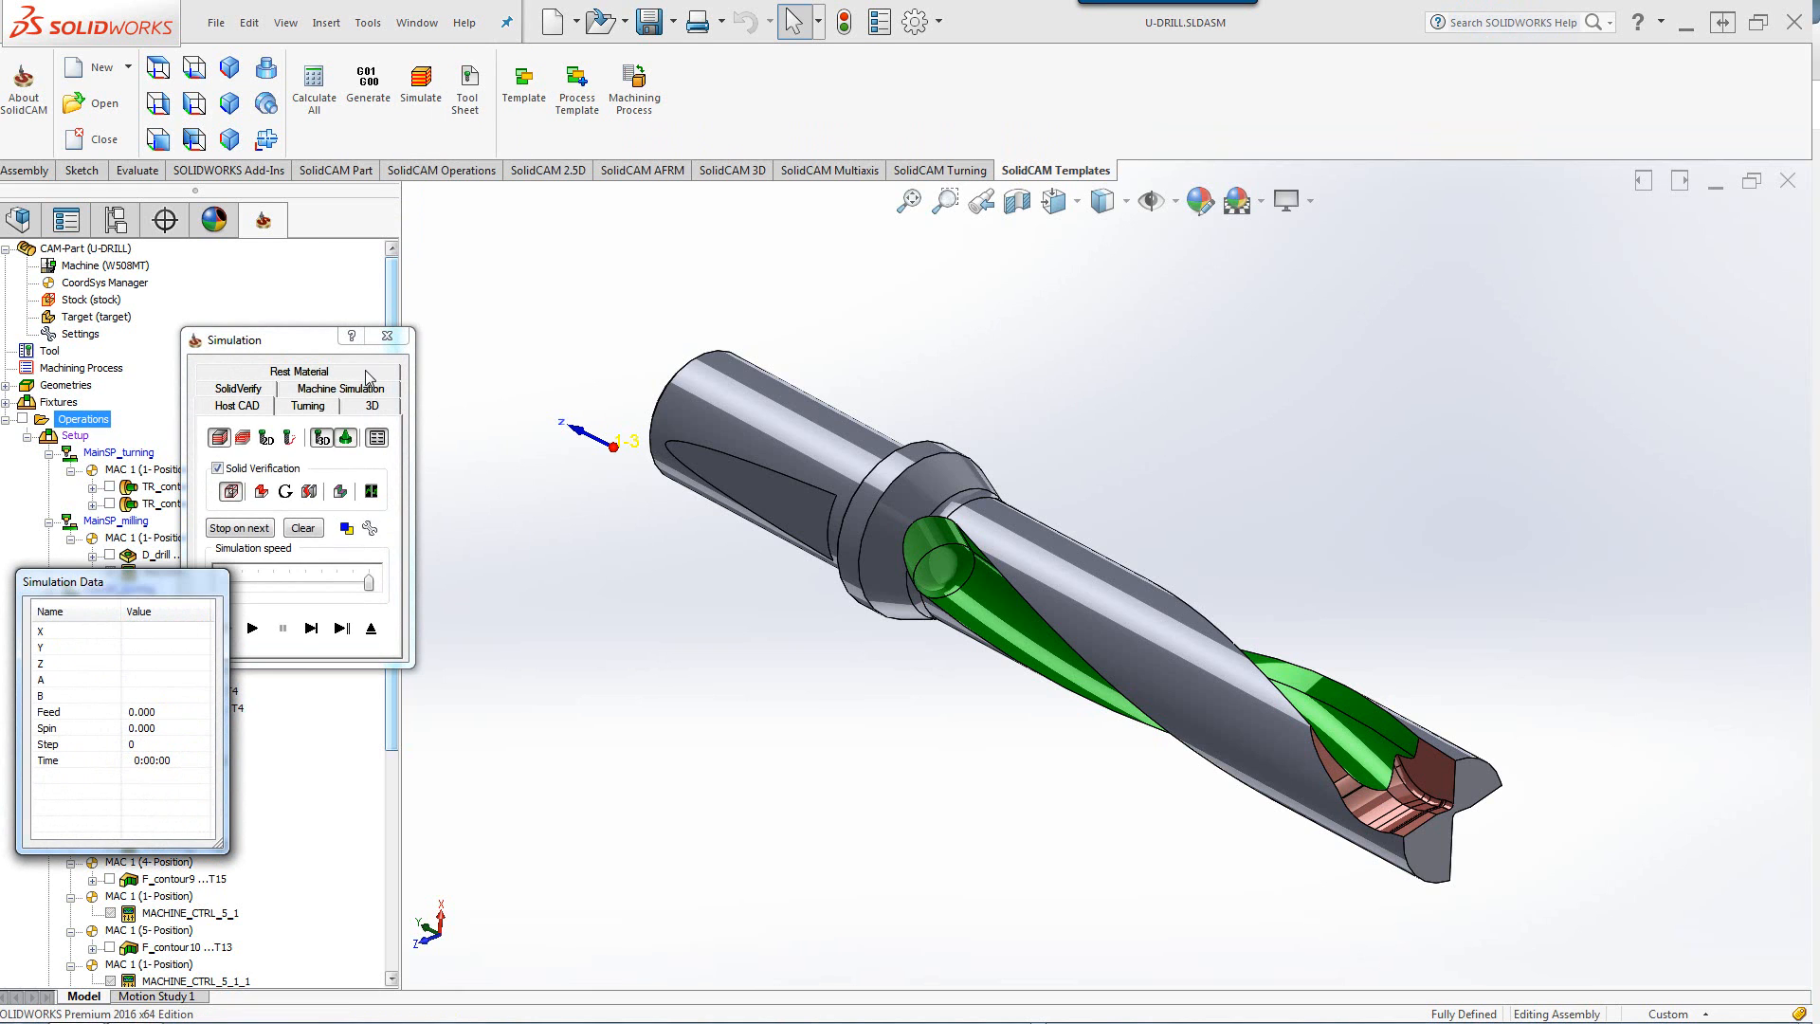
left_click(252, 627)
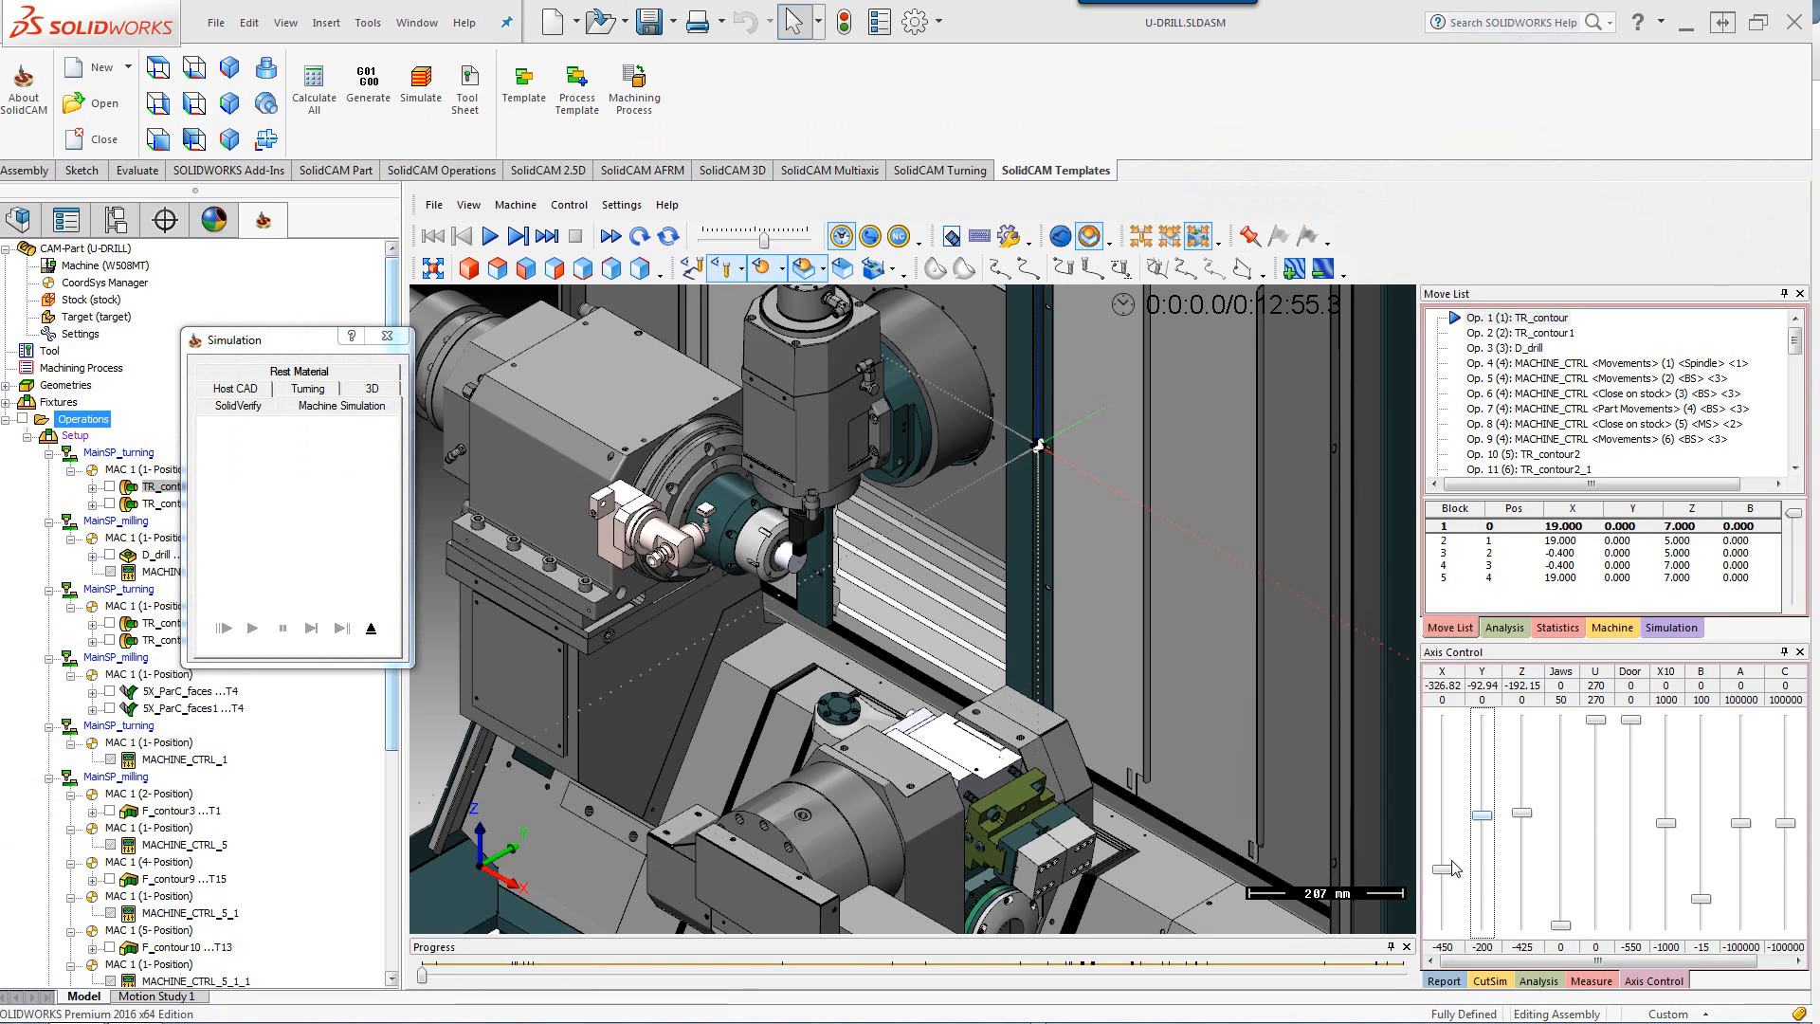
left_click_drag(1443, 813, 1443, 872)
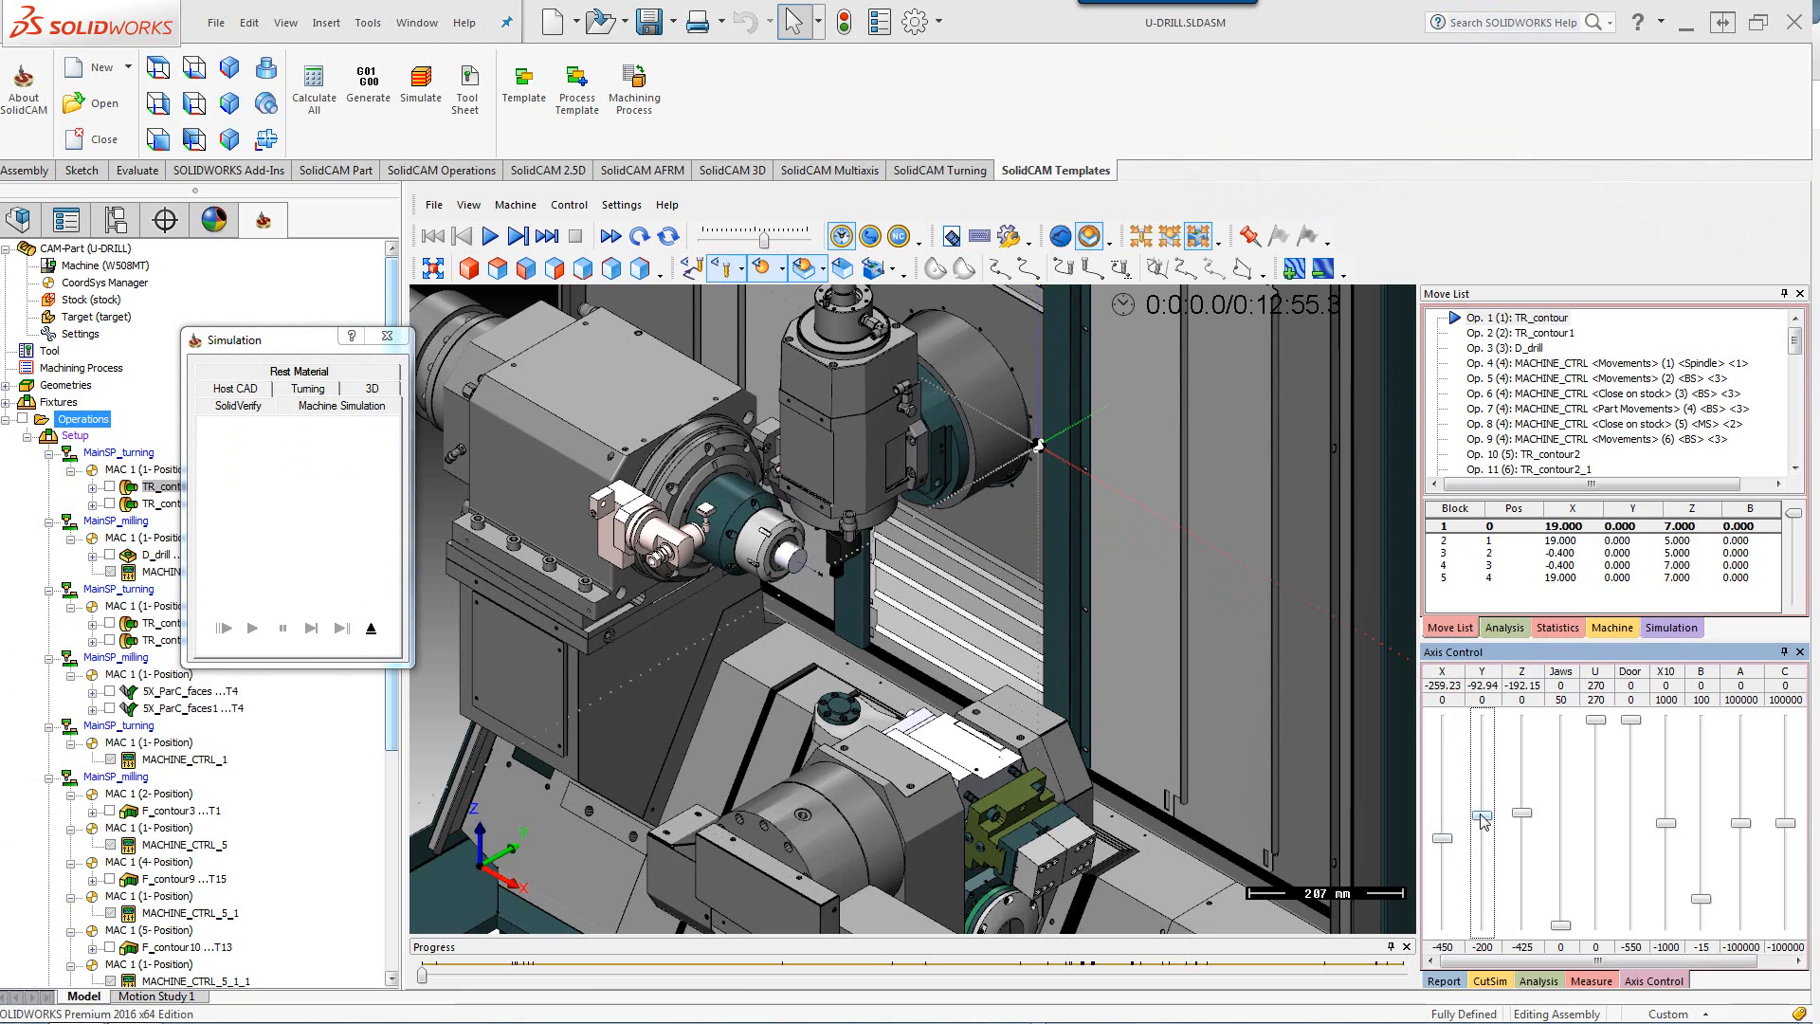
left_click_drag(1481, 820, 1526, 809)
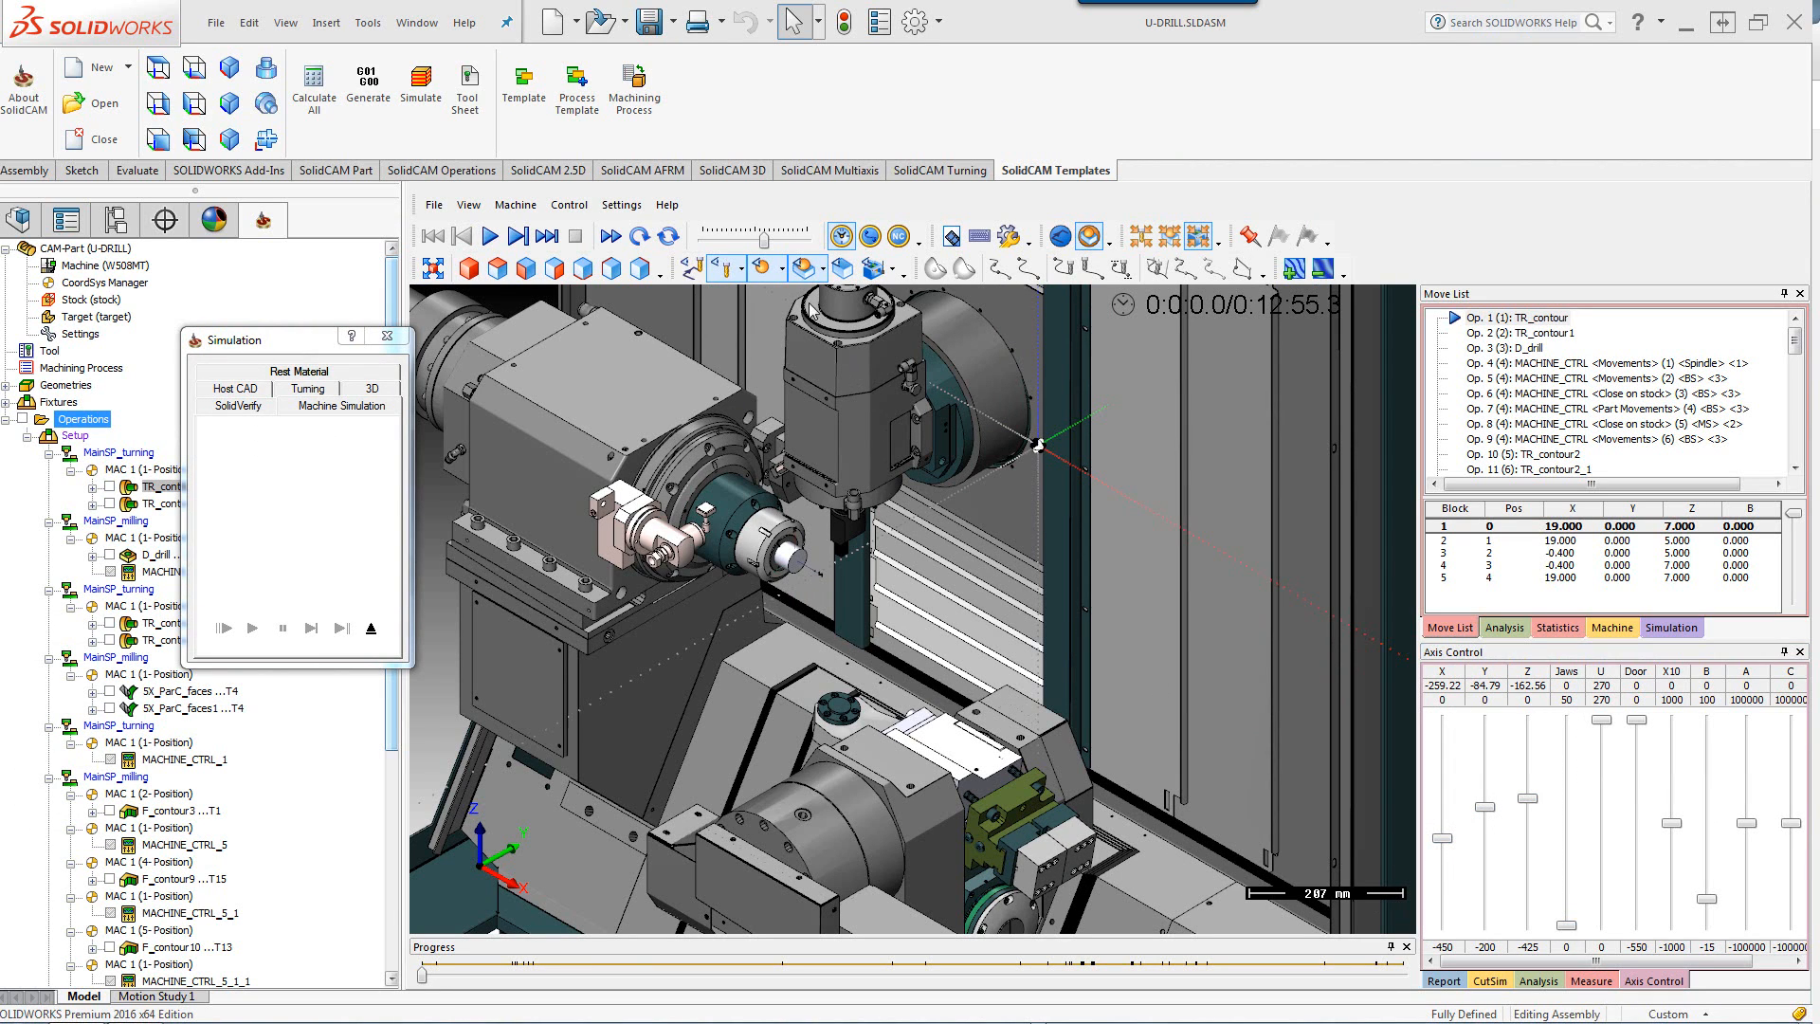
mouse_move(914, 708)
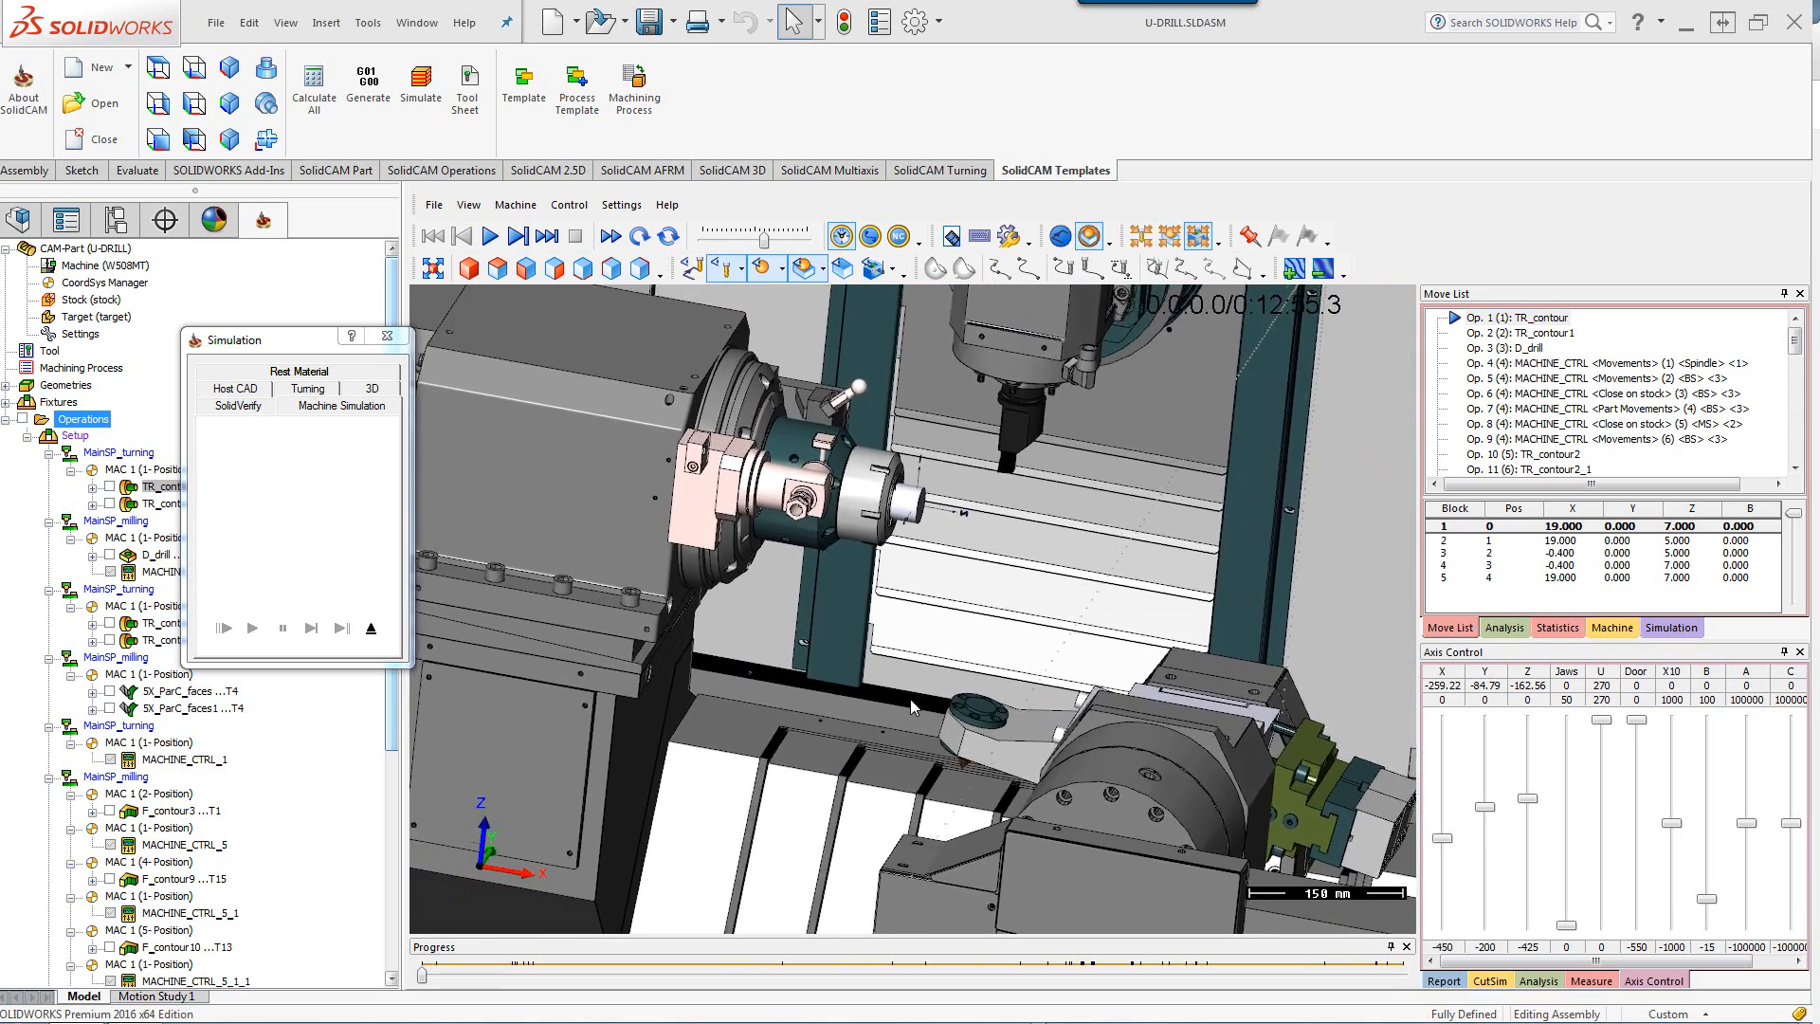
left_click(489, 235)
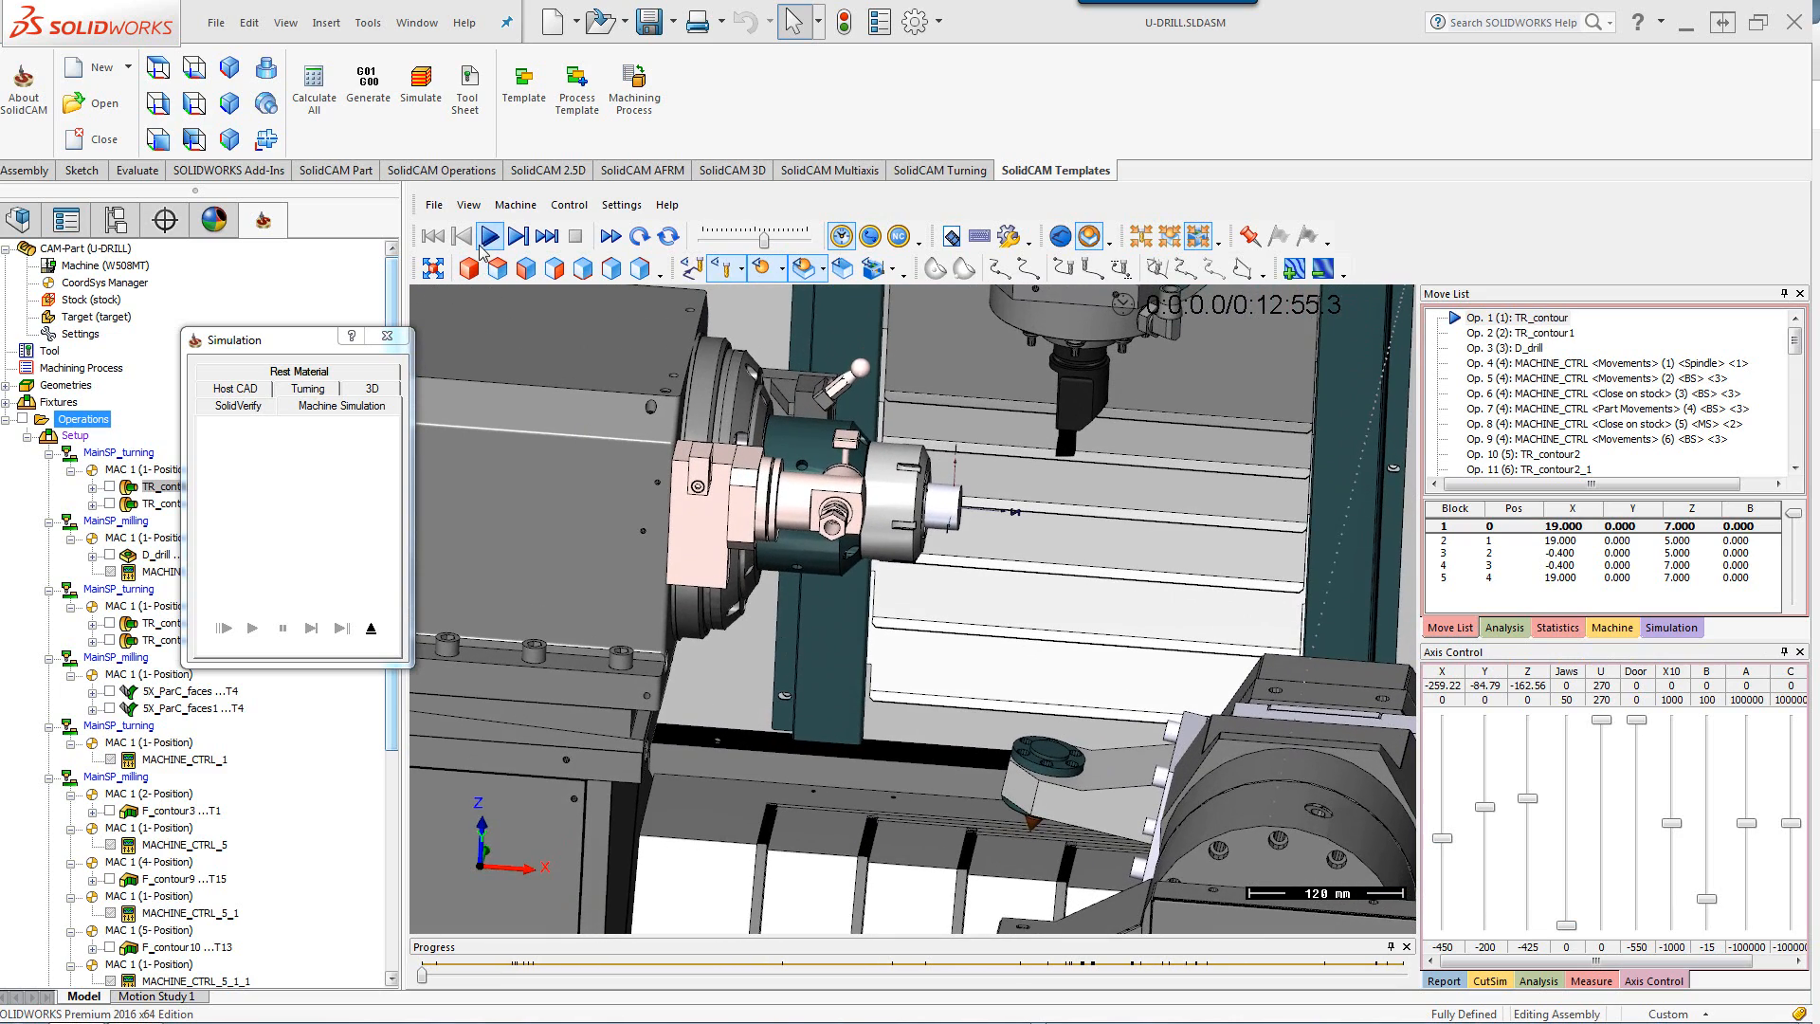
Play the simulation through the mill-turn operations to the vice part transfer at operation 31.
left_click(489, 235)
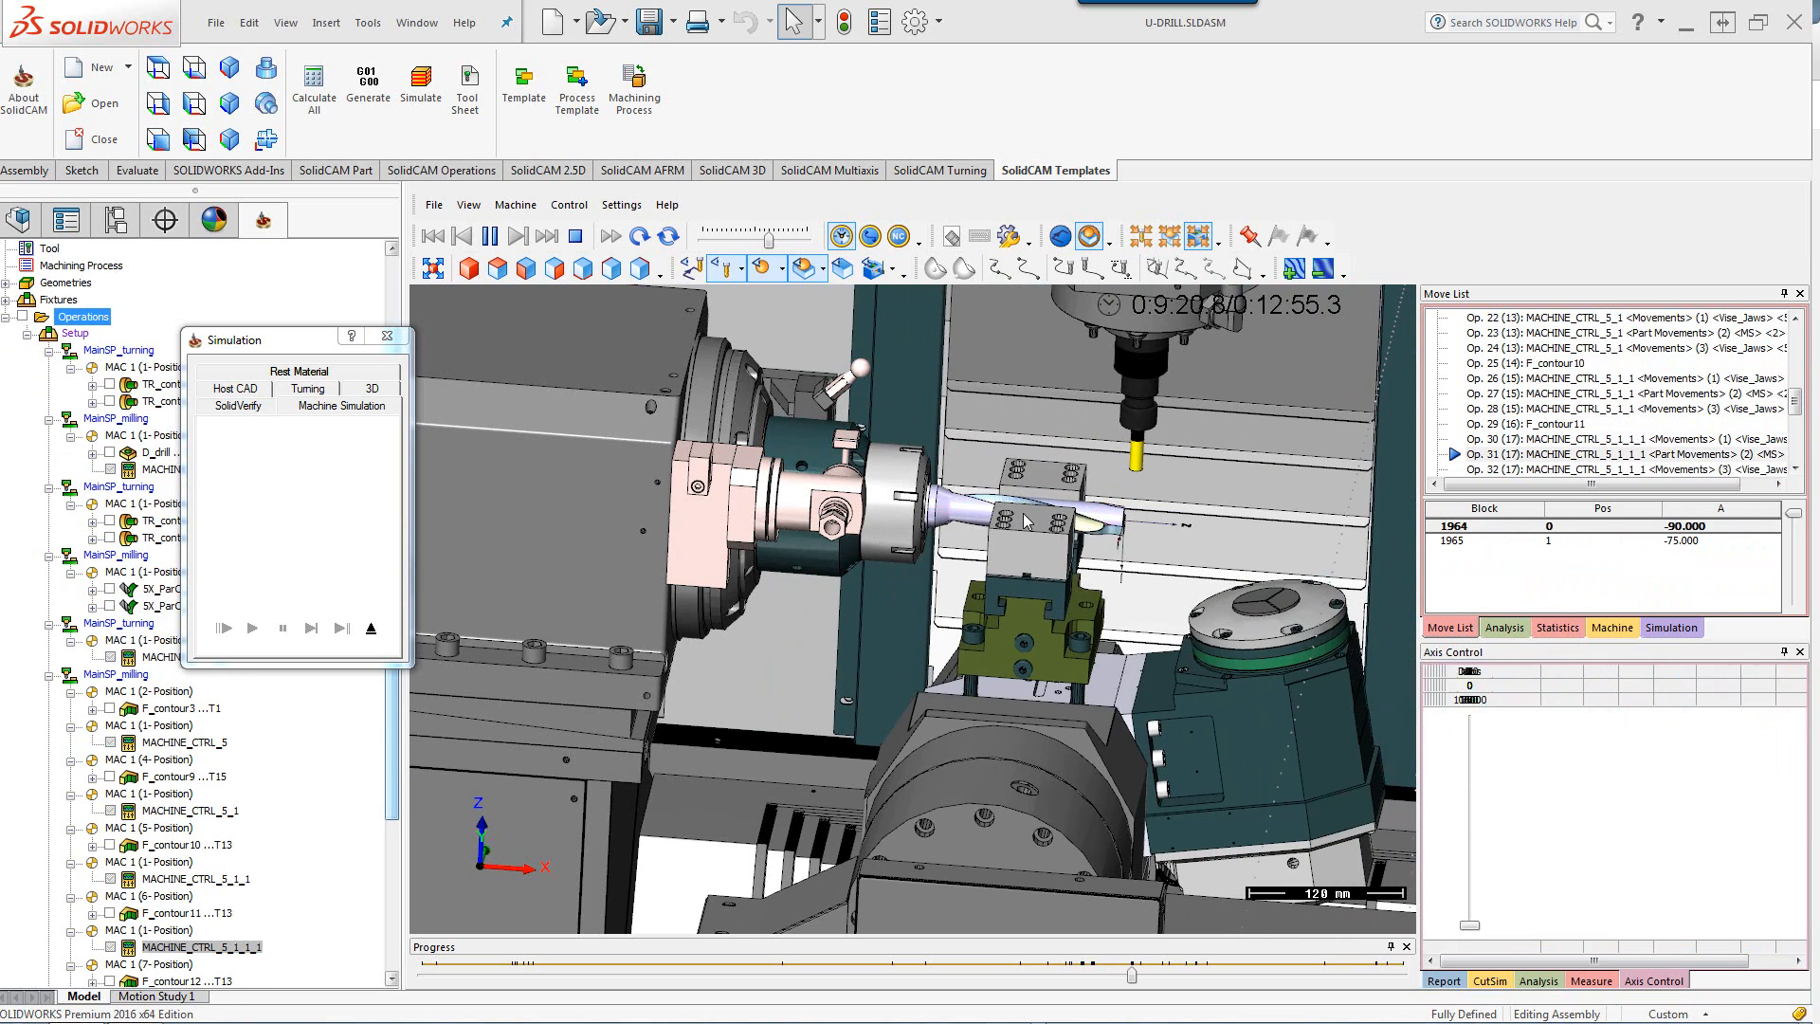
Resume playback through the back spindle turning operations until the program finishes.
left_click(252, 627)
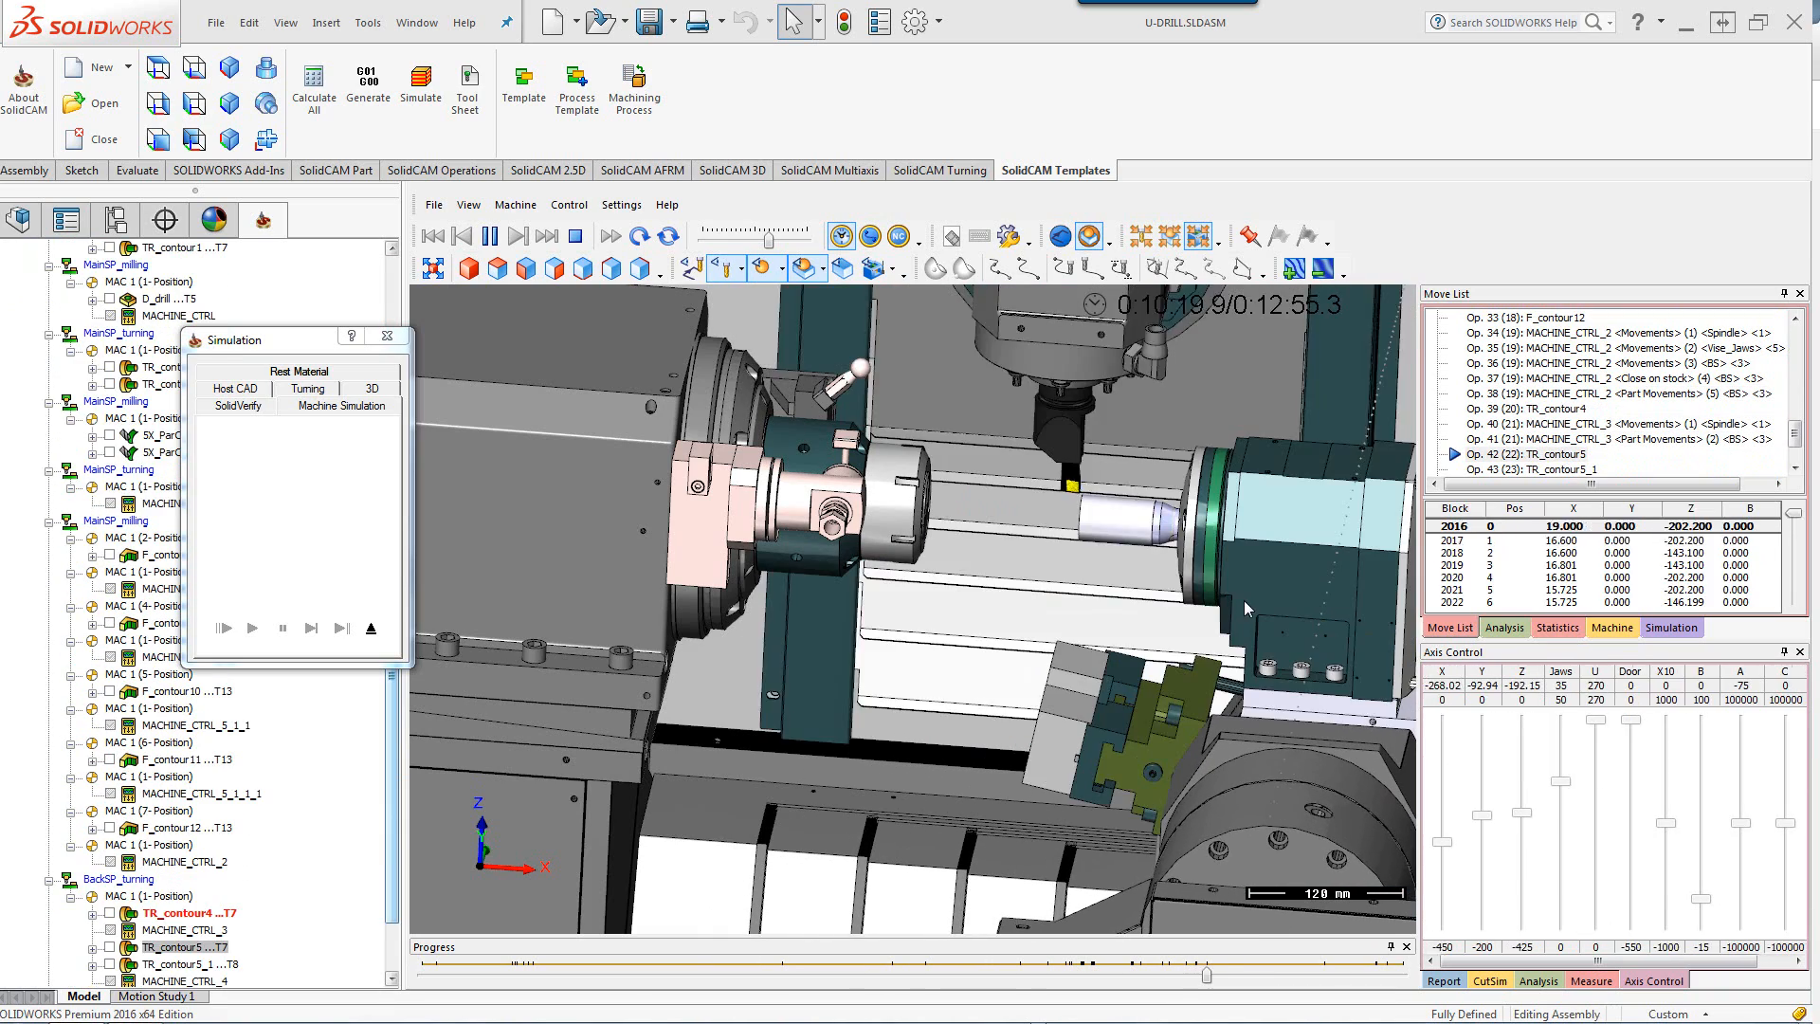
left_click(252, 628)
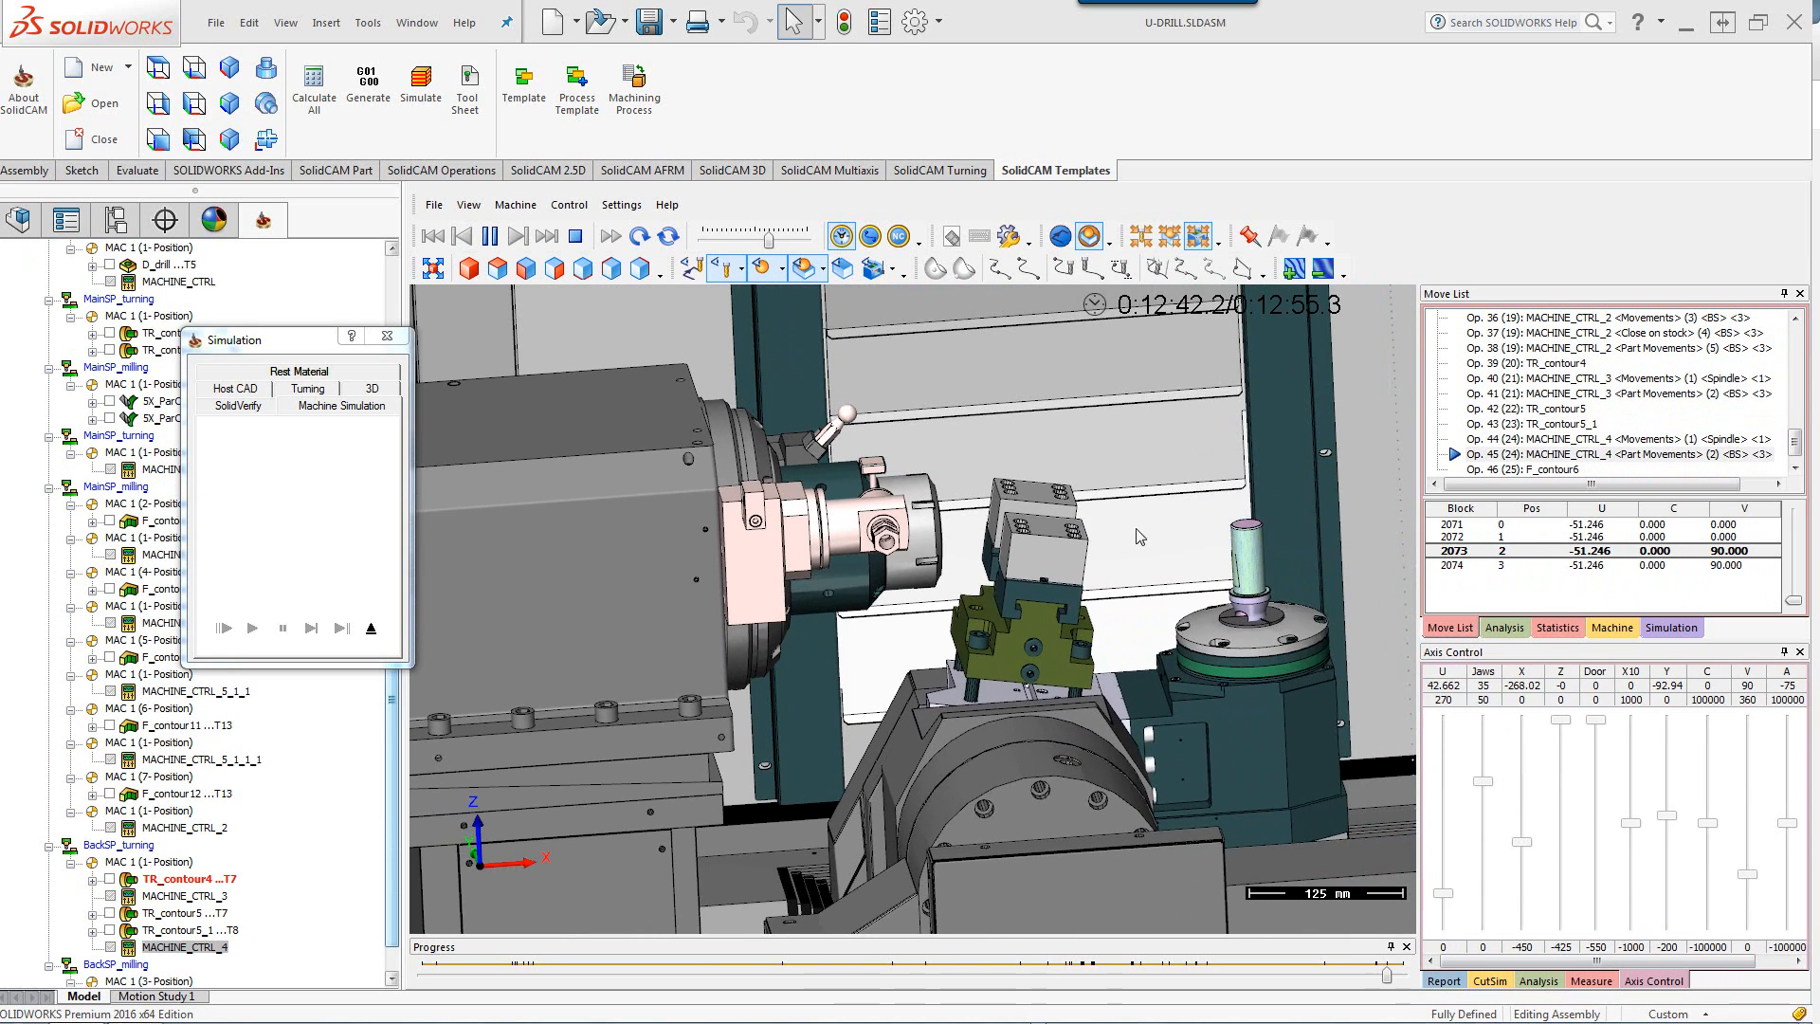
left_click(489, 235)
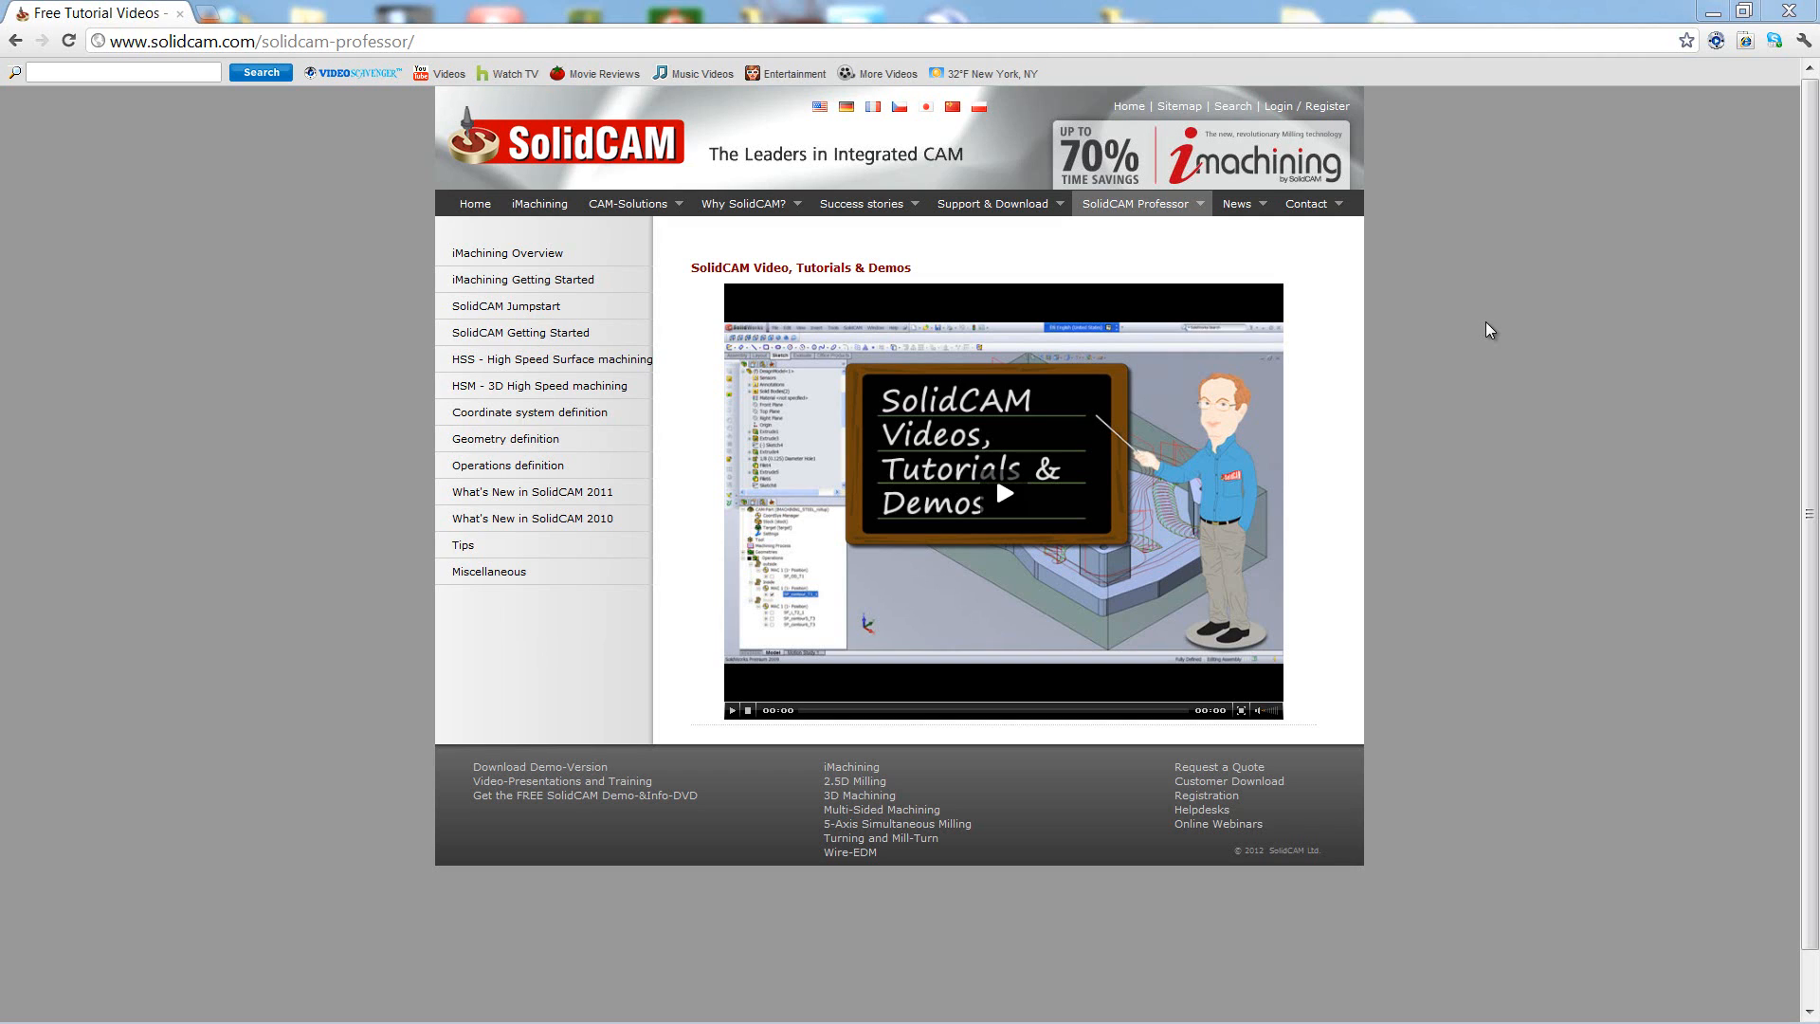
mouse_move(1156, 235)
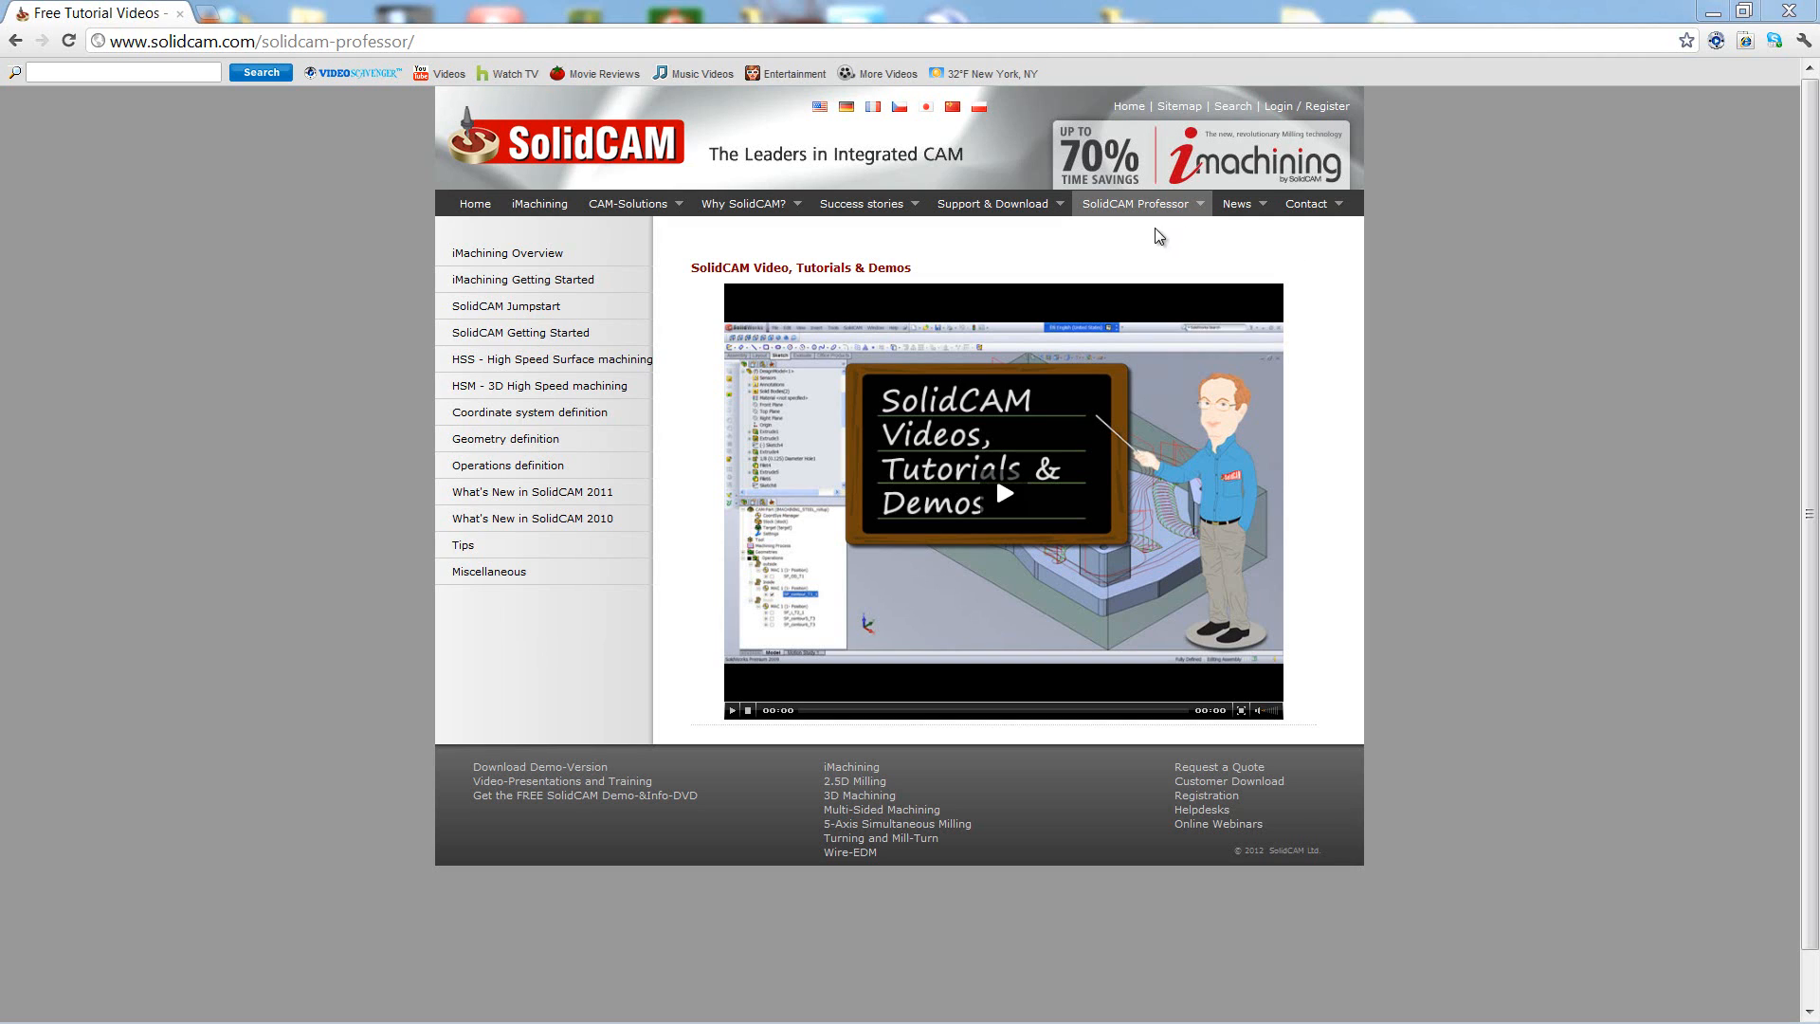